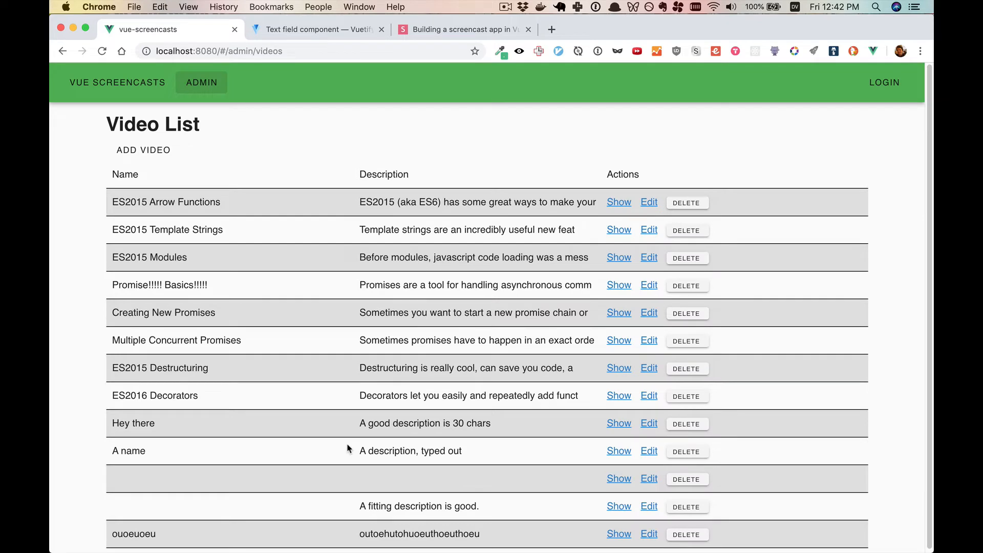
mouse_move(116, 476)
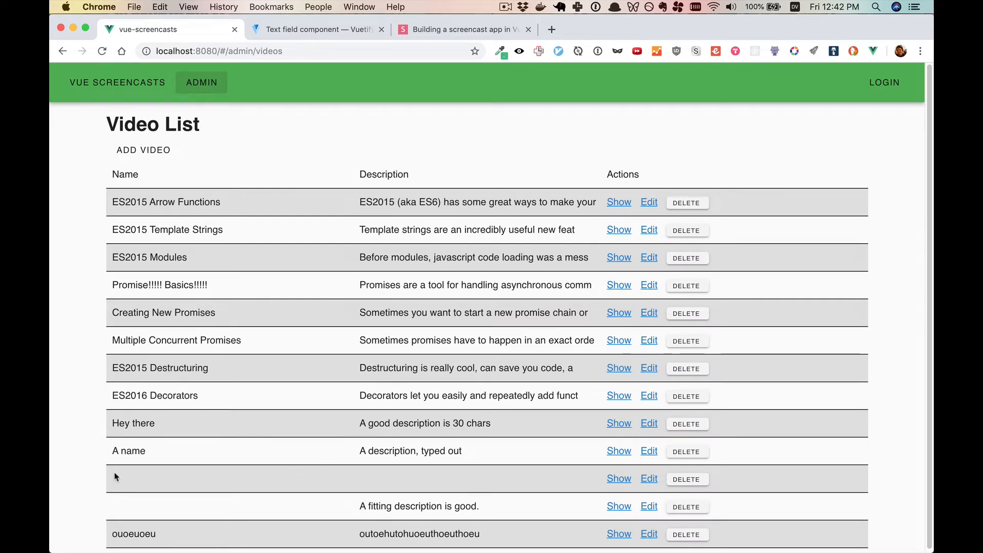
mouse_move(401, 490)
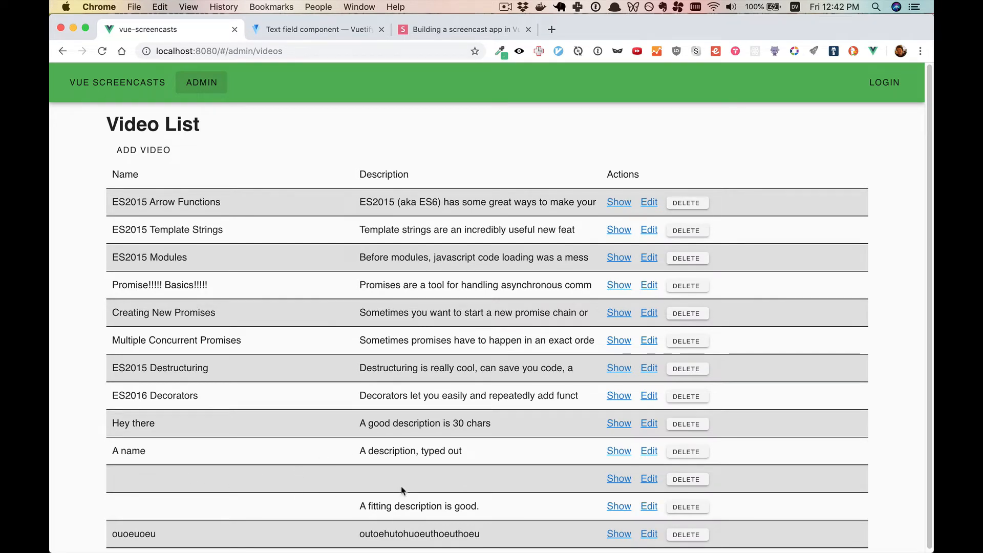
mouse_move(390, 194)
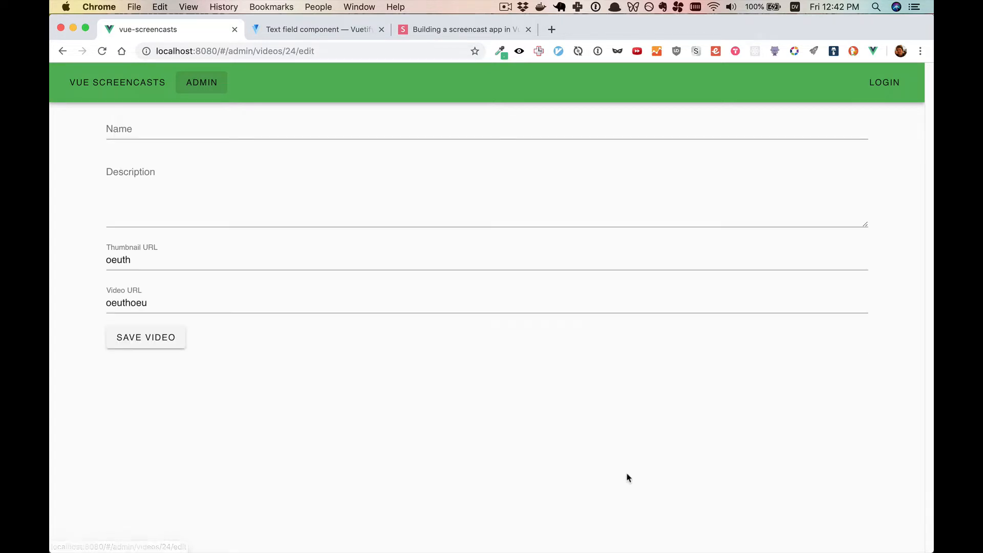
- Save a video with an emptied field, then look up the rules property in the Vuetify text-field docs
click(251, 261)
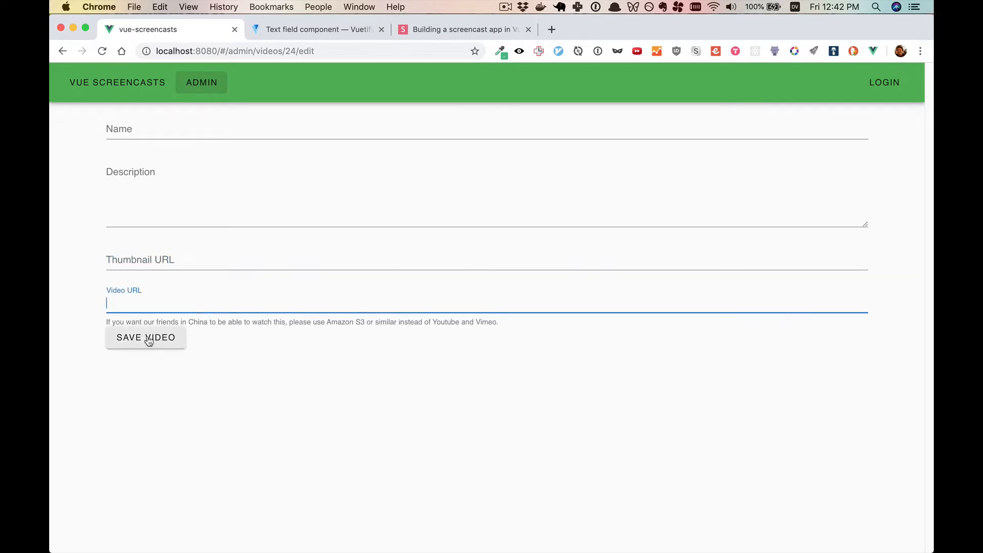
click(146, 337)
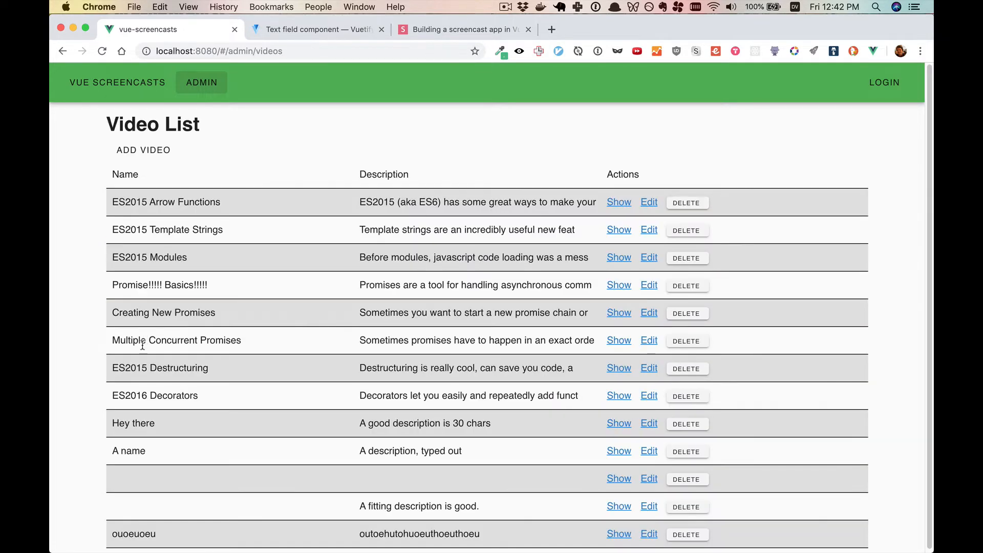
scroll(down, 3)
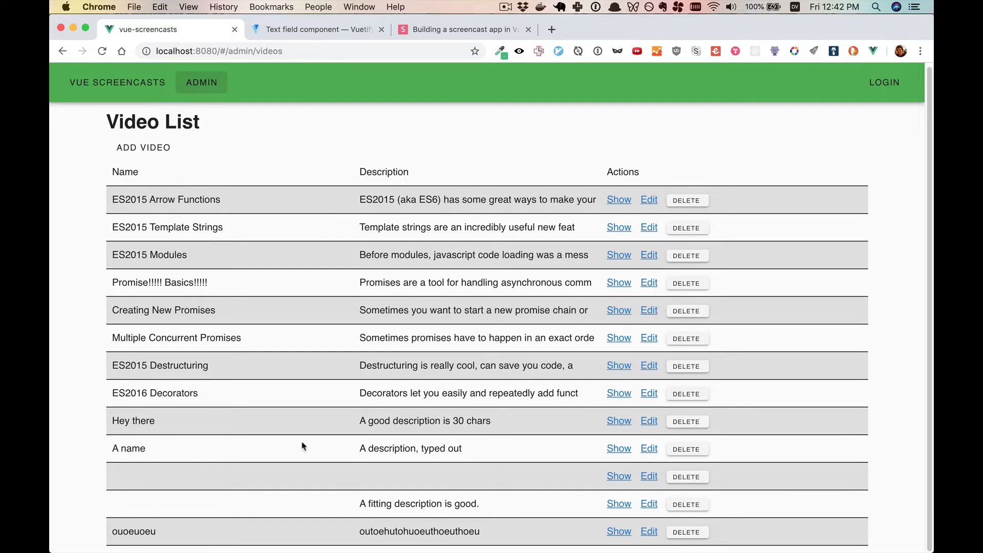
click(648, 448)
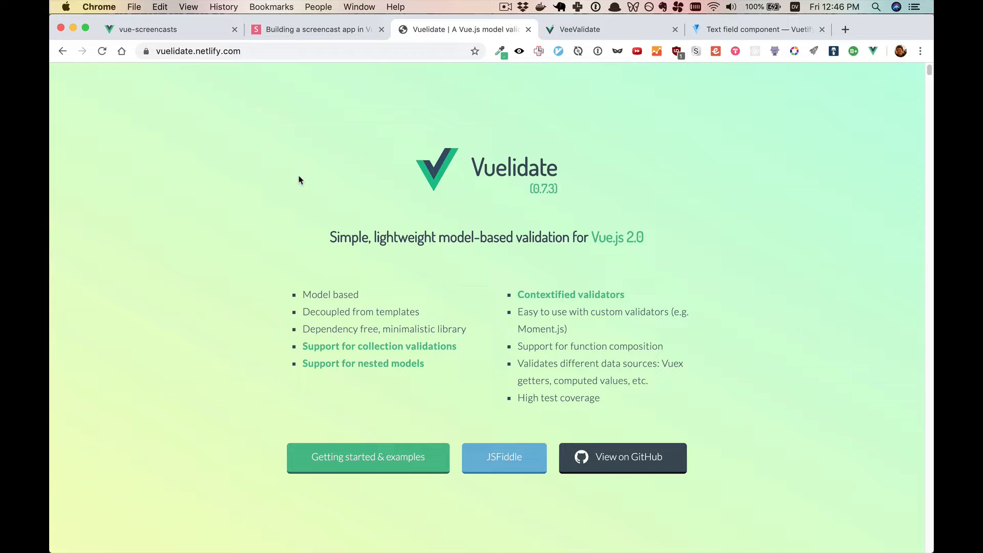
mouse_move(479, 153)
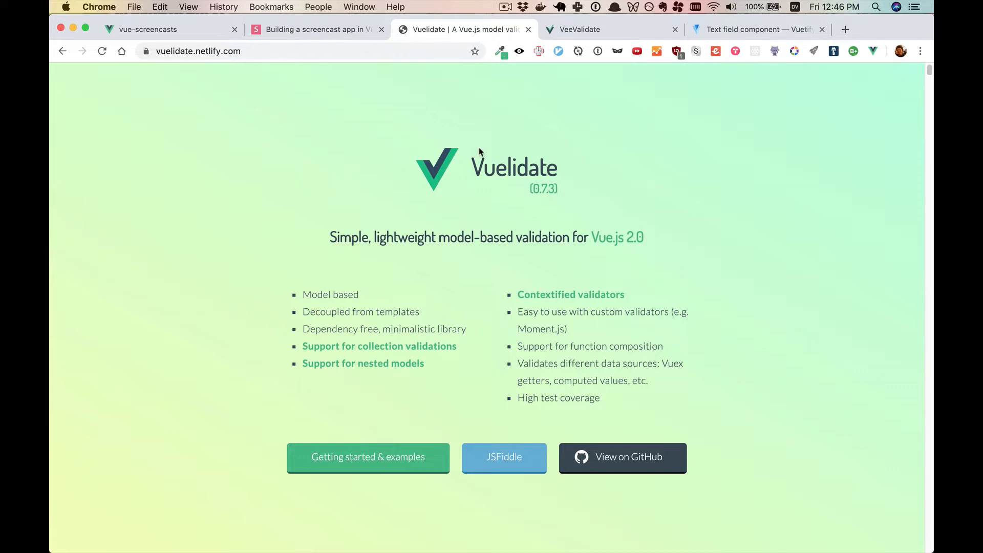
mouse_move(536, 225)
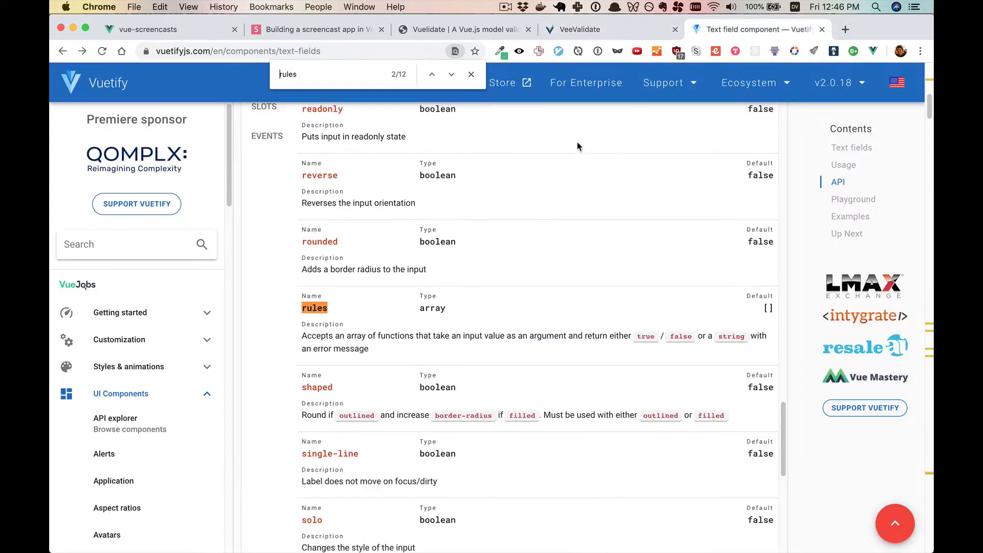
click(471, 73)
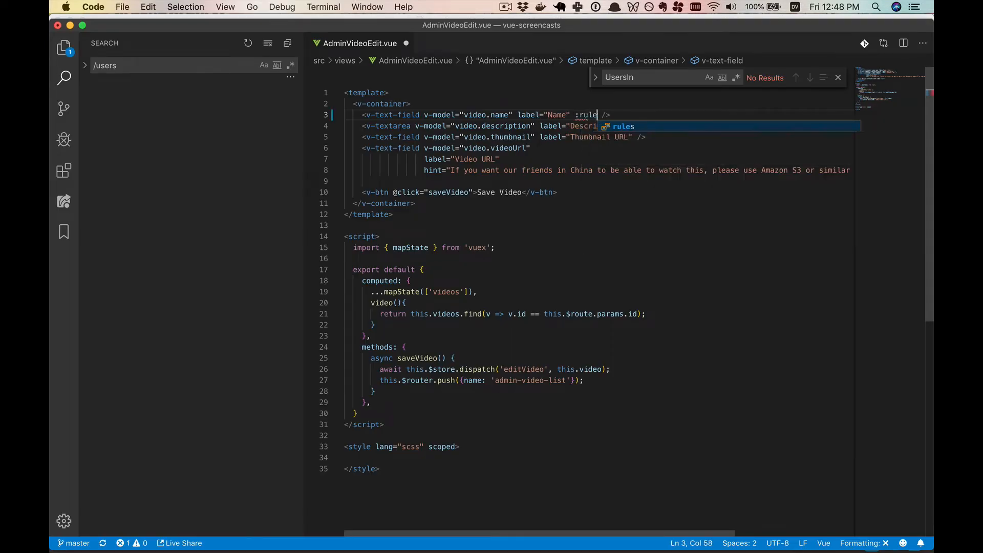
- Bind :rules="[requireName]" on the Name v-text-field
text(s="[)
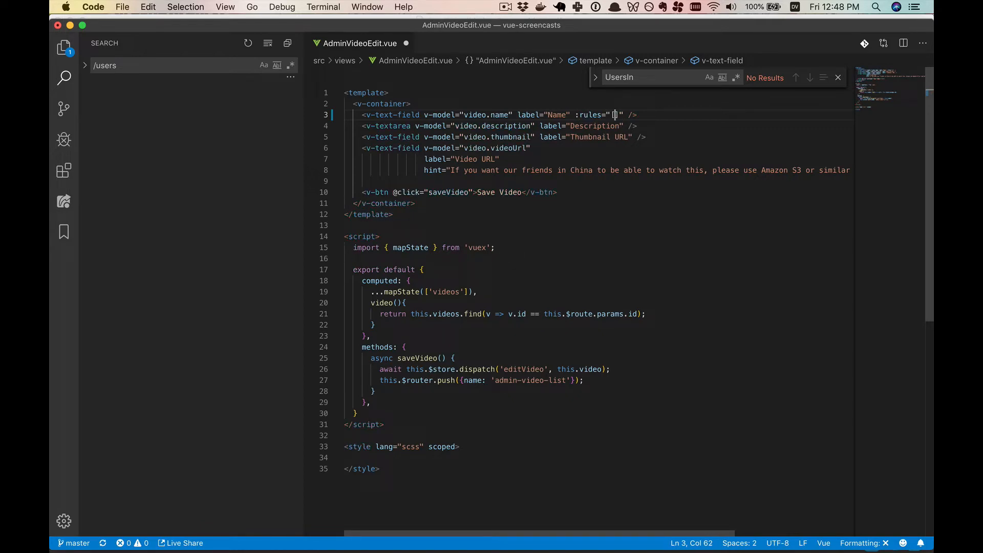
text(')
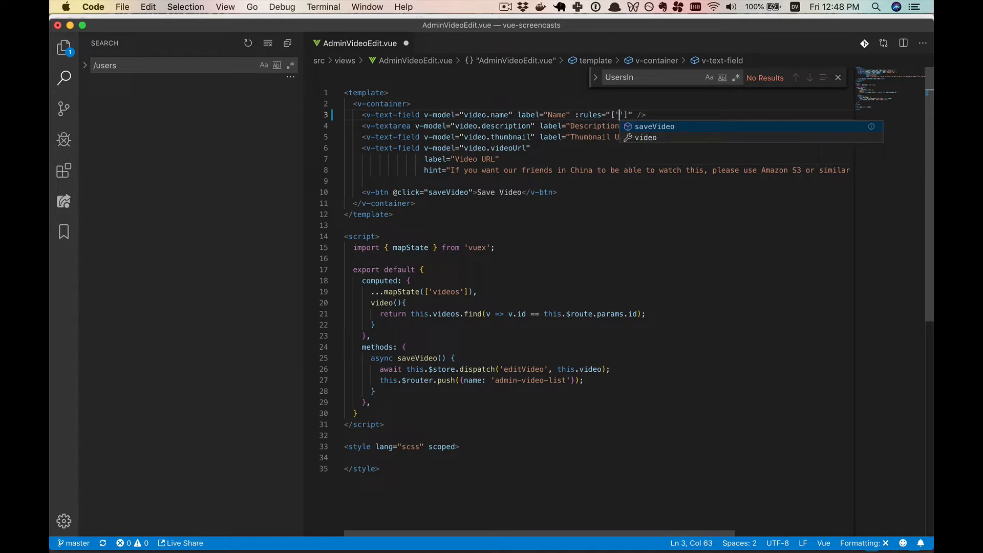
text(require)
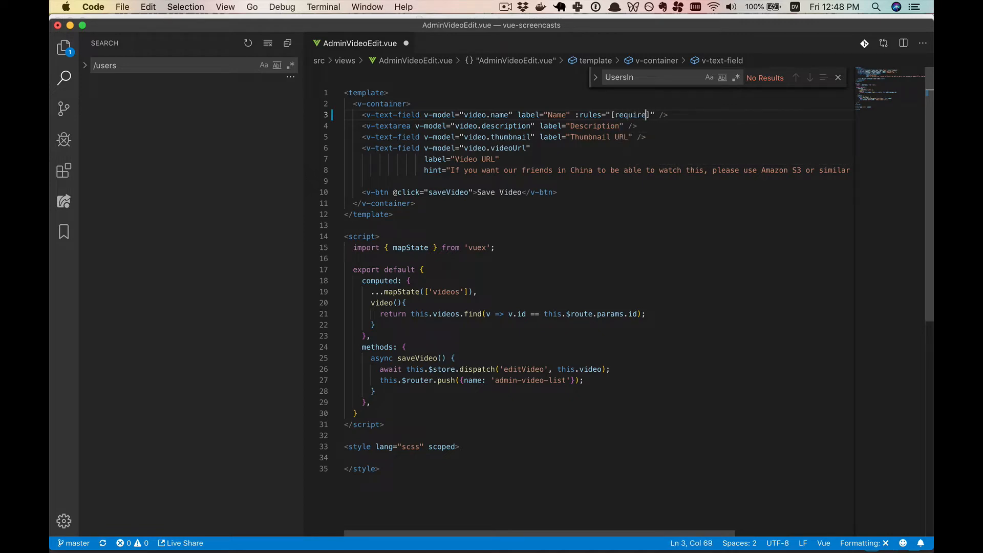
text(Name)
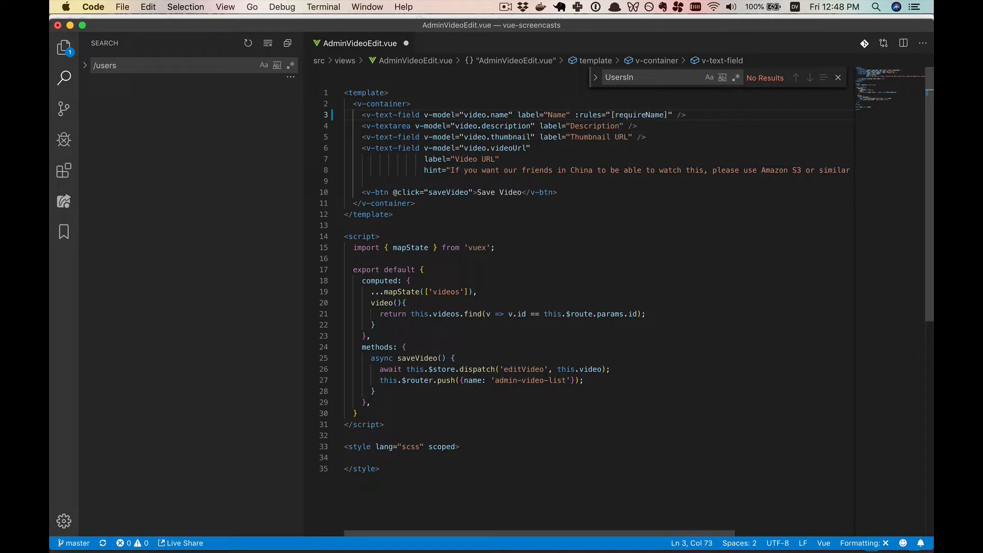
- Define requireName in data() as v => v && v.length > 0 || 'You must input a name'
click(423, 270)
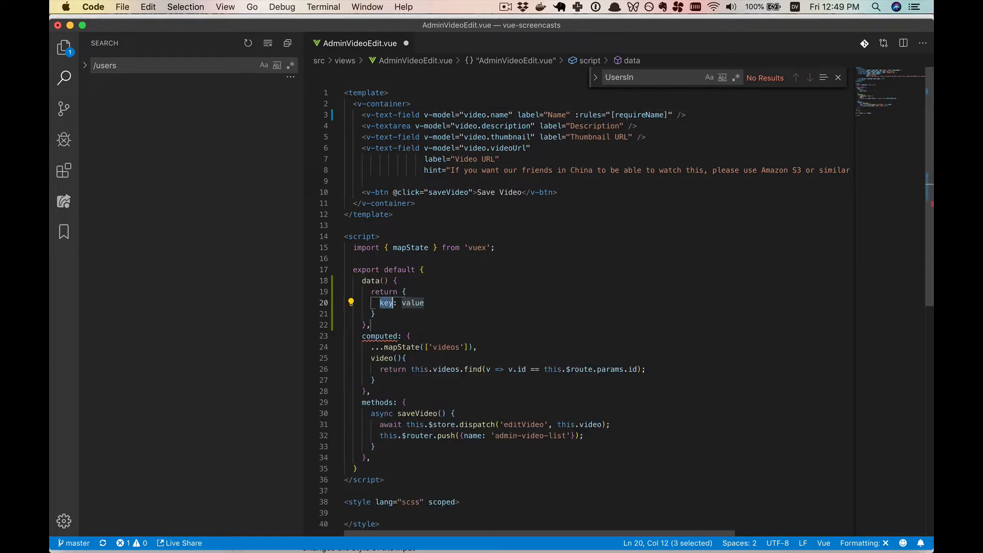
text(requi)
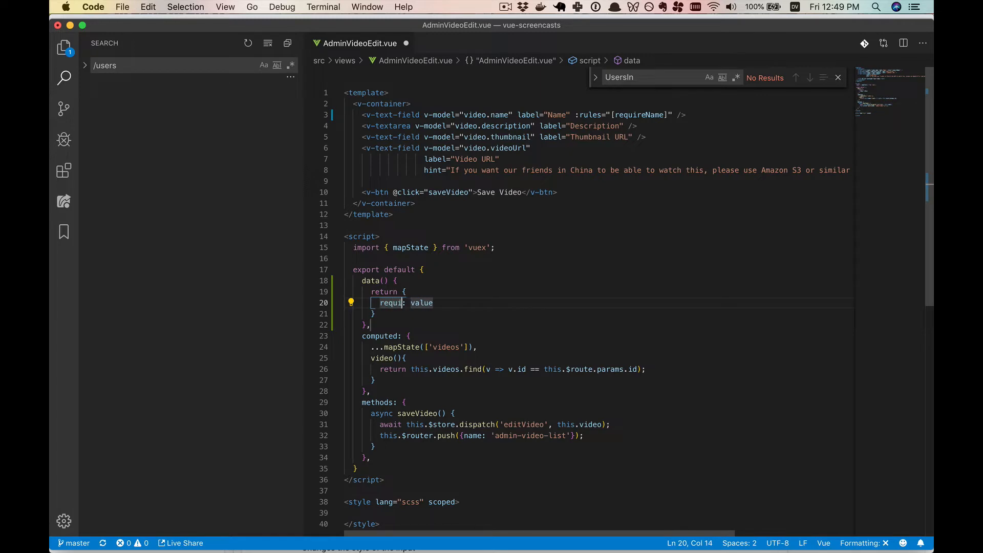
text(reName)
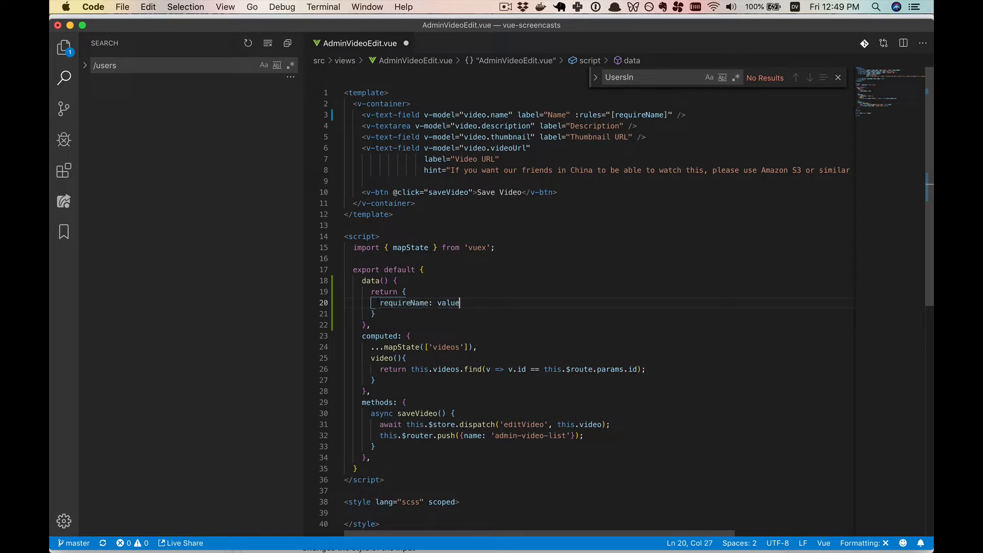
text(v =>)
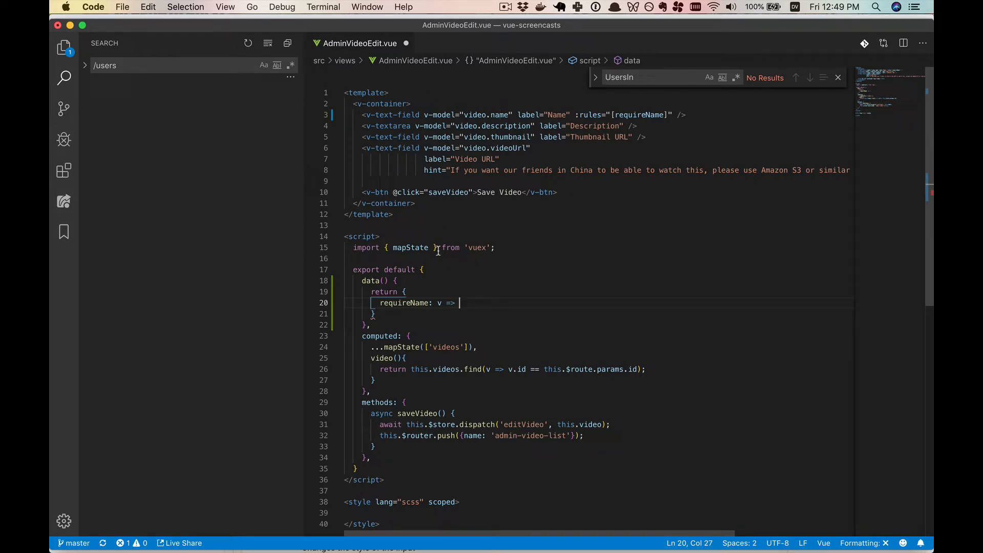
mouse_move(459, 261)
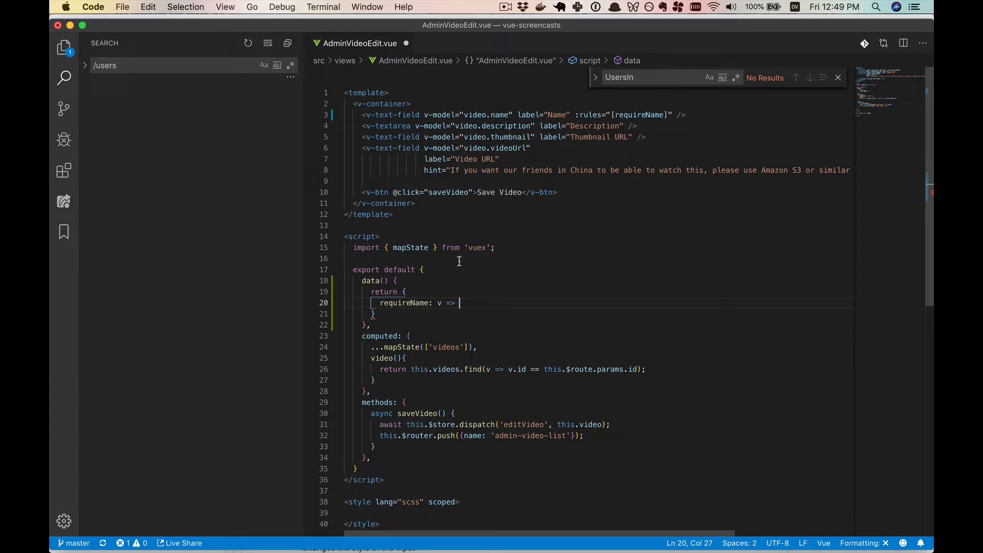
text(v)
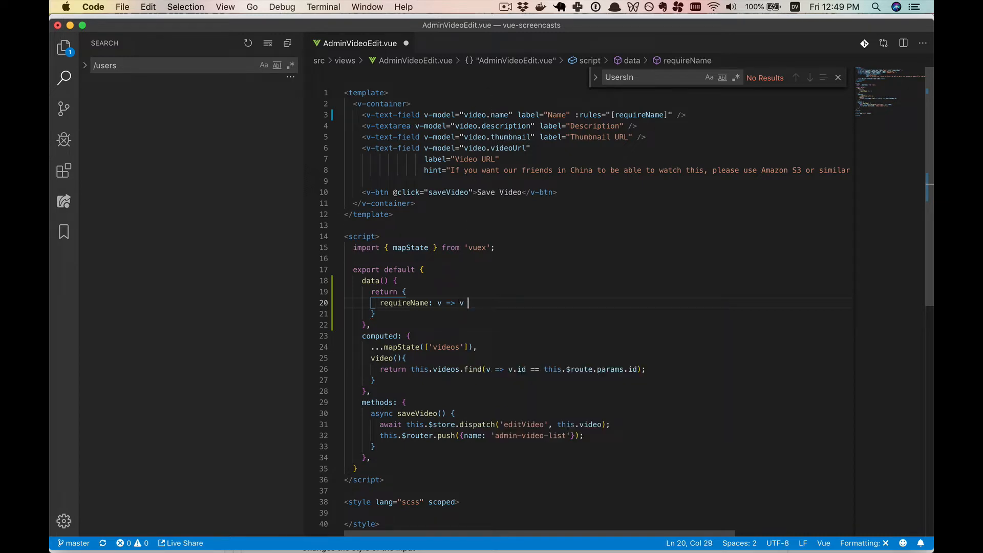
text(&& v.length)
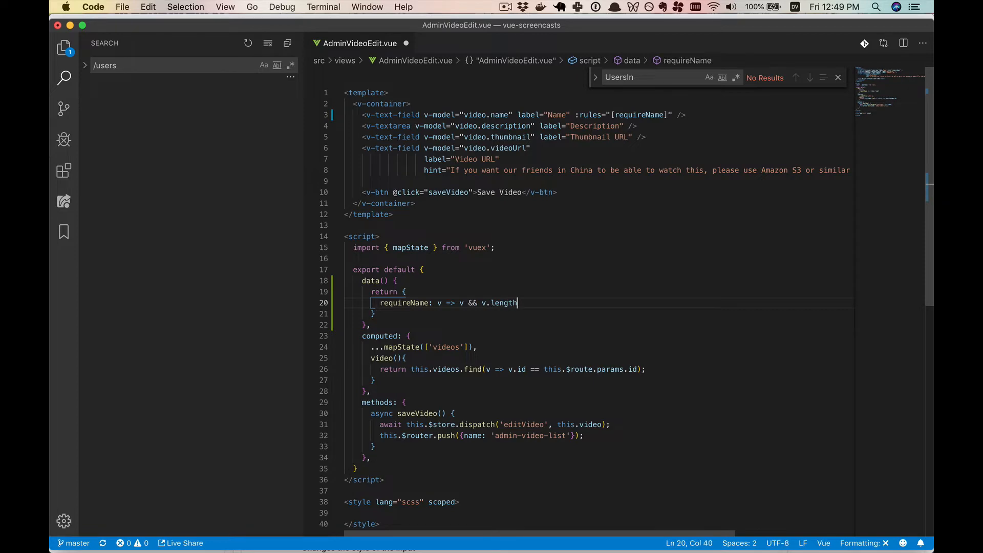
text(> 0)
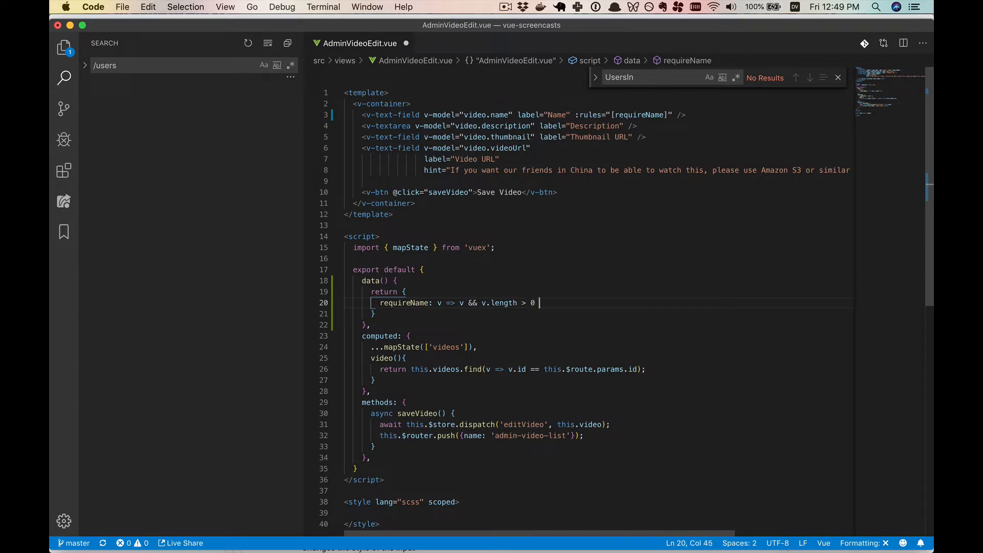
text(|| '')
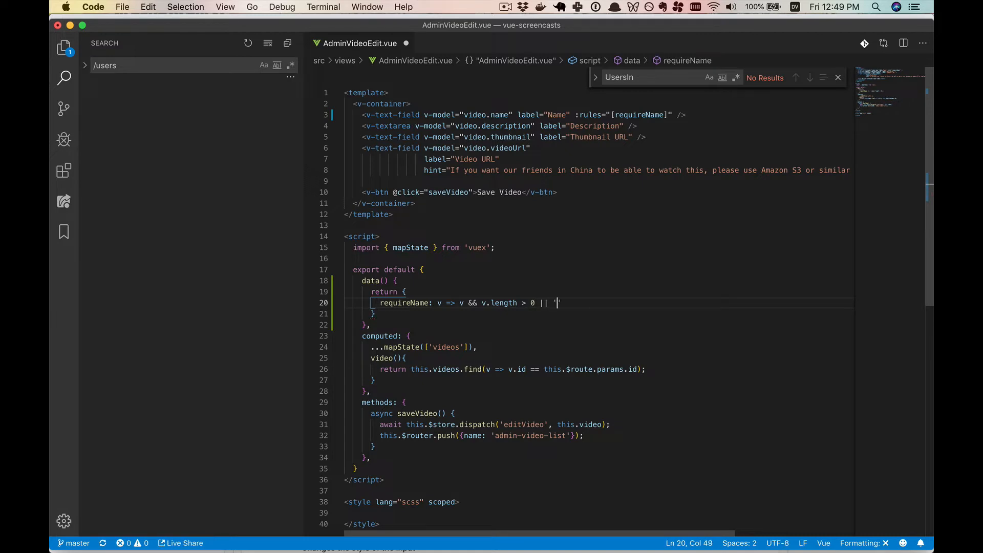
text(You must)
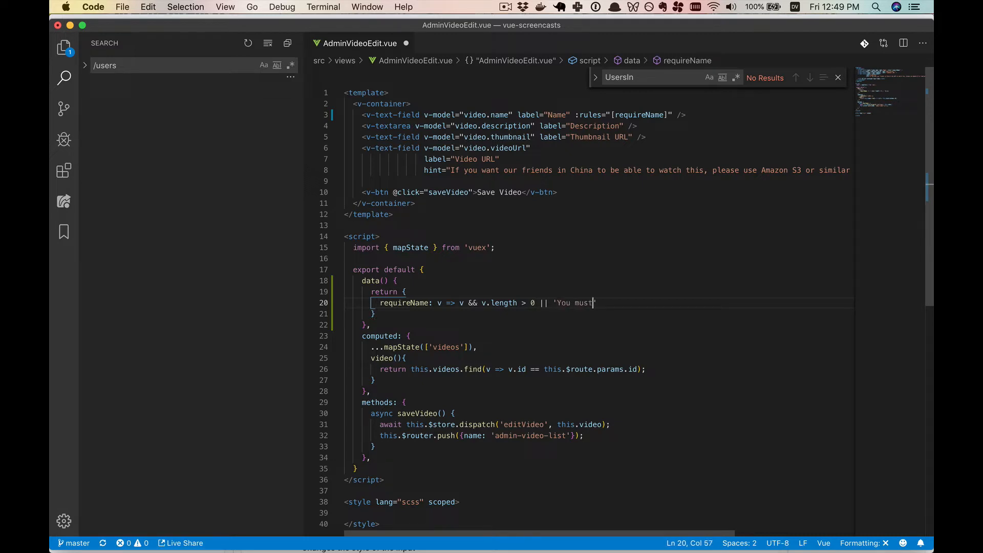
text(input a name)
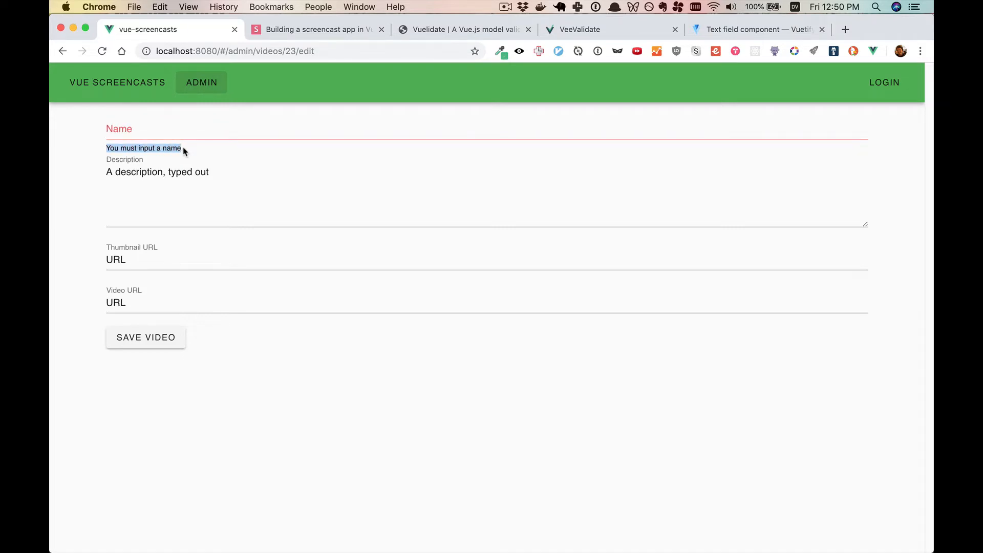
- Type 'He' into the empty Name field to see the required-name error clear
click(251, 130)
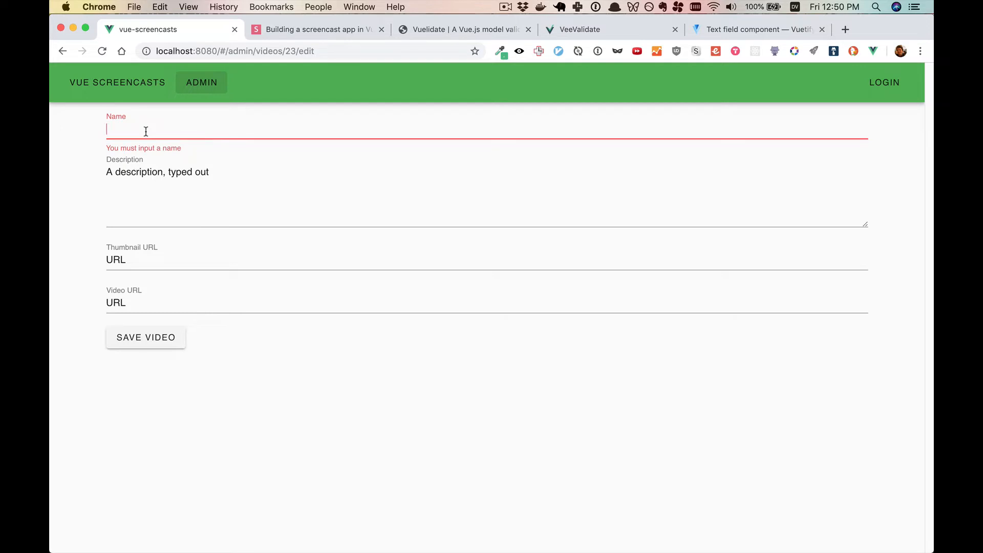
text(He)
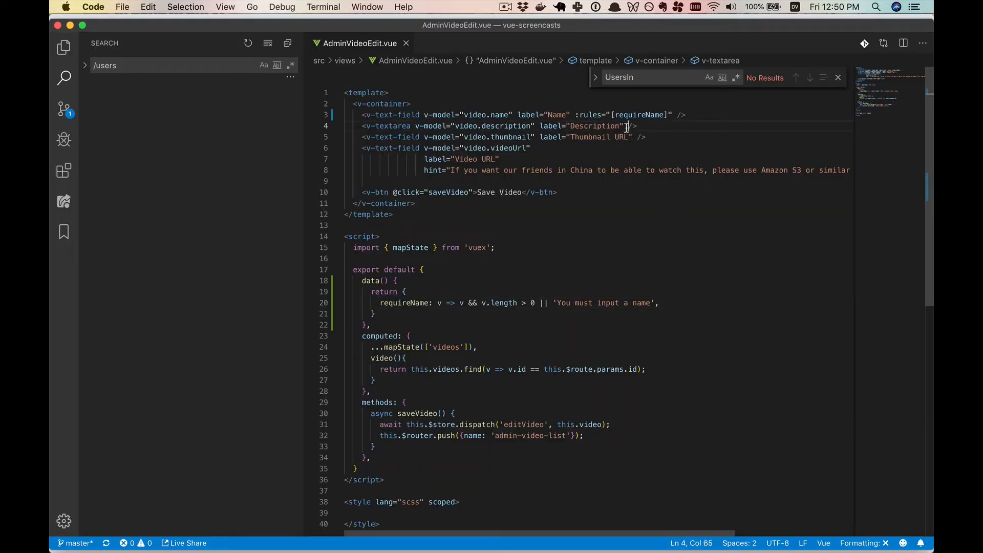
- Bind :rules="[requireDescription]" on the Description textarea and duplicate the name rule as requireDescription
text(:rules=")
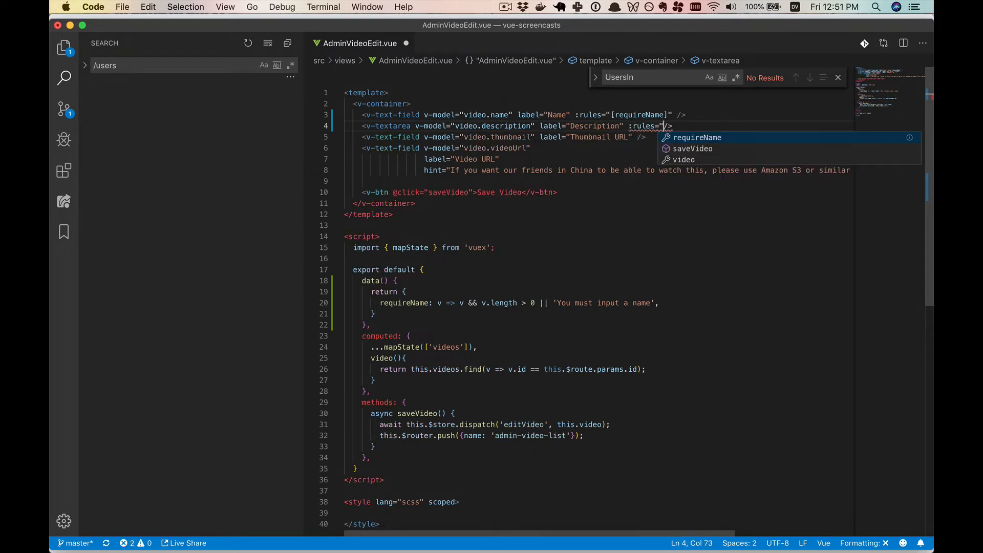
text([require)
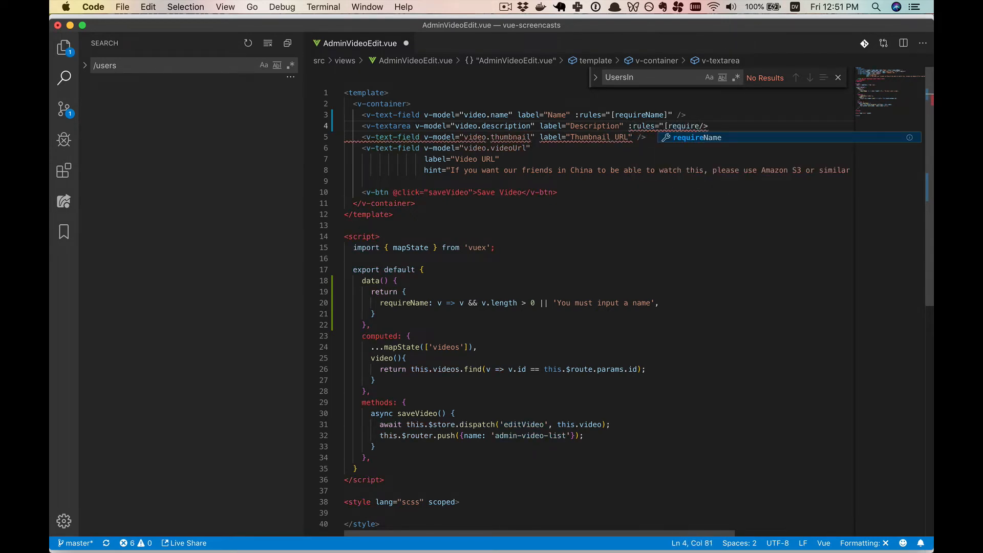
text(Description)
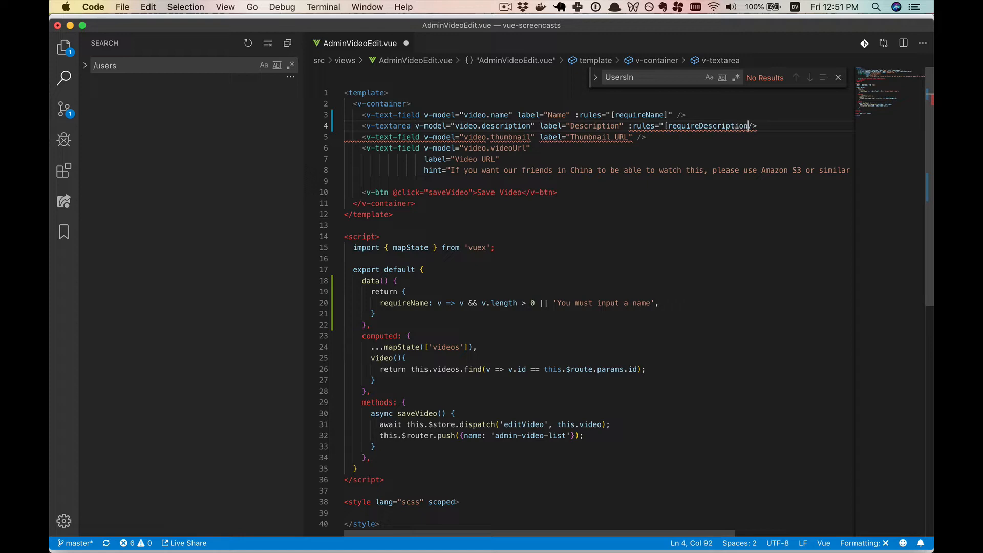
text(]")
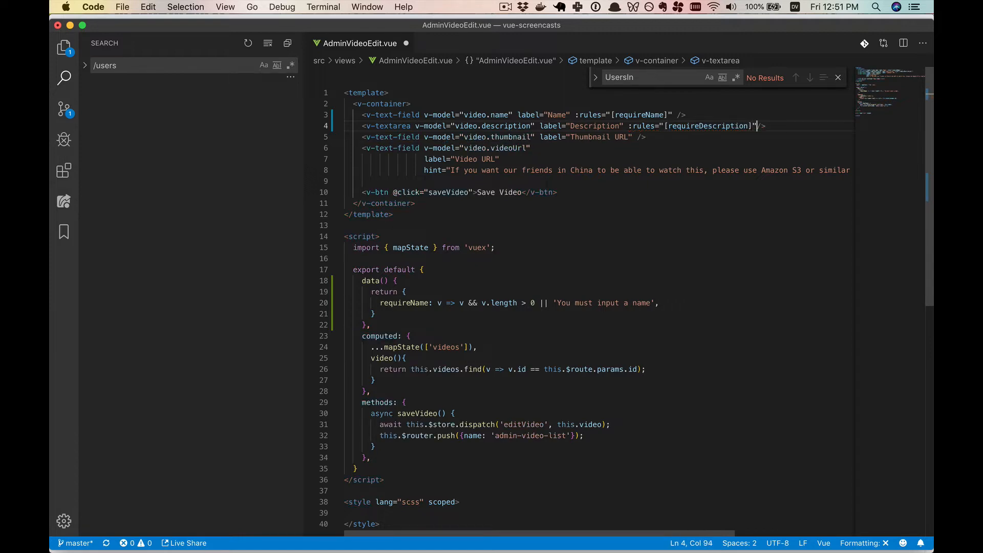
click(659, 303)
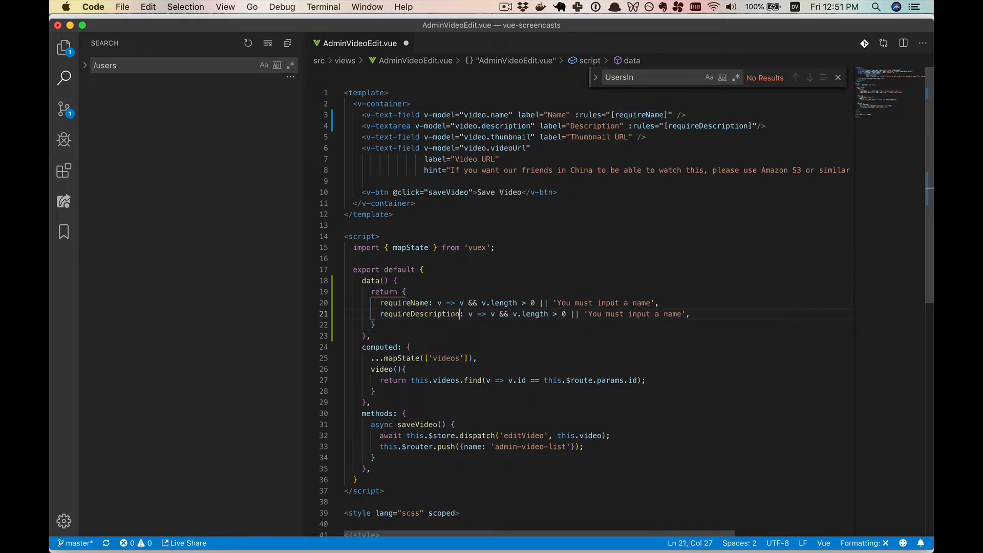
double_click(672, 314)
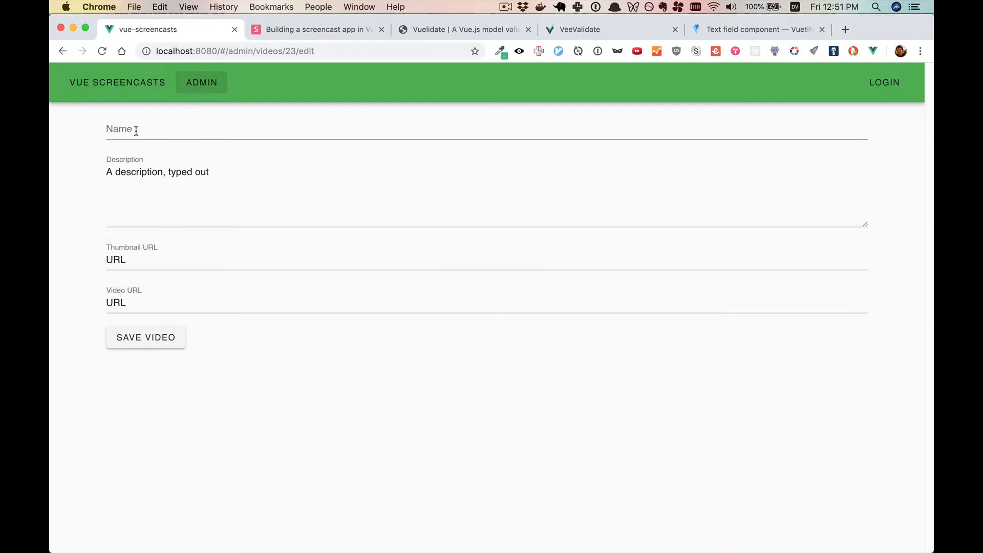
- Clear the video's fields, attempt Save Video, and check the empty Description field's warning
triple_click(157, 172)
text(A name)
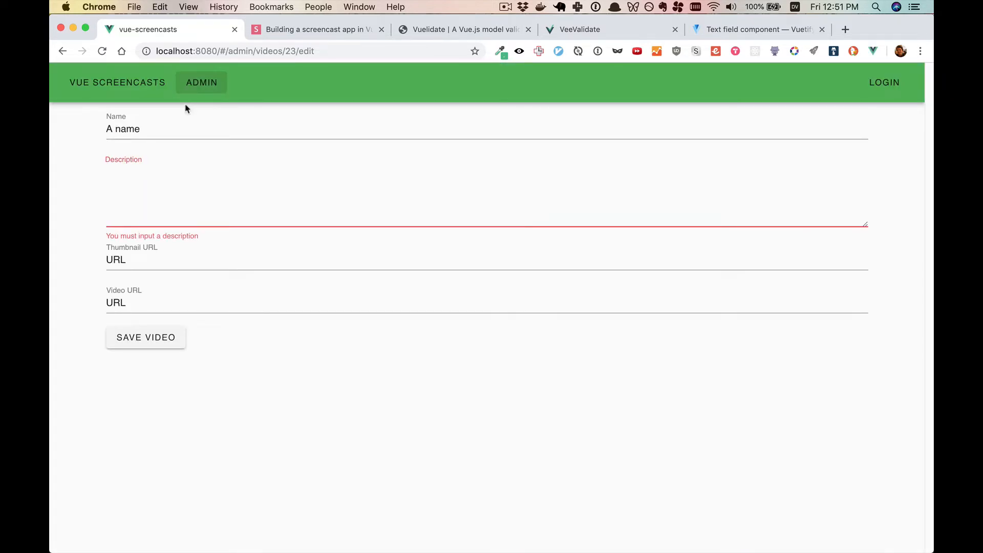
click(145, 337)
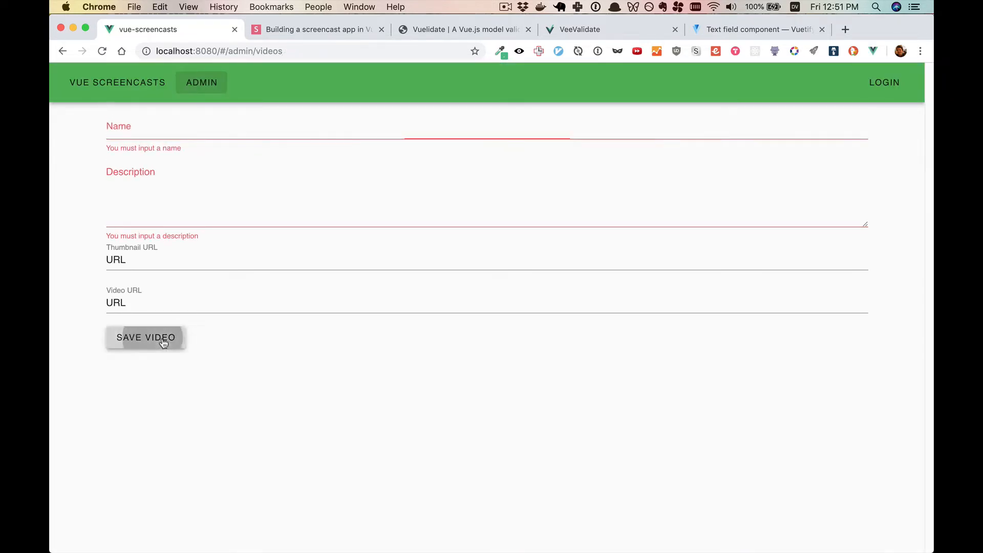
click(145, 337)
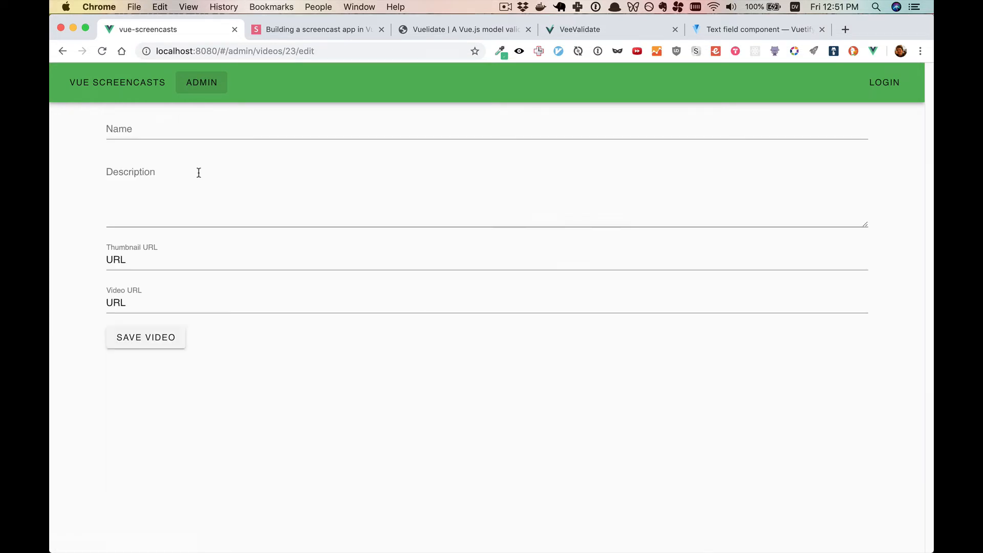
click(251, 129)
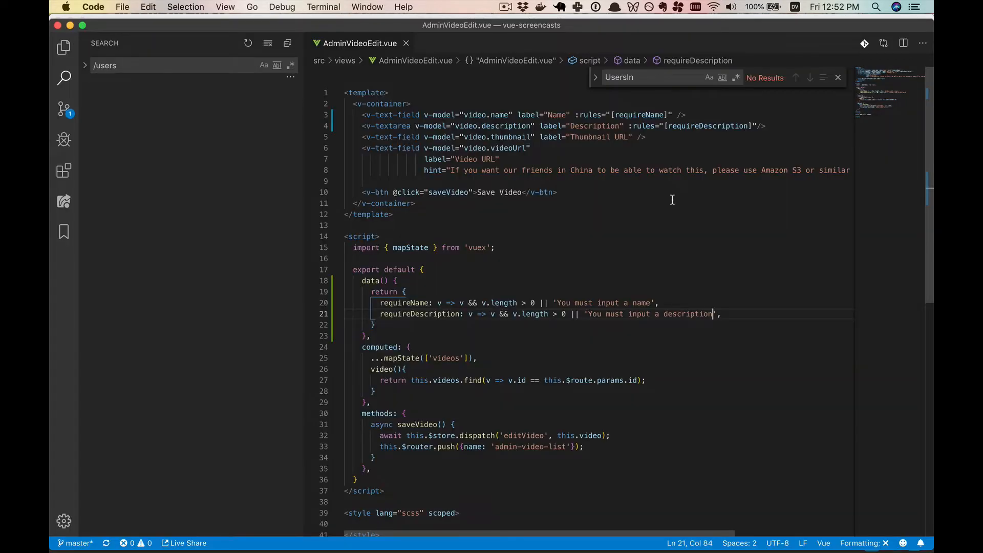
- Rewrite requireName as require(propertyType) returning the validation rule
double_click(638, 114)
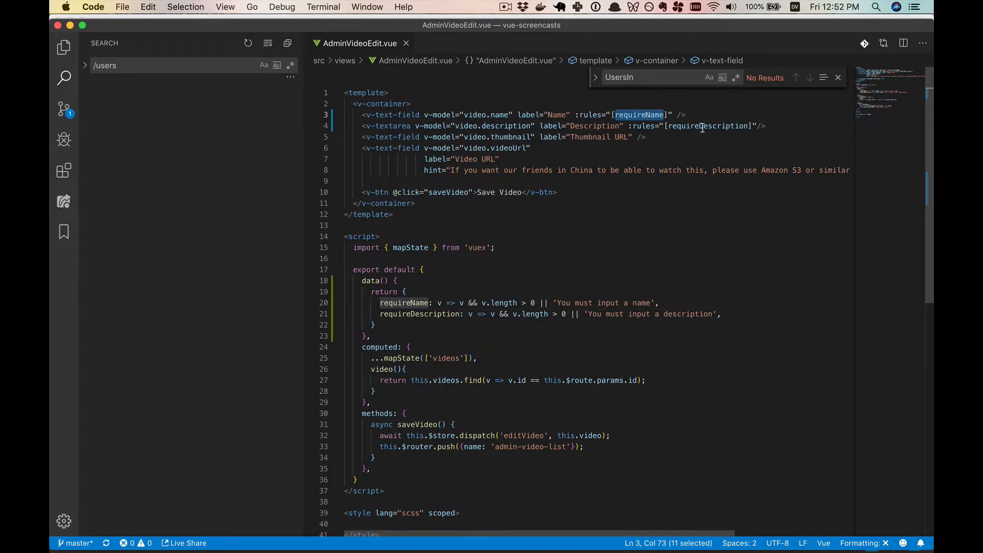
double_click(707, 125)
text(()
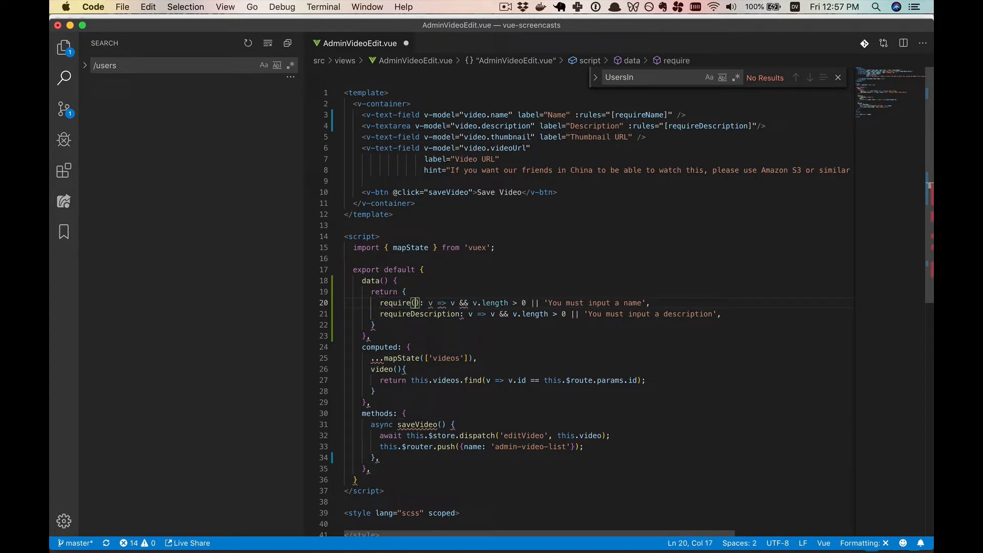
text(propertyType) {)
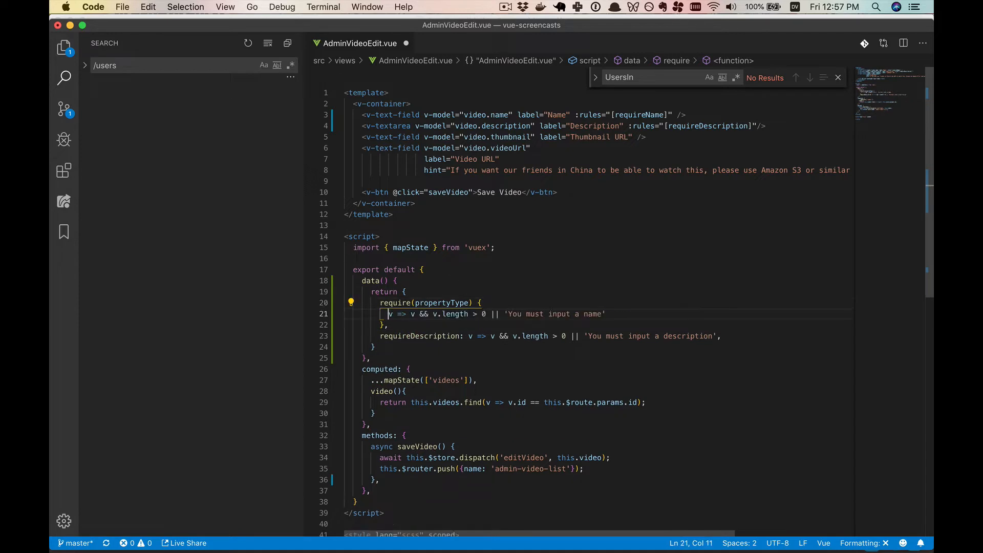
text(return)
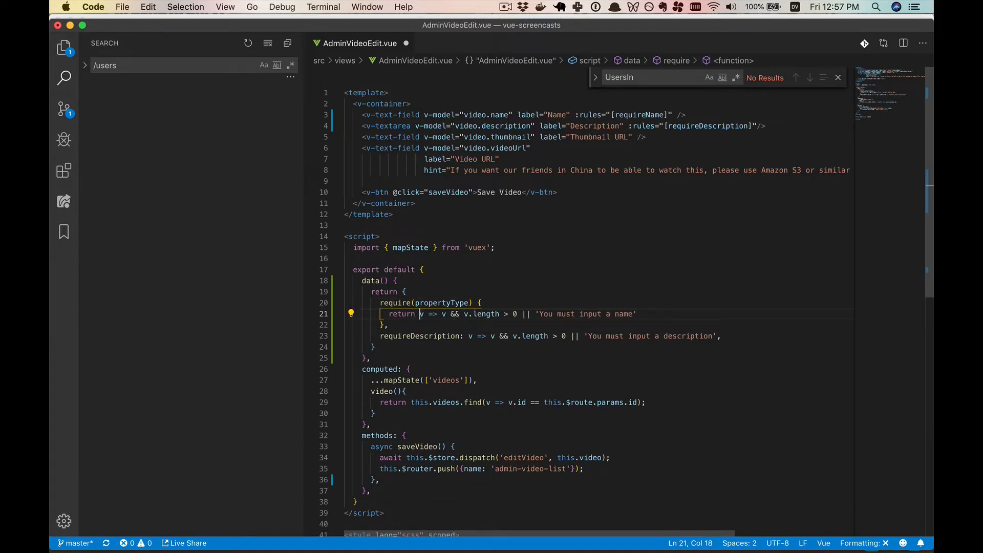
- Interpolate ${propertyType} into the error message and set Name's rules to require('name')
drag(419, 313, 633, 313)
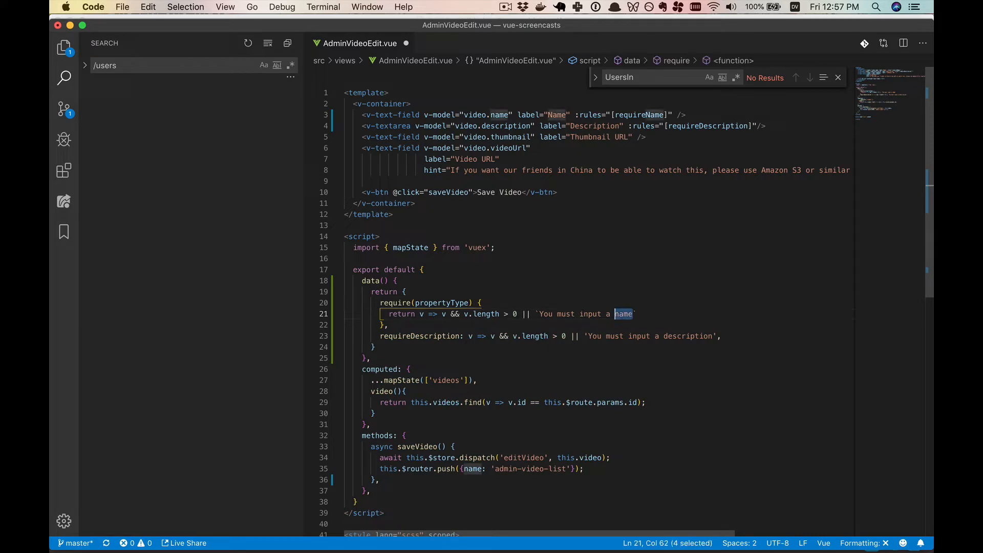
text(${)
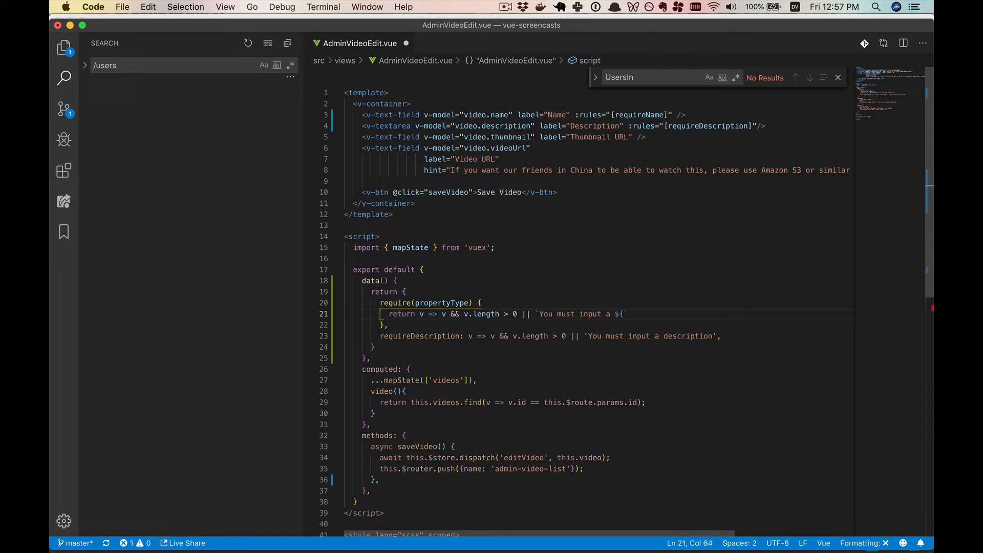
text(propertyTYpe)
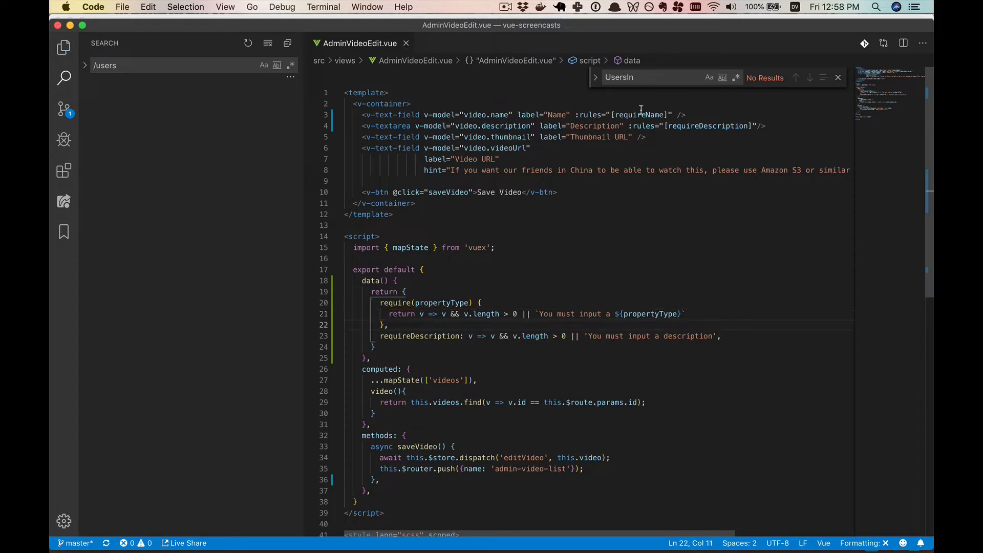
double_click(656, 114)
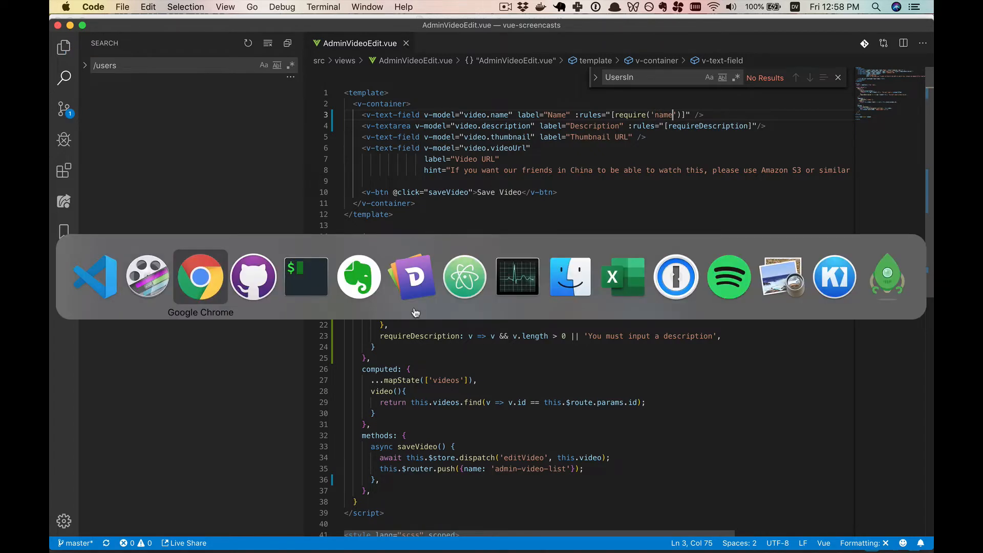
- Check the app in Chrome and highlight the "Can't resolve 'name'" compile error
click(200, 277)
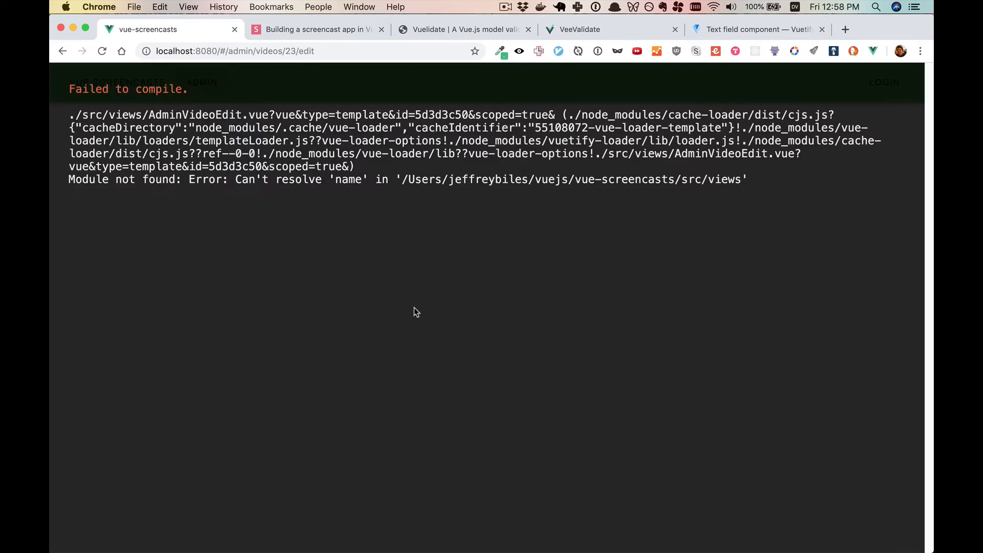
mouse_move(324, 182)
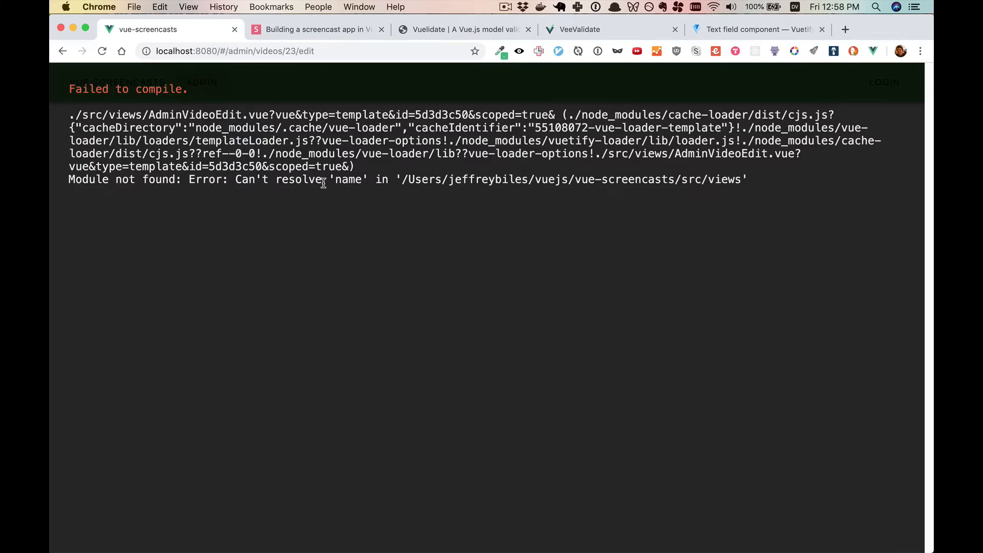
drag(235, 179, 369, 179)
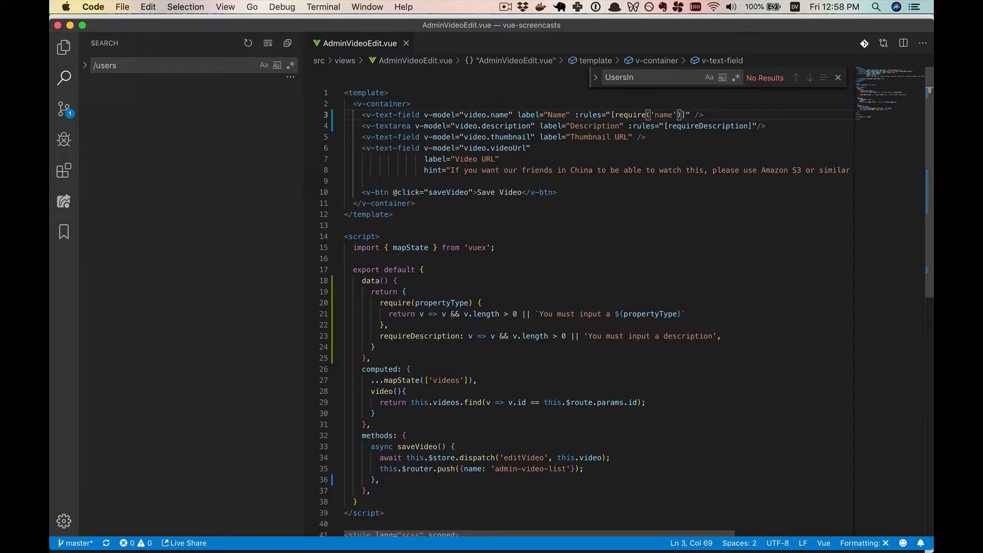
- Rename require to required and set the Description textarea's rules to required('description')
text(d)
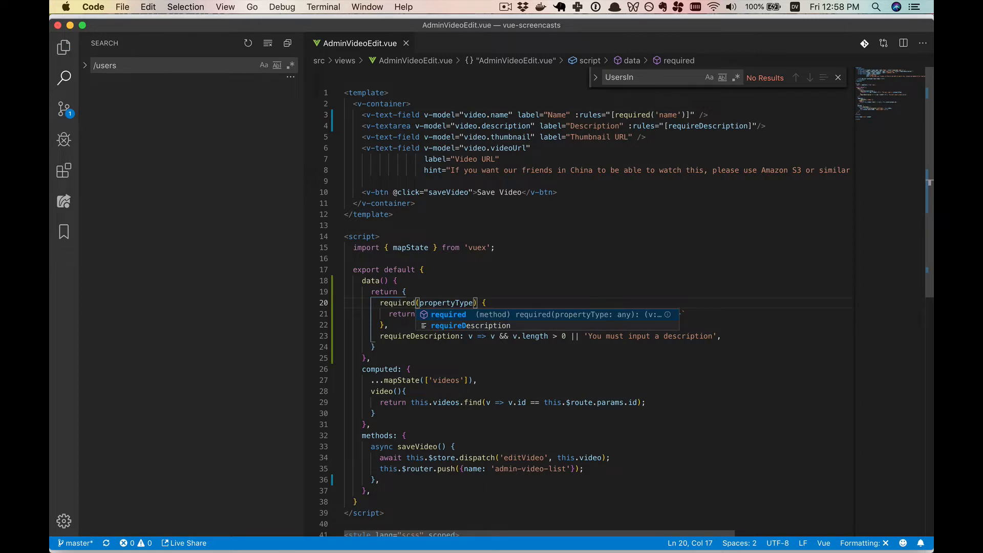
click(98, 7)
text(()
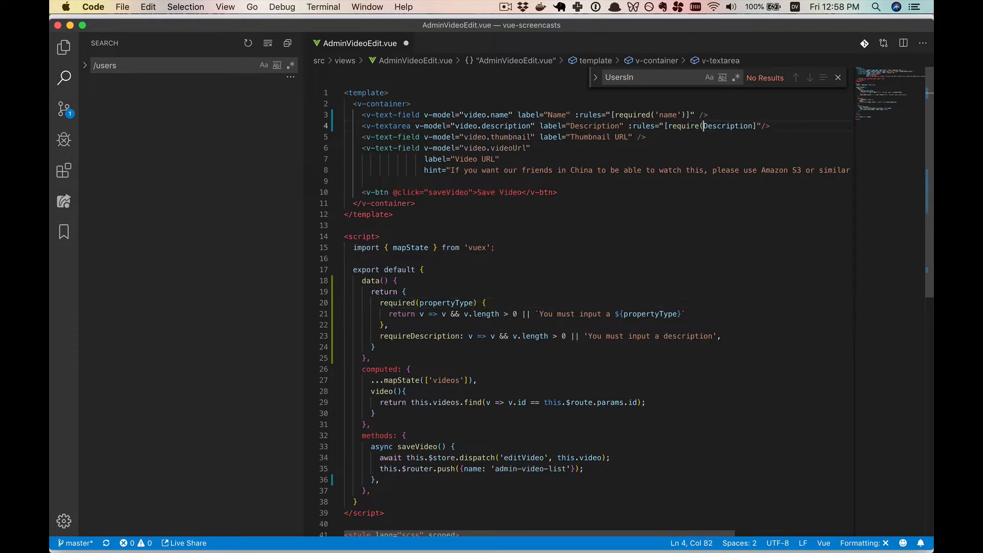
text('description ')
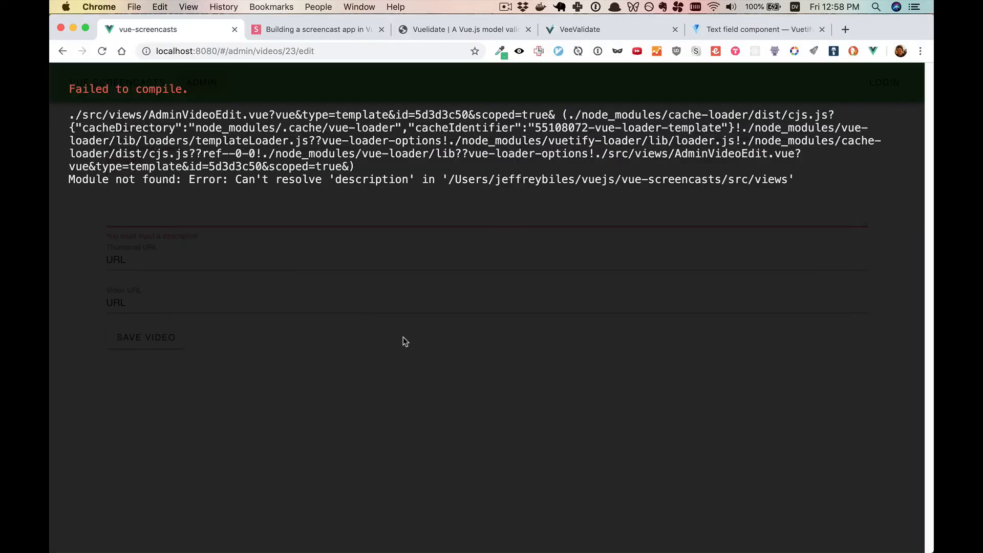
- Return to VS Code after seeing the 'description' can't-resolve error
key(cmd+tab)
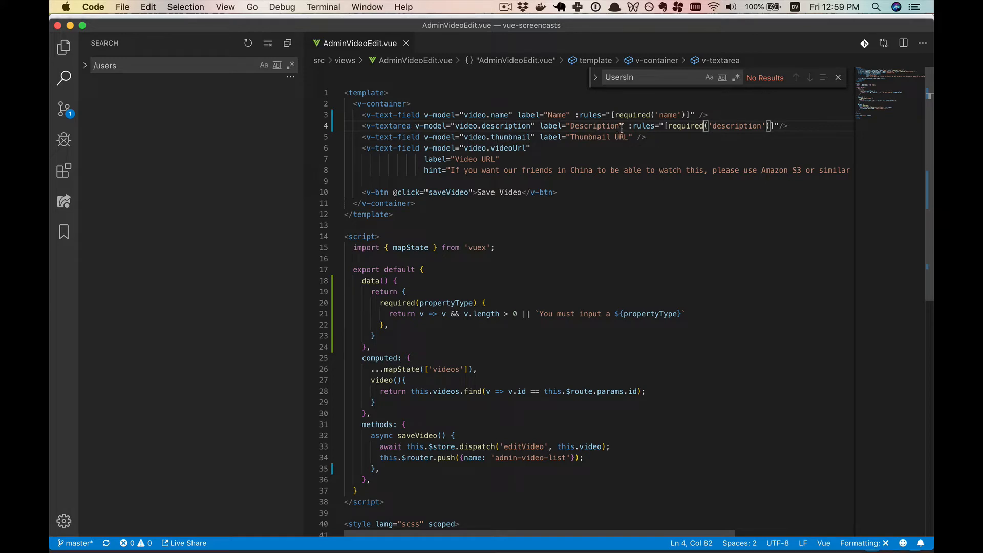
- Copy the required rule onto Thumbnail URL and Video URL as required('thumbnail URL') and required('video URL'), then save
drag(625, 126, 780, 126)
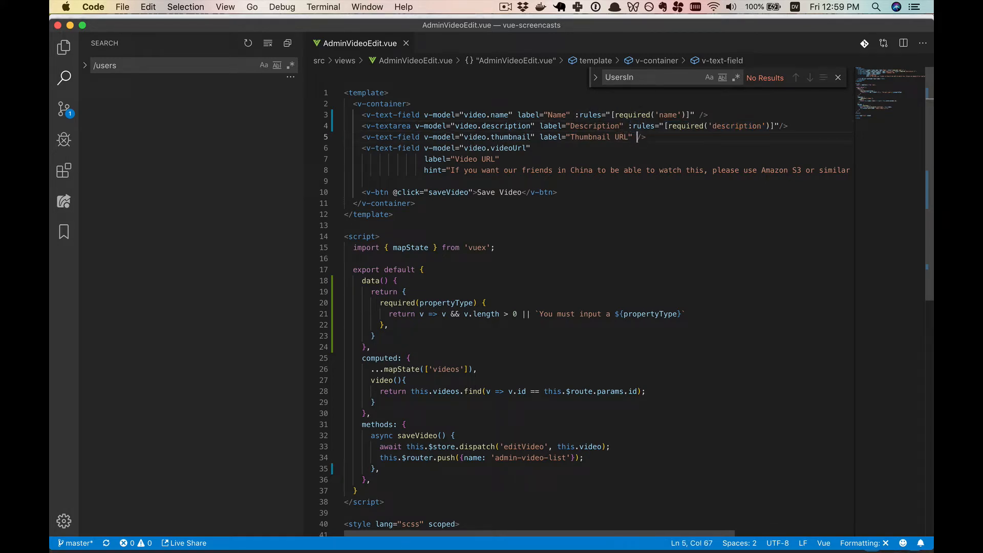
text(:rules="[required('description')]")
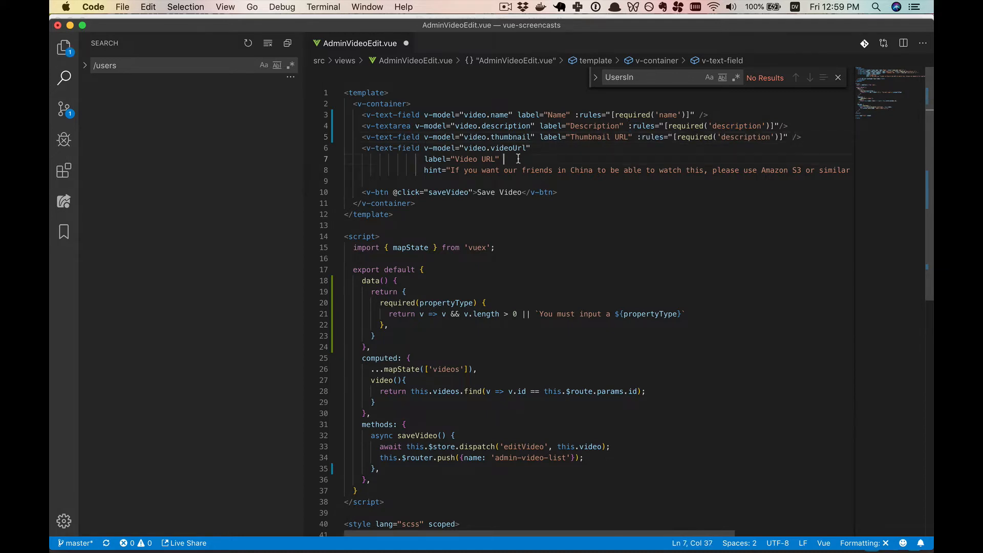
text(:rules="[required('description')]")
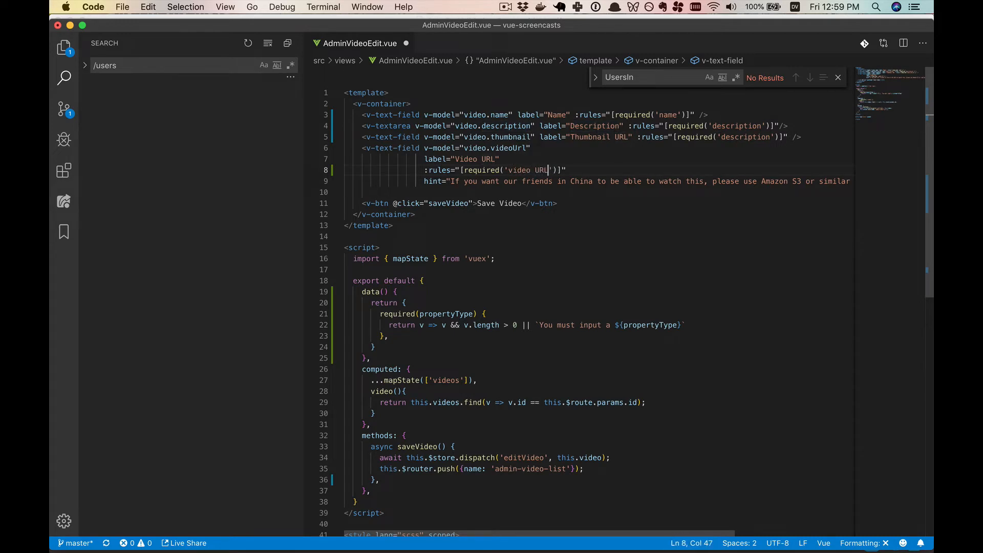
double_click(746, 136)
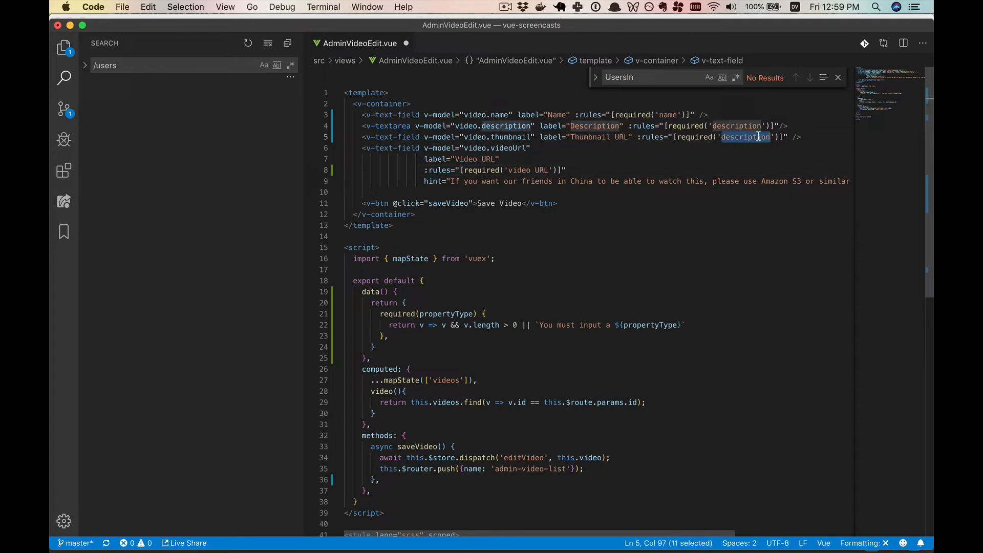
text(thumbnail URL)
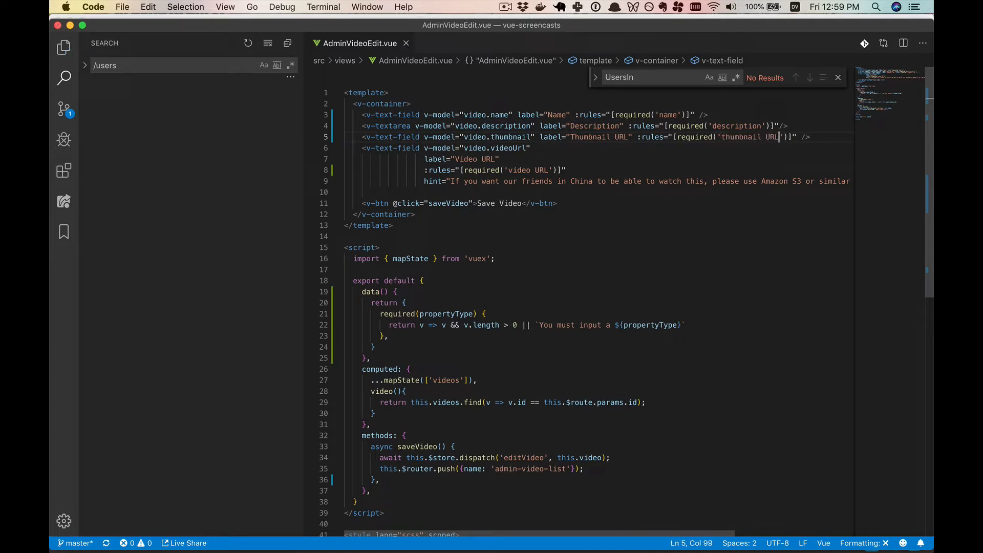
key(cmd+tab)
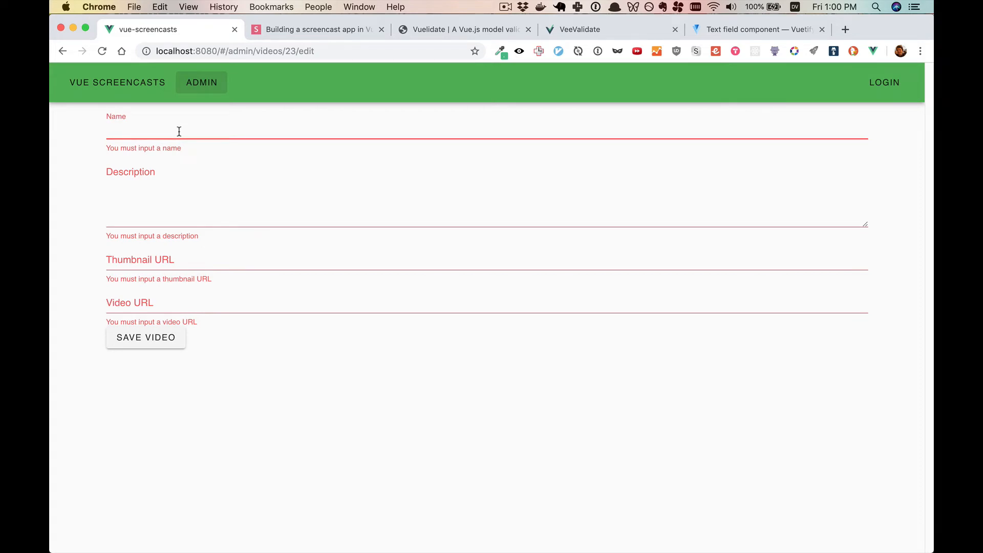
- Enter a long name so the Name error clears, then return to the editor
text(B)
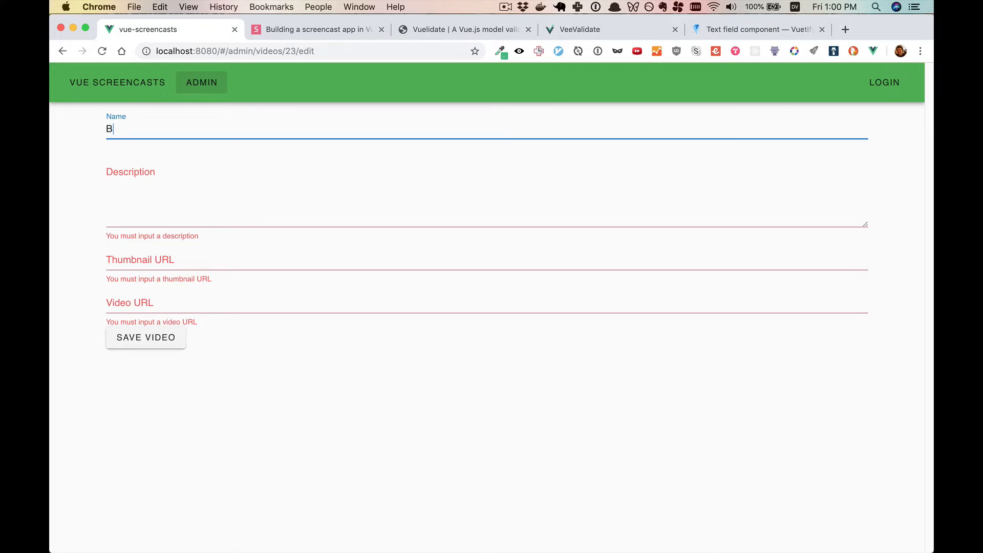
text(aoeucaeurca.urc,.usaoecrsuauhac,r.uh,.cruha,.srcuha,.rcua,.rcuharc,.uhc,.uhcr,.uhacra.hucrahu)
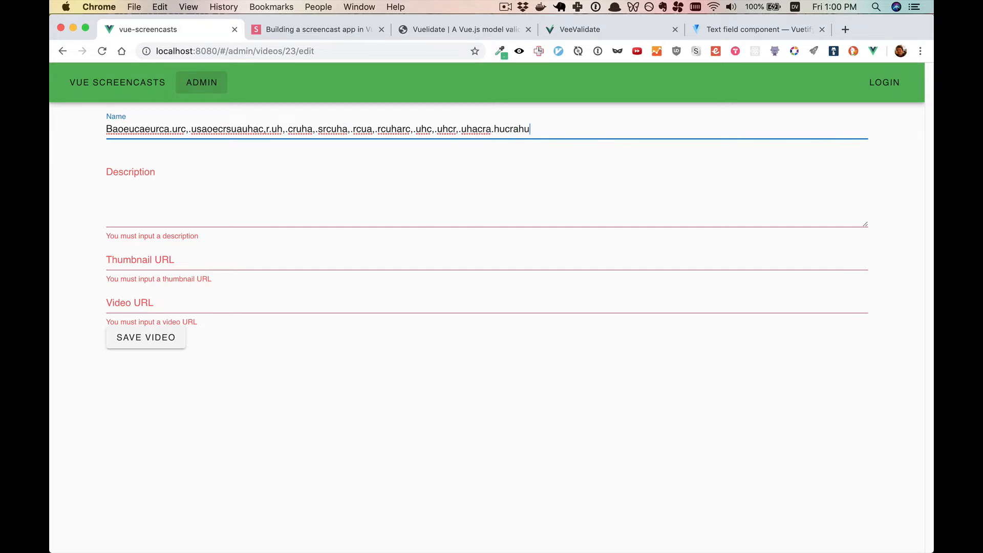
text(rcaurcucr.u)
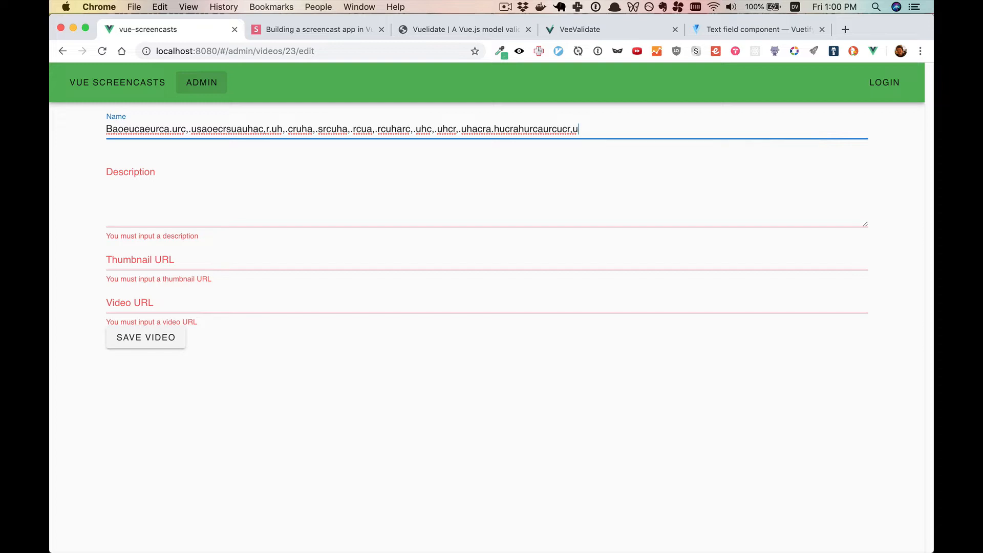
key(cmd+tab)
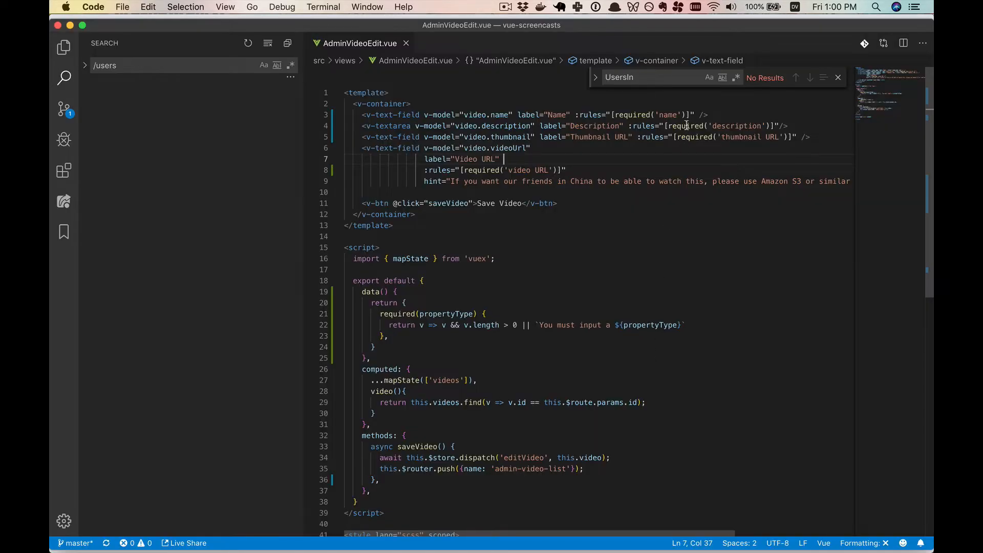
- Add minLength('name', 5) to Name's rules and declare minLength(propertyType, minLength) in data
text(,)
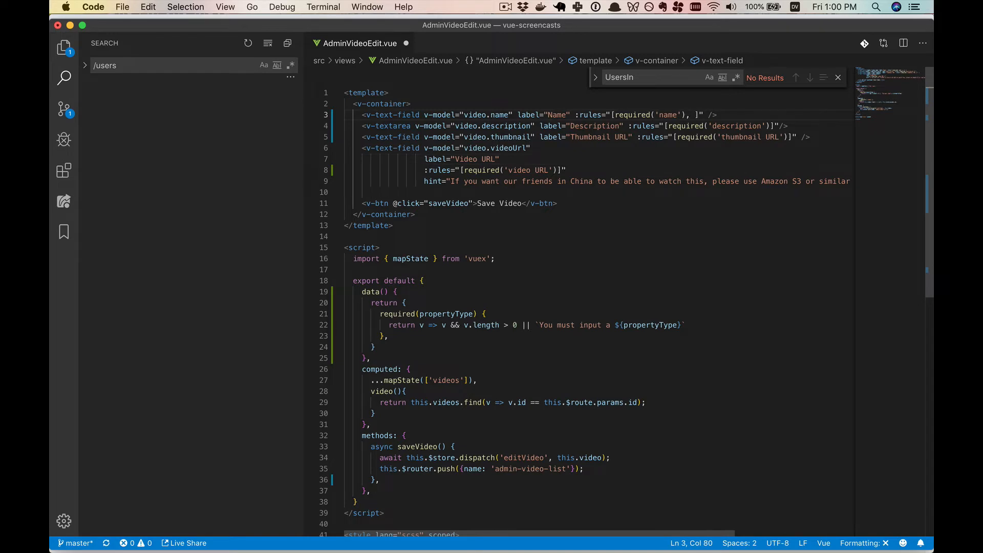
text(minLength())
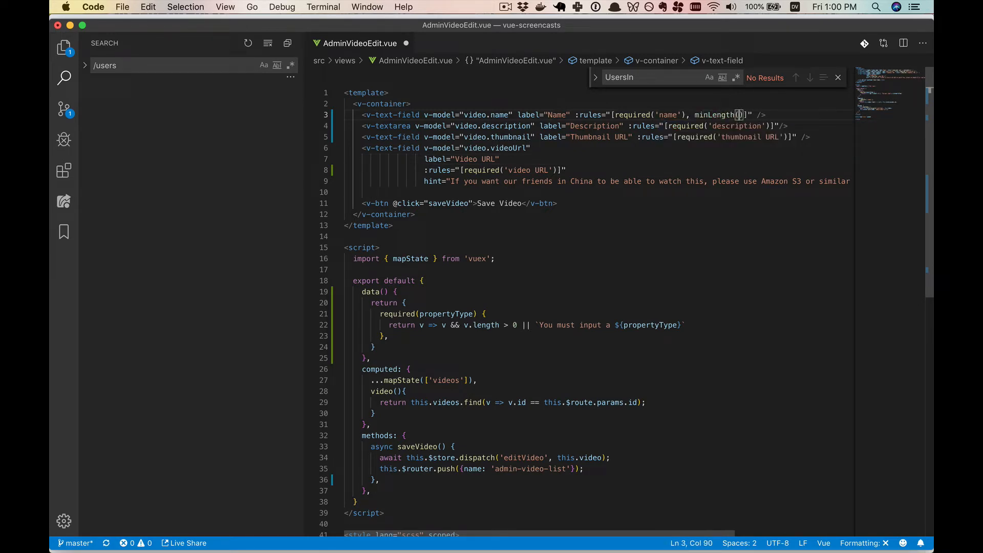
text(5)
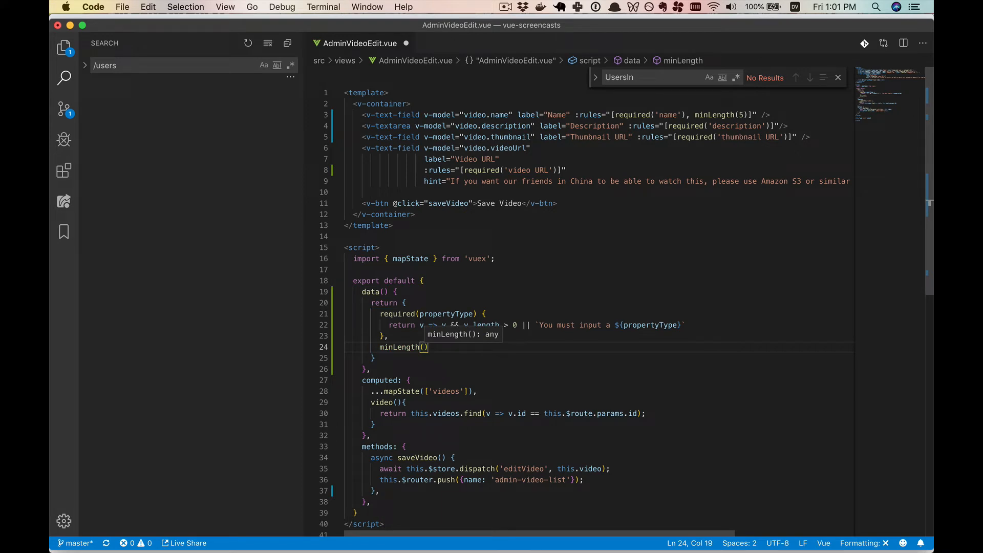
mouse_move(739, 112)
text('name', )
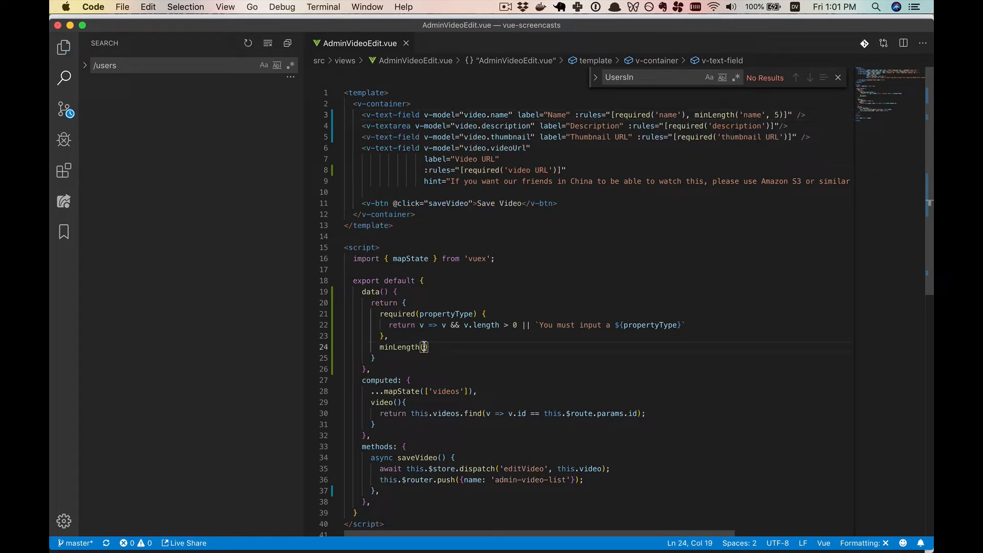
text(propertyType,)
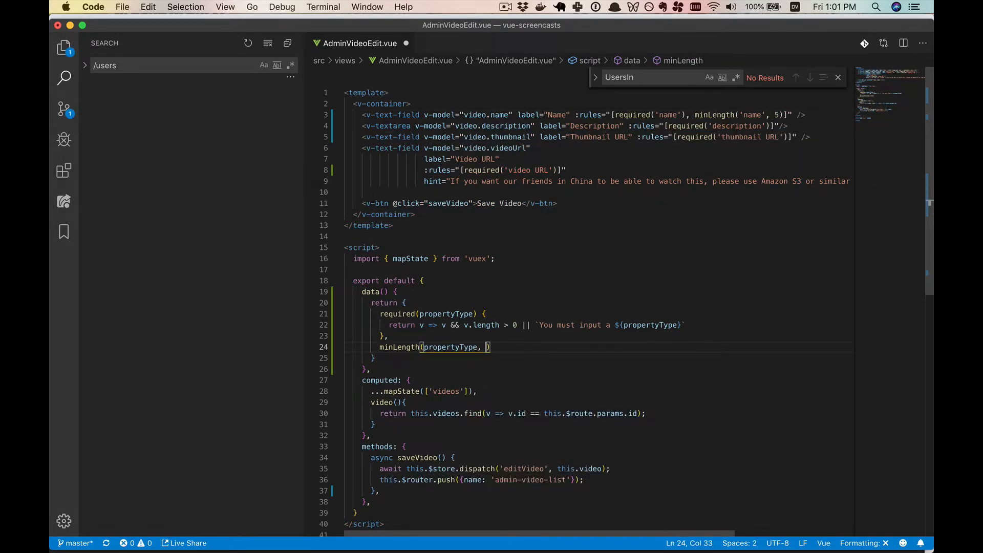
text(minLength)
text(return v => v && v.l)
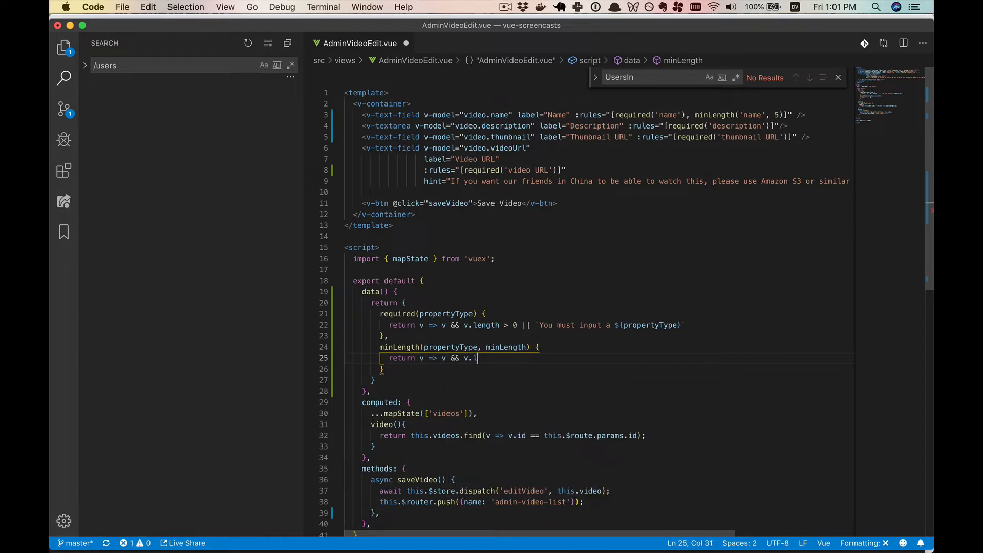
- Return v.length >= minLength or a '${propertyType} must be at least ${minLength} characters' message
text(ength)
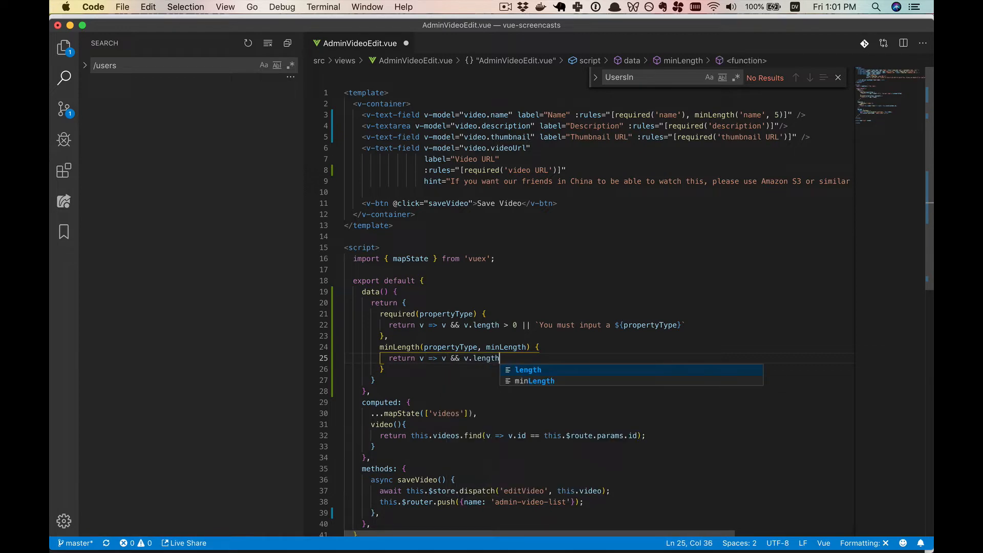
text(<)
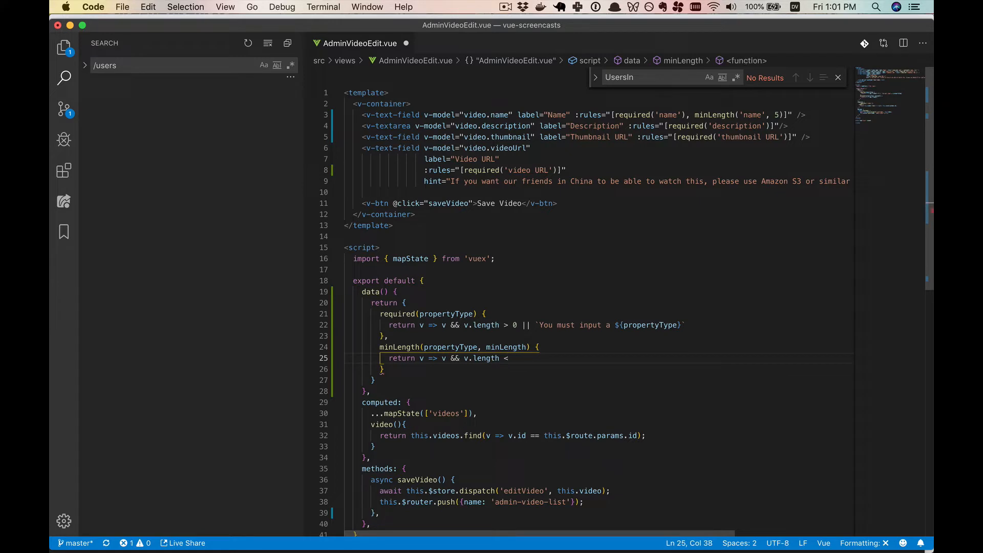
text(=)
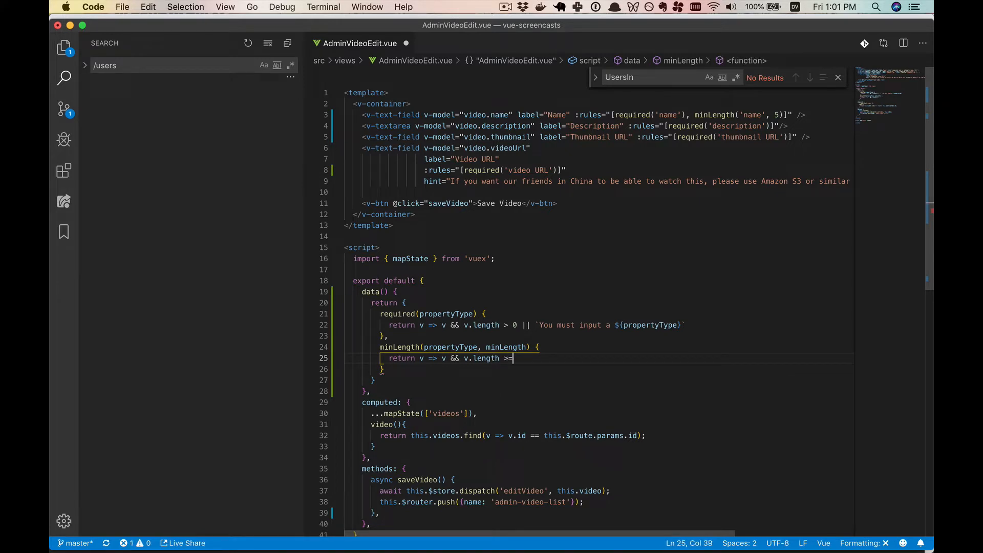
text(minLength)
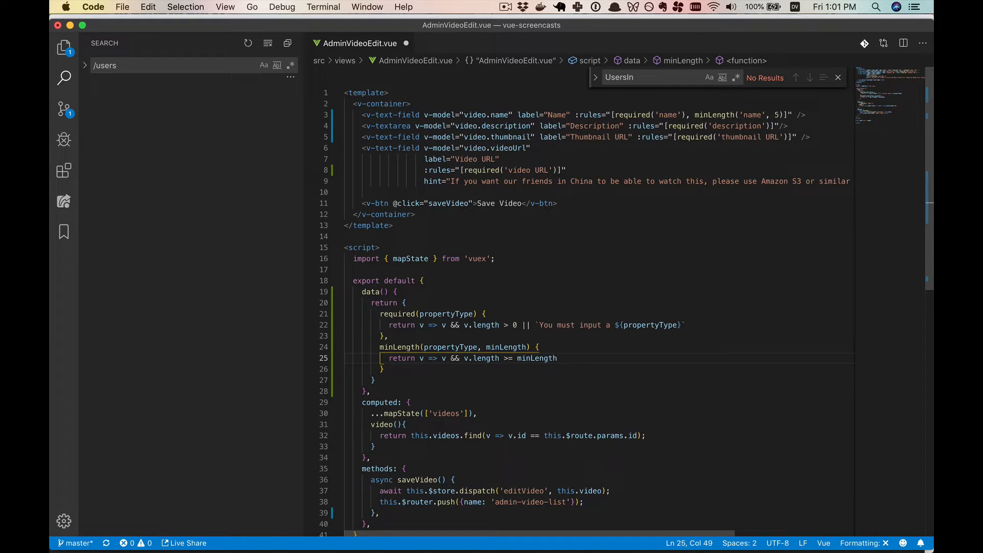
text(|| `${property)
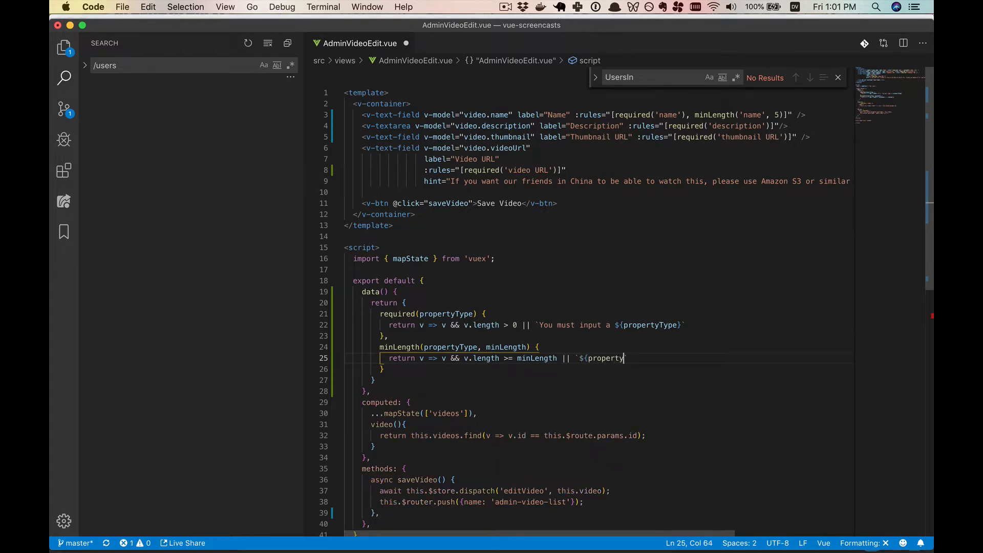
text(must)
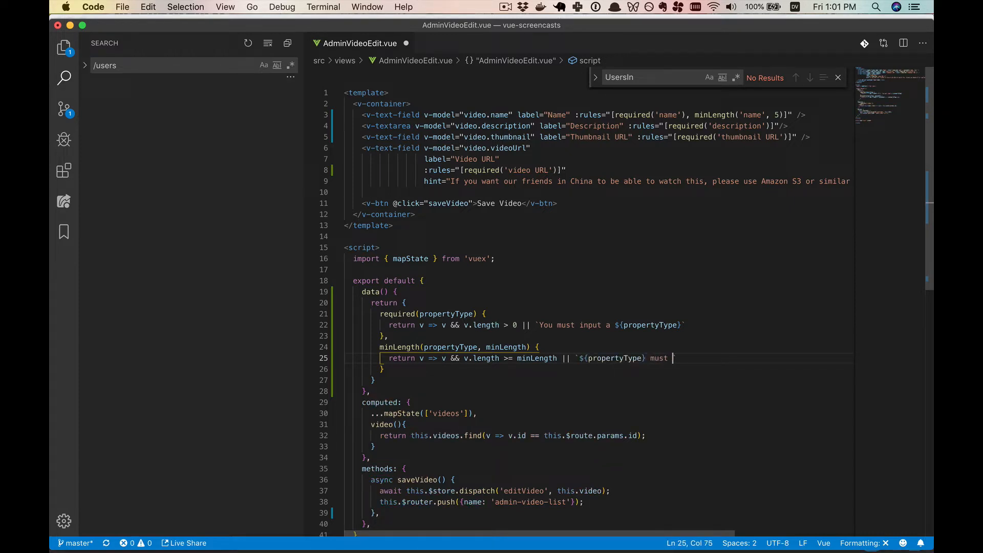
text(be at least ${)
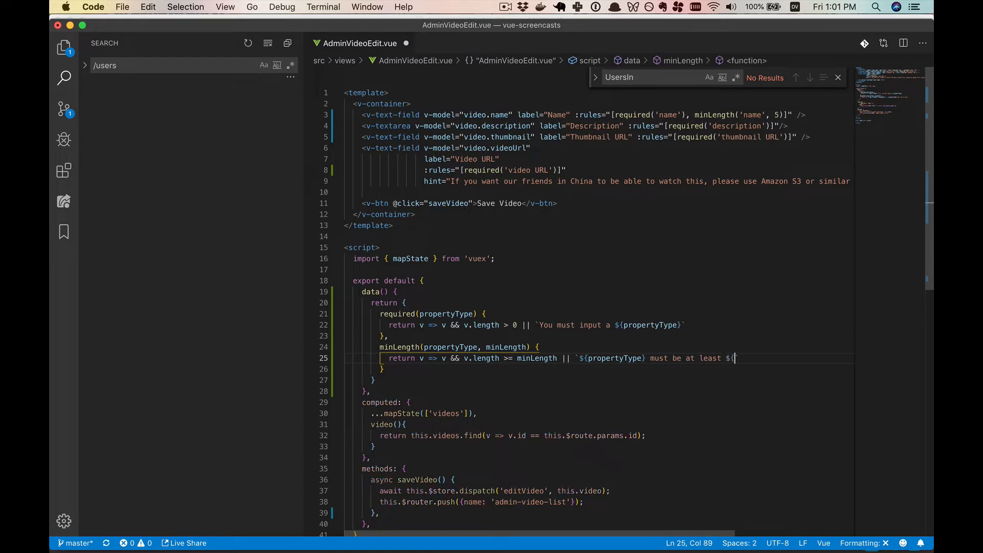
text(minLength} charac)
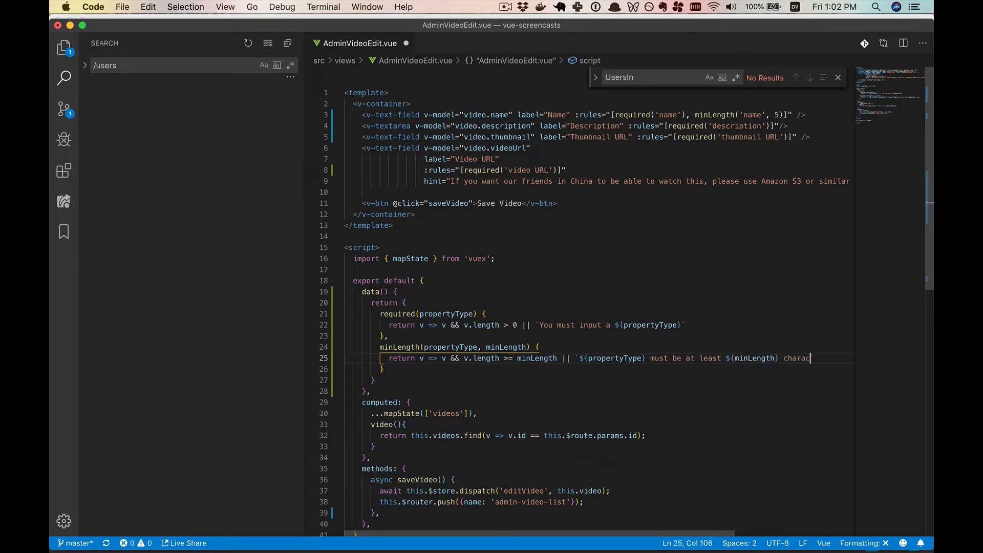
text(ters)
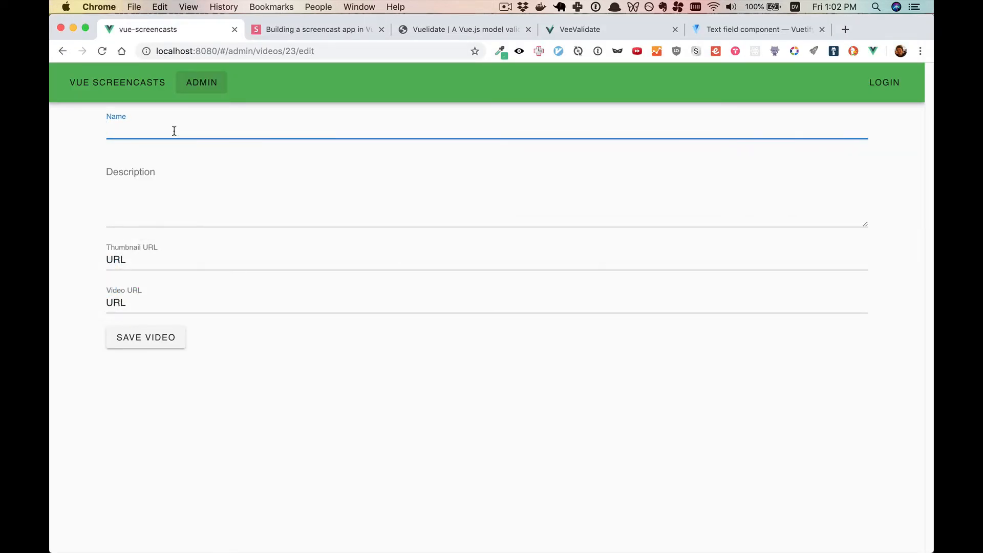
- Enter 'H' in Name to see the 5-character error, then 'Heyen' to clear it
click(145, 336)
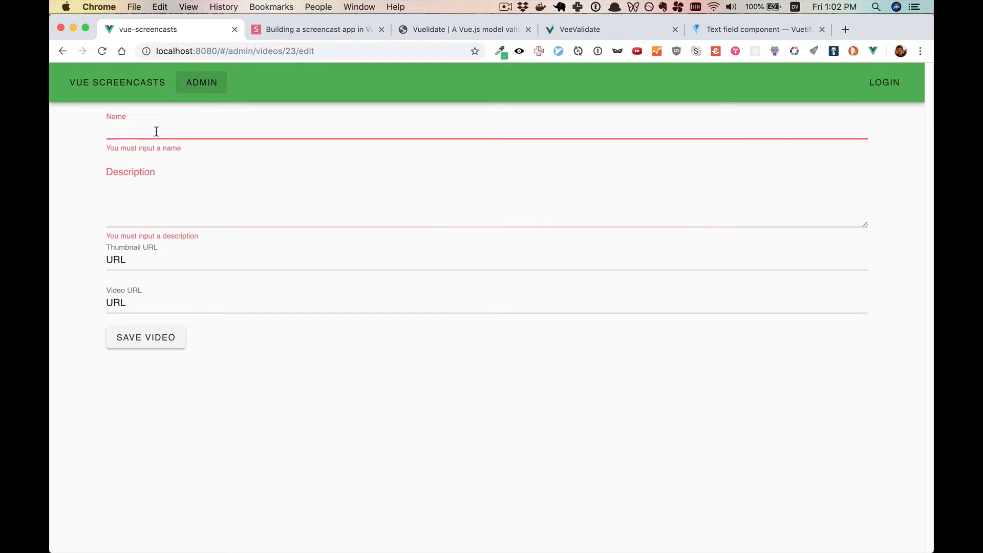
text(H)
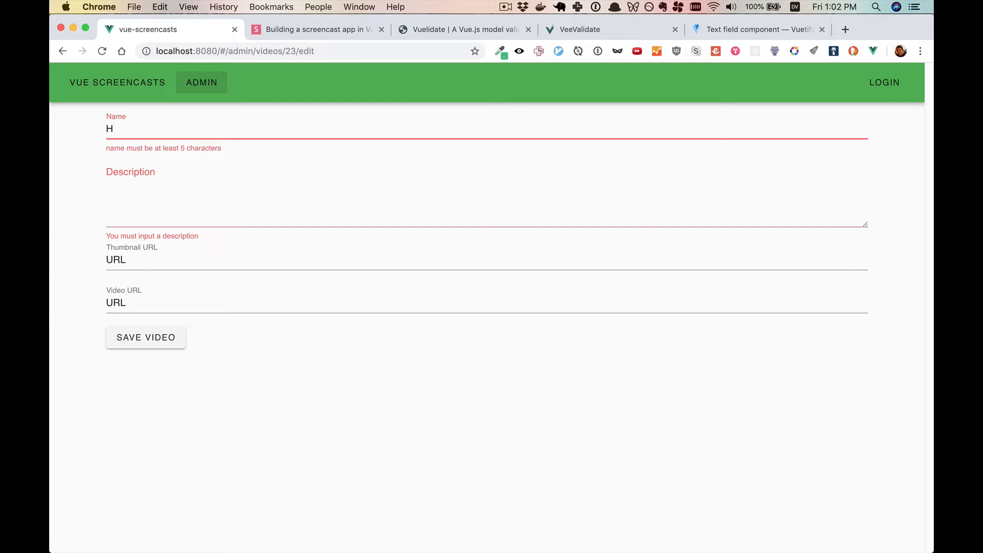
text(ey fri)
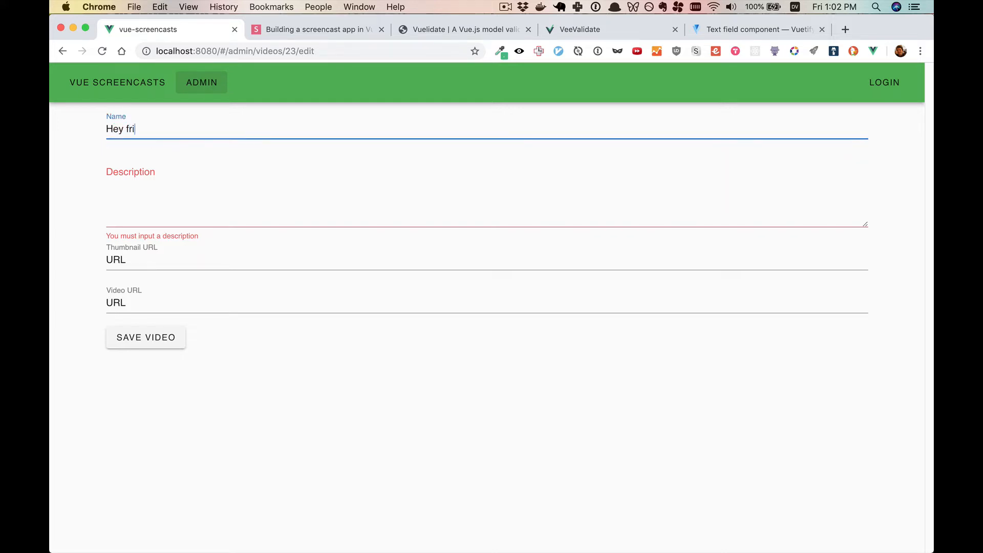
text(en)
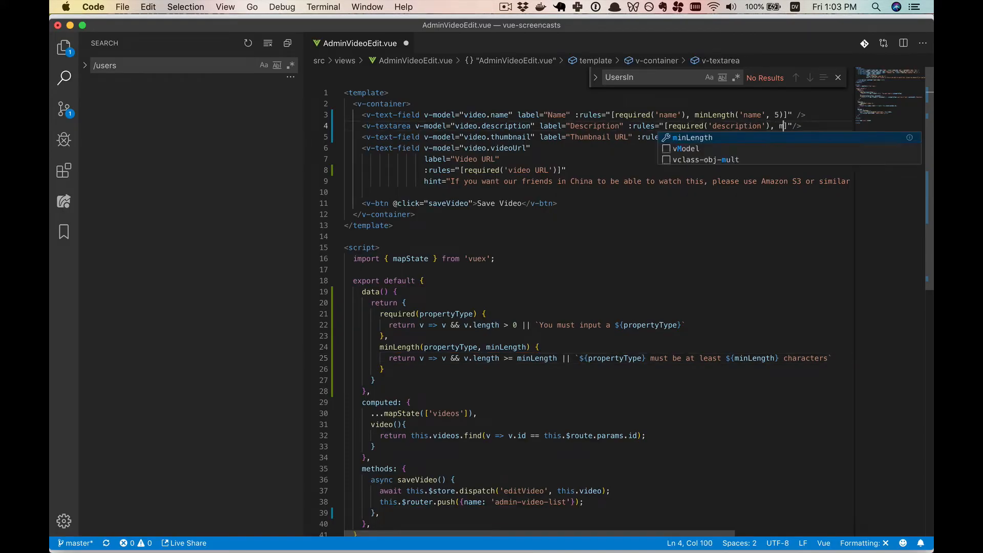
- Add minLength('description', 20) to the textarea and split Description and Thumbnail URL attributes onto lines
text(inLngth('description', 20)
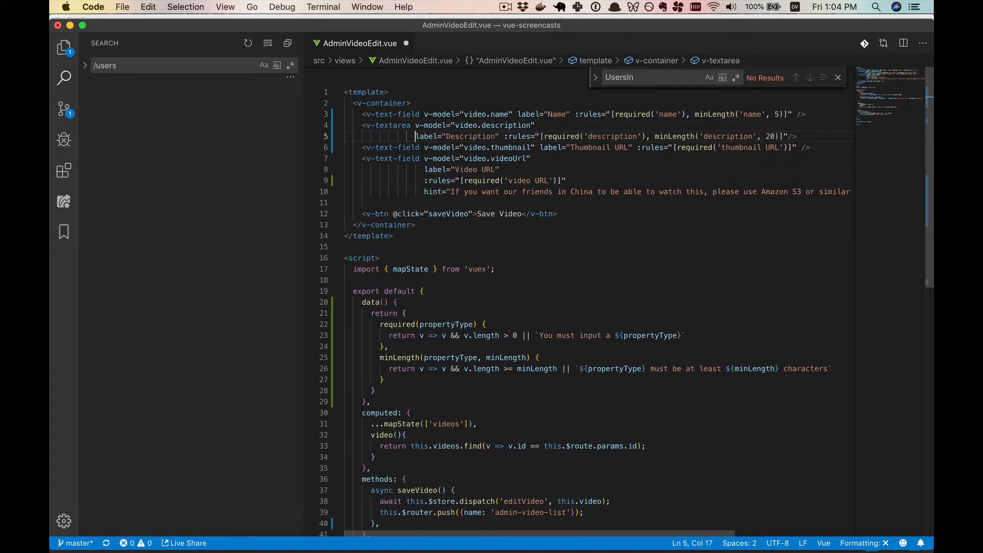
click(503, 136)
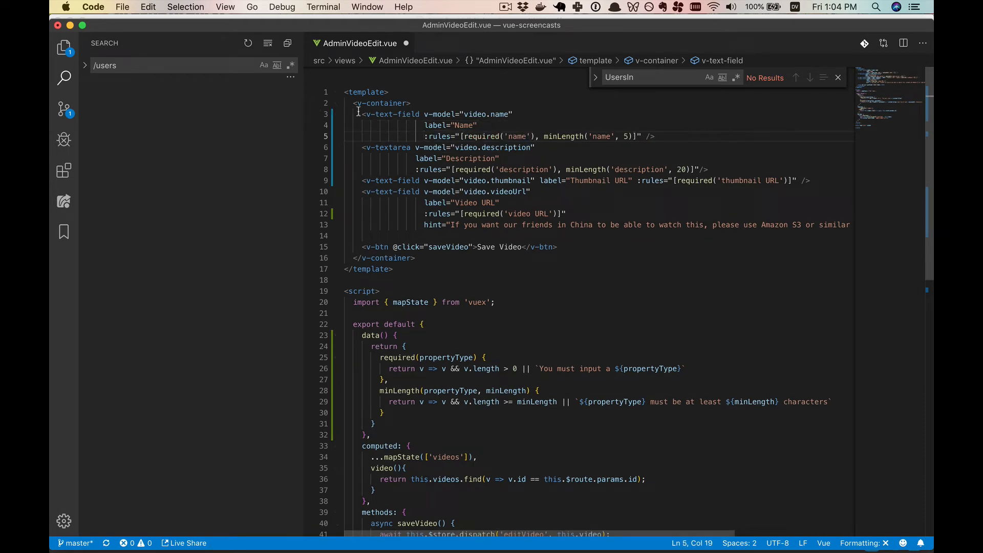
mouse_move(847, 179)
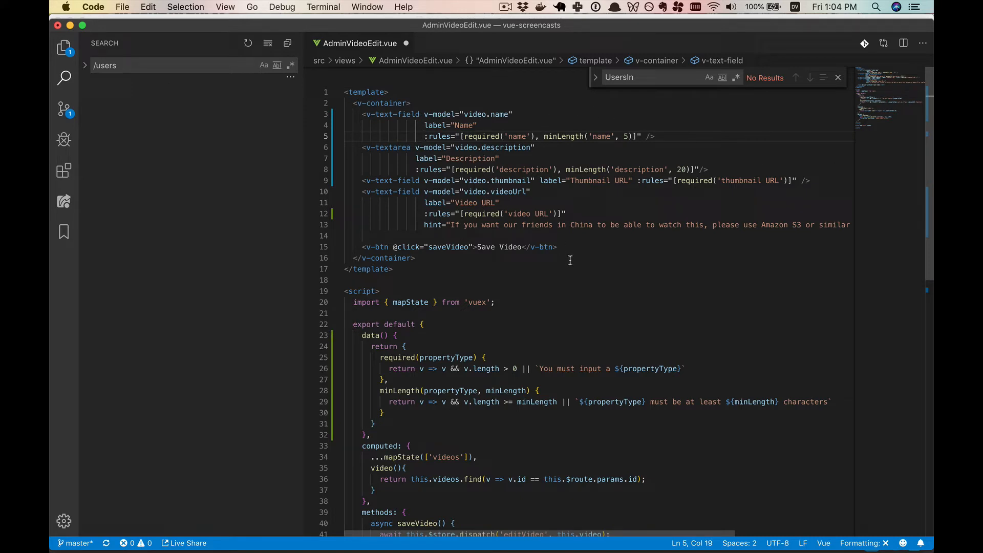
mouse_move(596, 183)
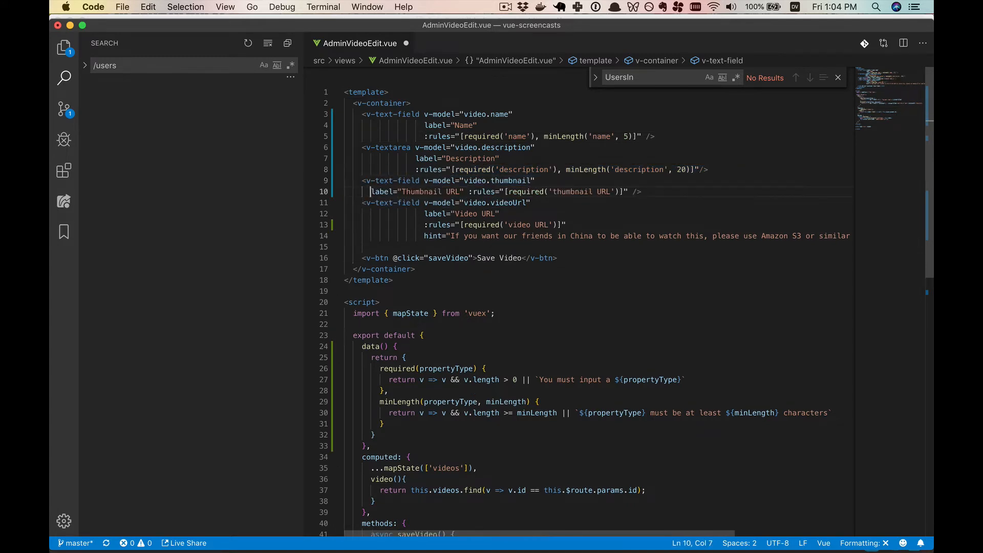
click(572, 192)
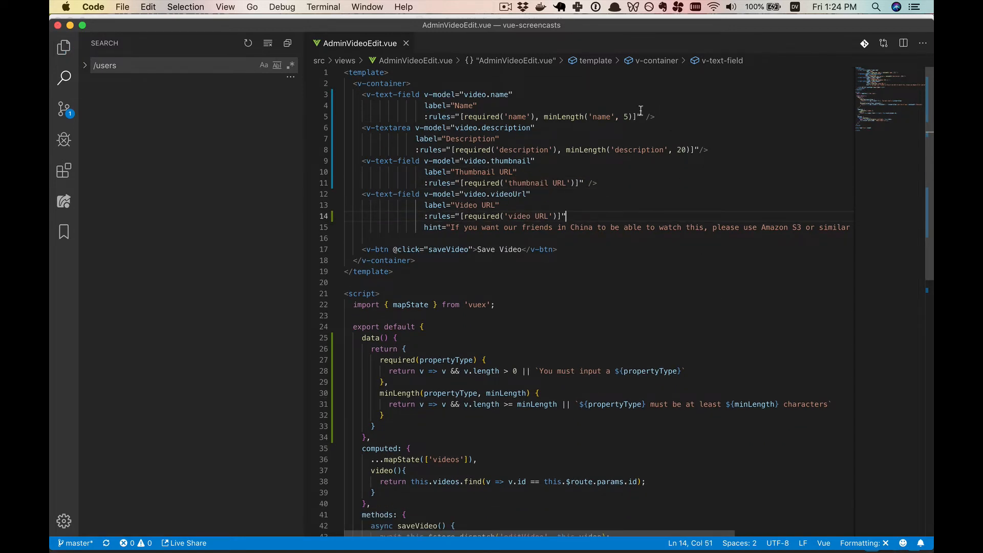
- Add maxLength('name', 20) to Name's rules and declare a maxLength rule function
text(m)
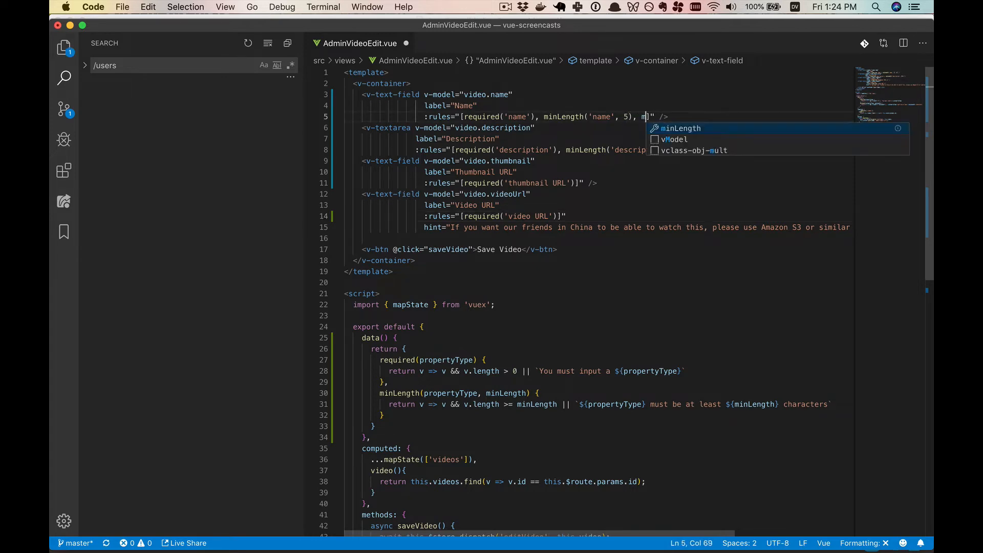
text(axLength('name)
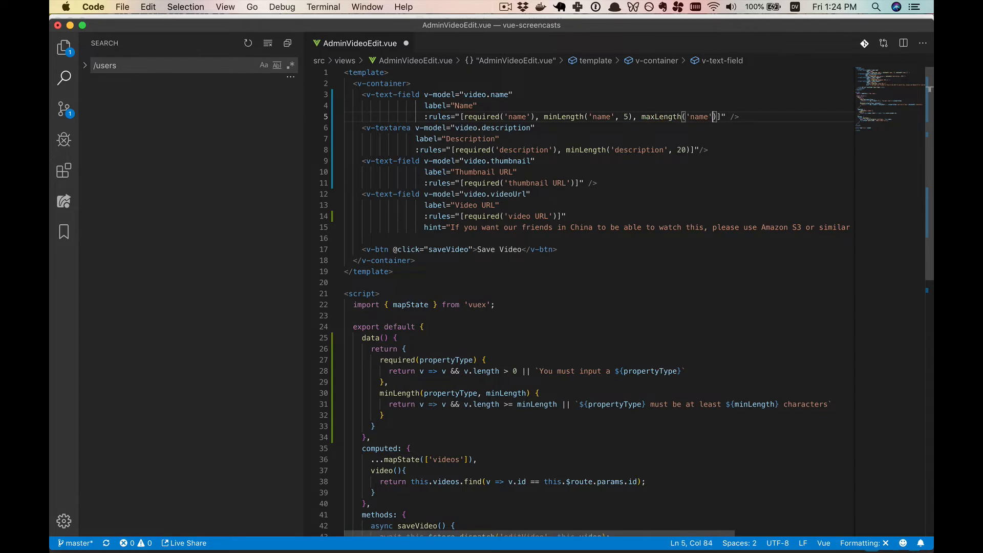
text(,)
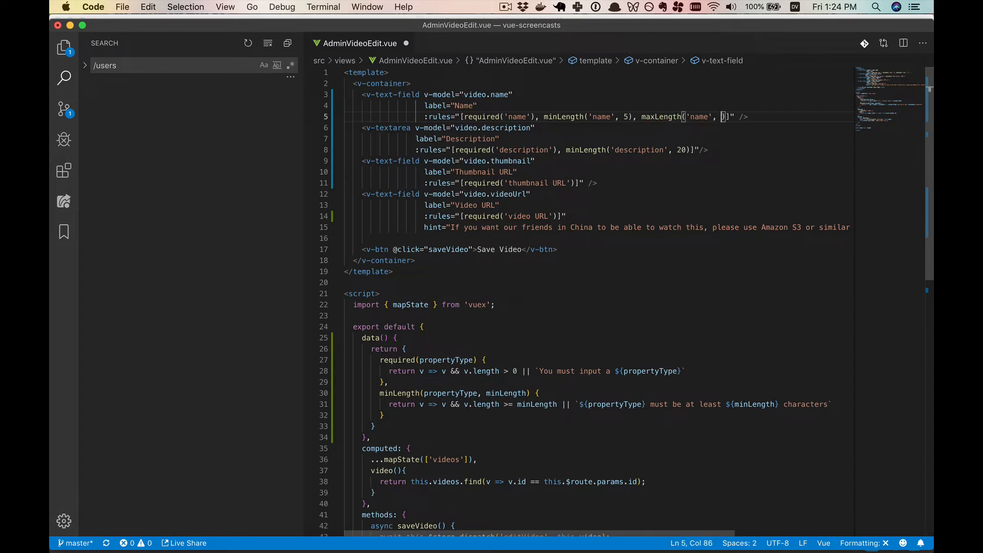
text(50)
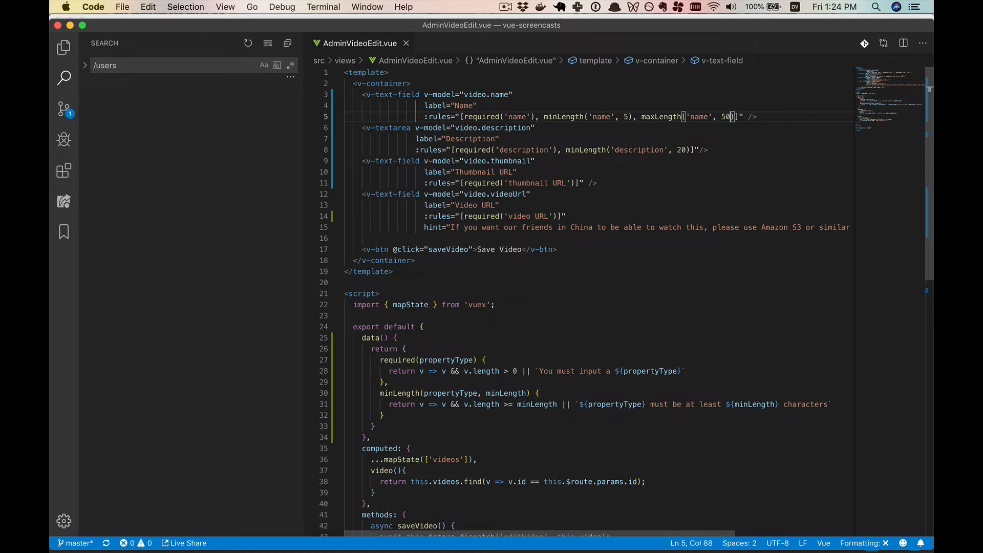
text(20)
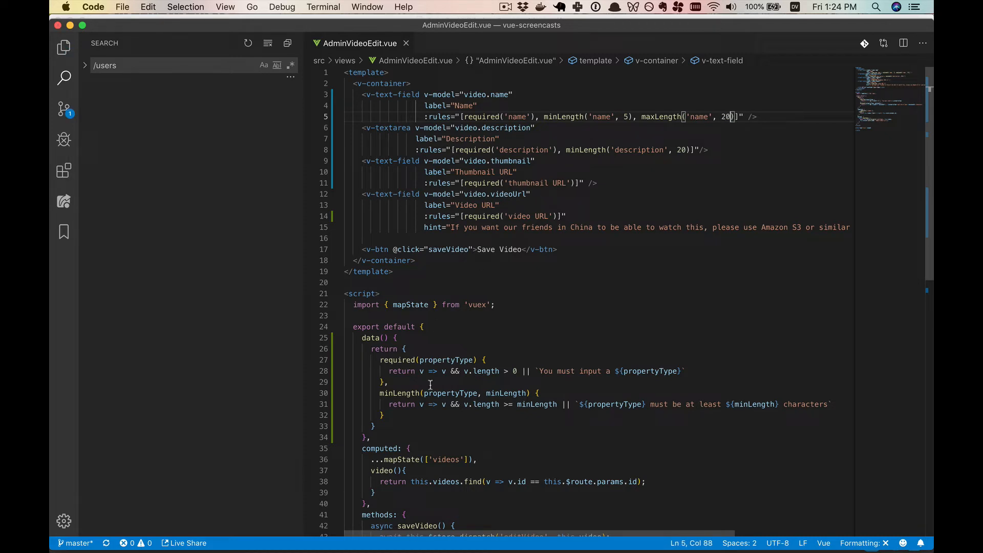
text(maxLength(propertyType, m)
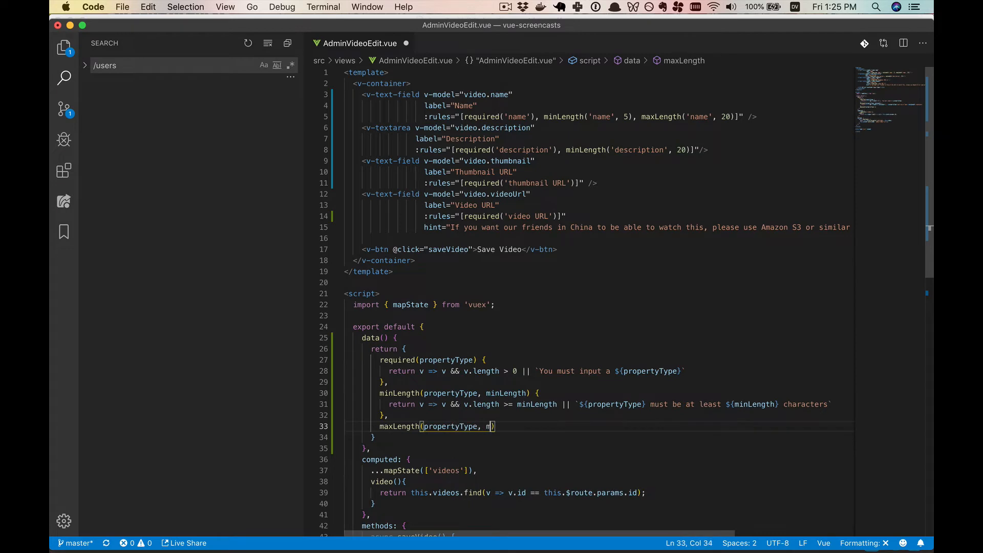
text(axLength)
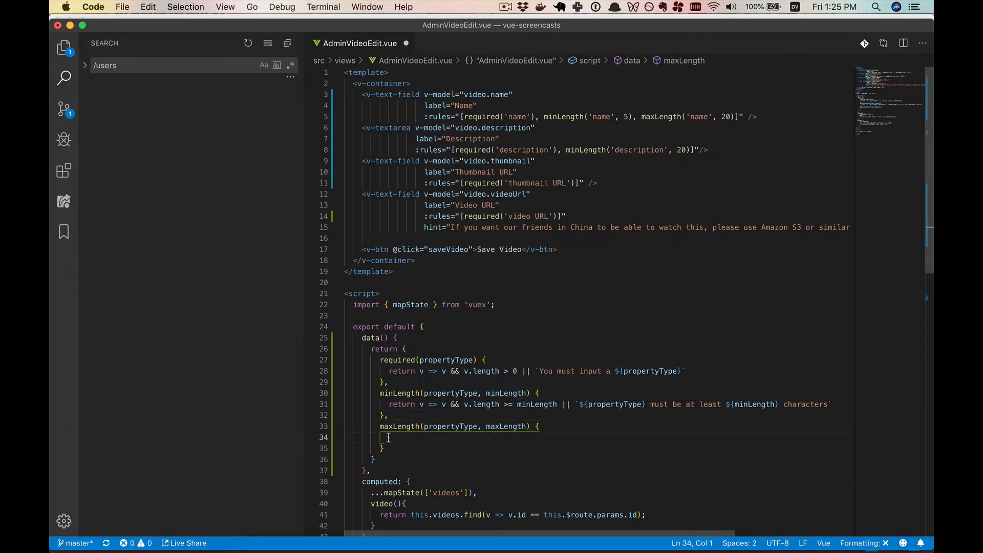
- Return v.length <= maxLength or a '${propertyType} must be less than ${maxLength} characters' message
text(return v => v && v.length >= minLength || `${propertyType} must be at least ${minLength} characters`)
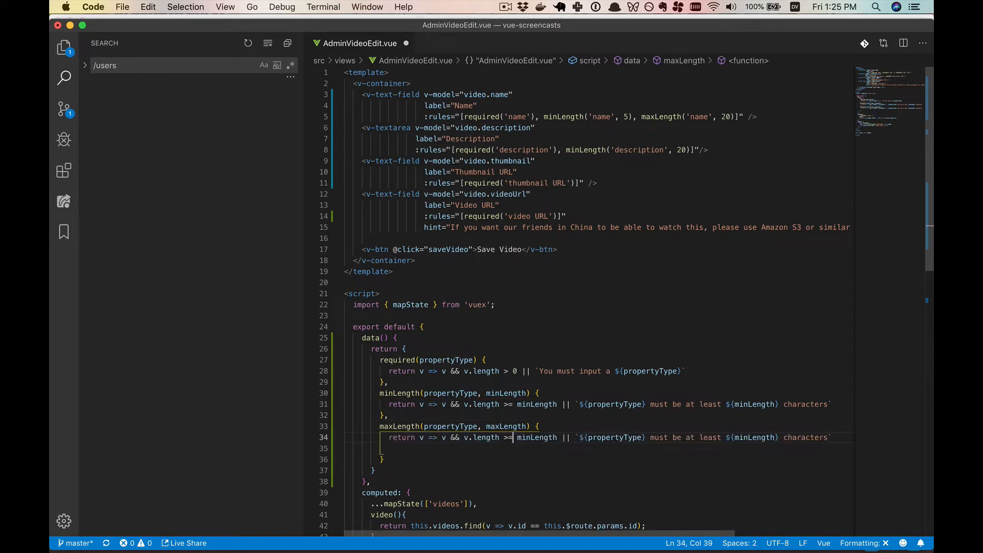
key(Backspace)
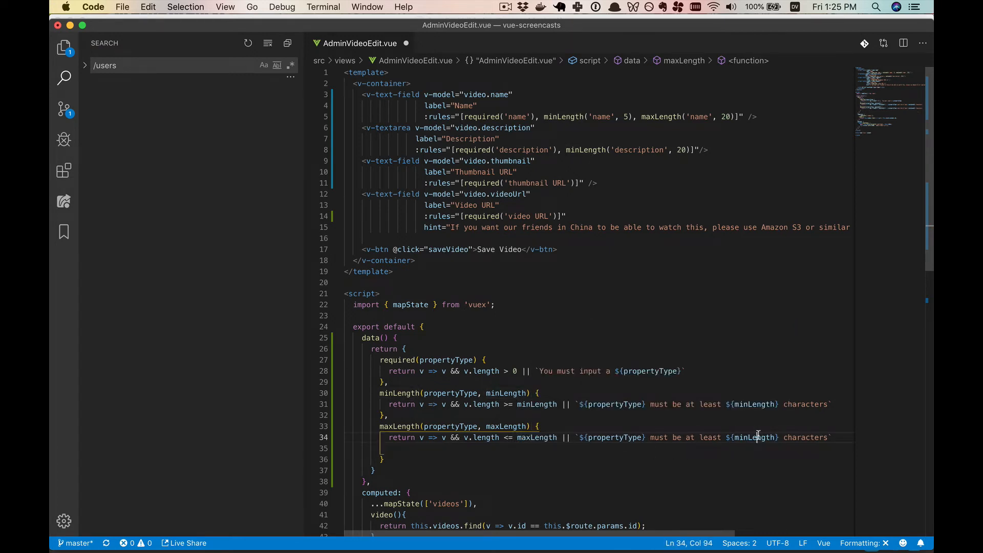
text(maxL)
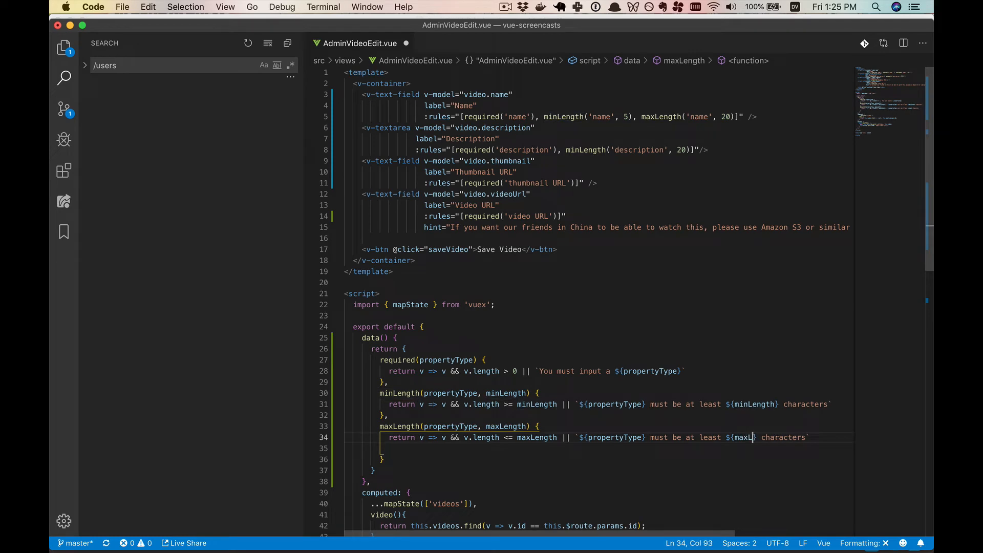
text(ength})
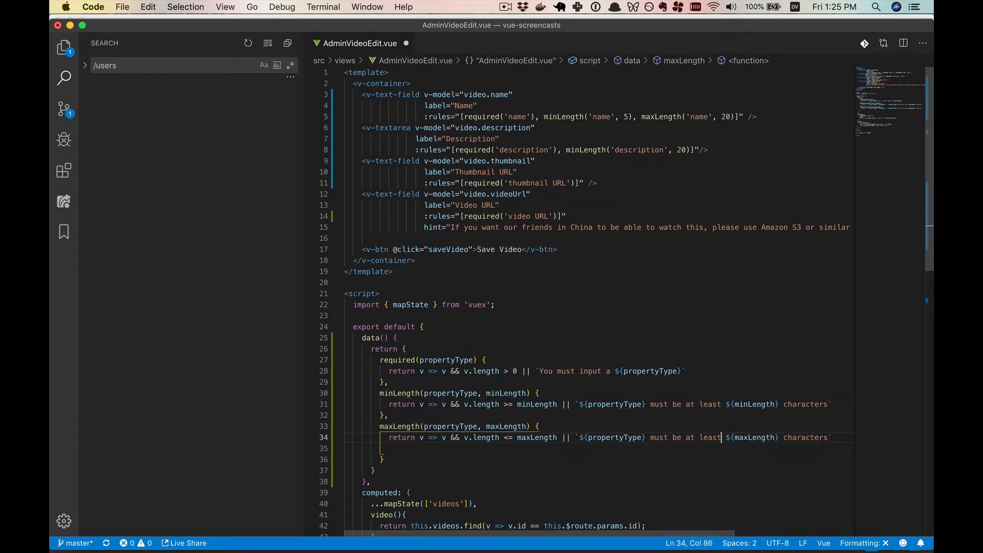
text(less than)
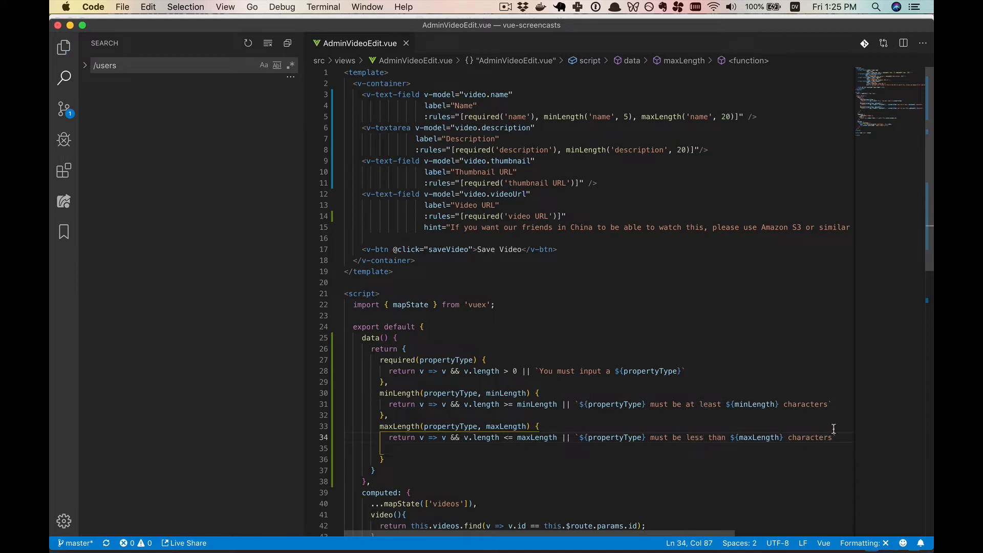
mouse_move(756, 437)
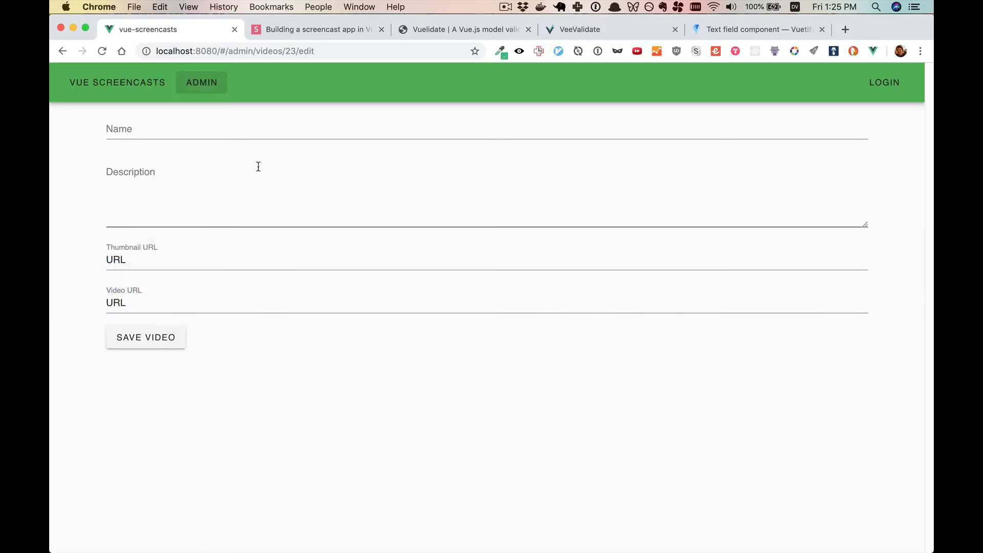
- Enter an overlong name to show 'name must be less than 20 characters', trim it, then return to the code
text(oeuoeuoeuoeuoteuh)
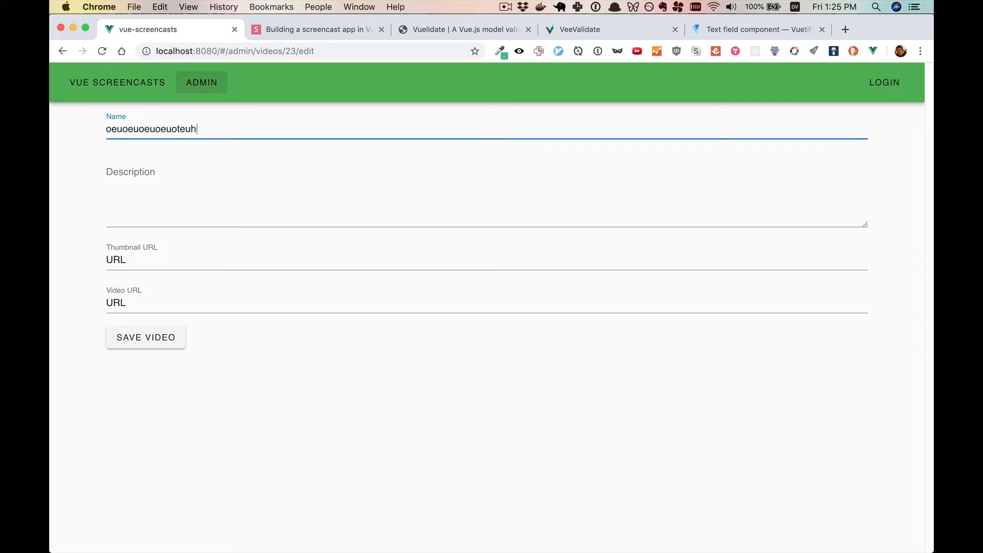
text(hoteuoteuto)
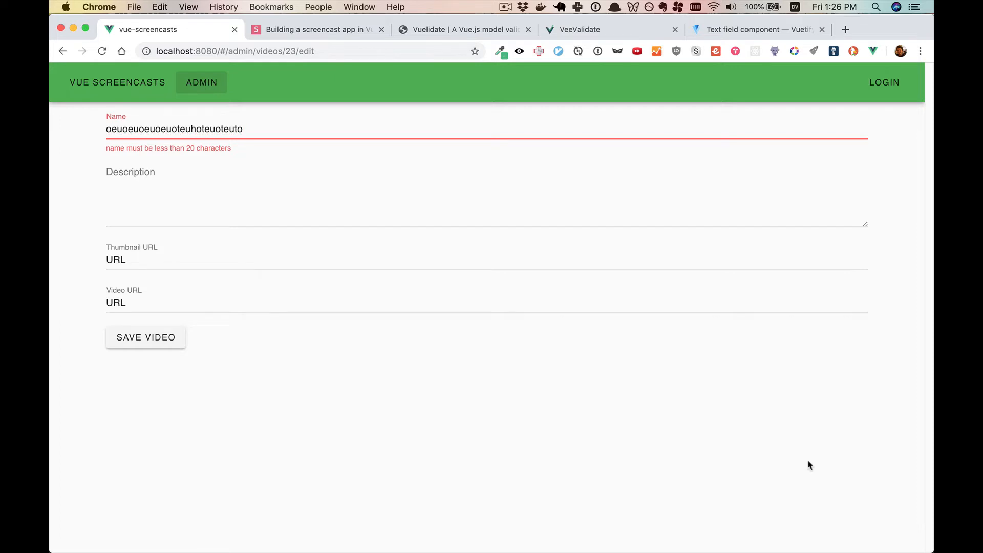
key(Backspace)
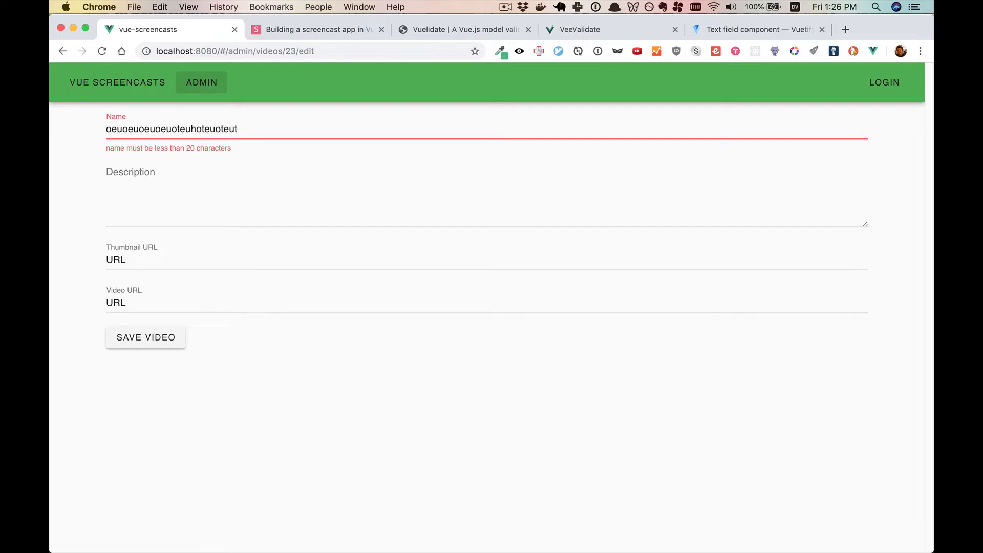
key(Backspace)
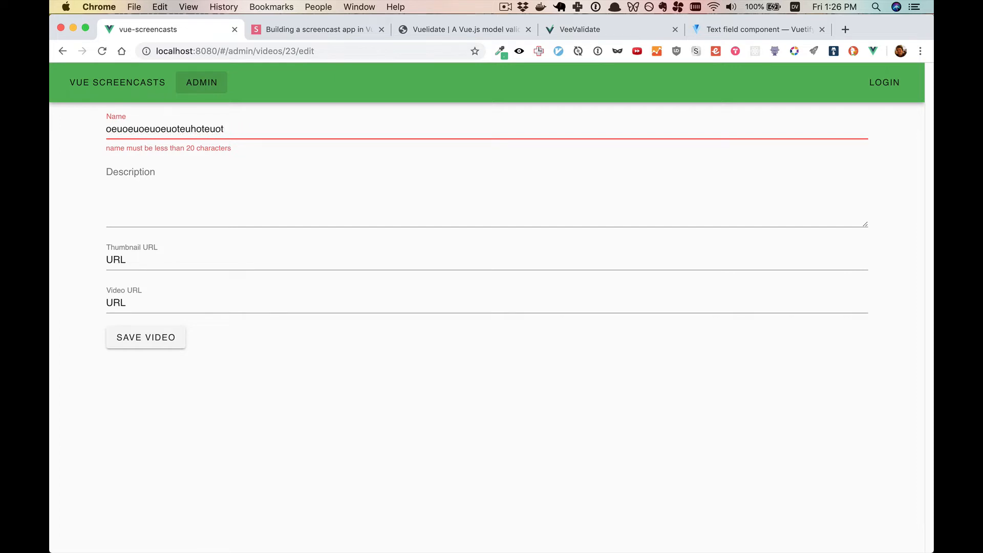
key(Backspace)
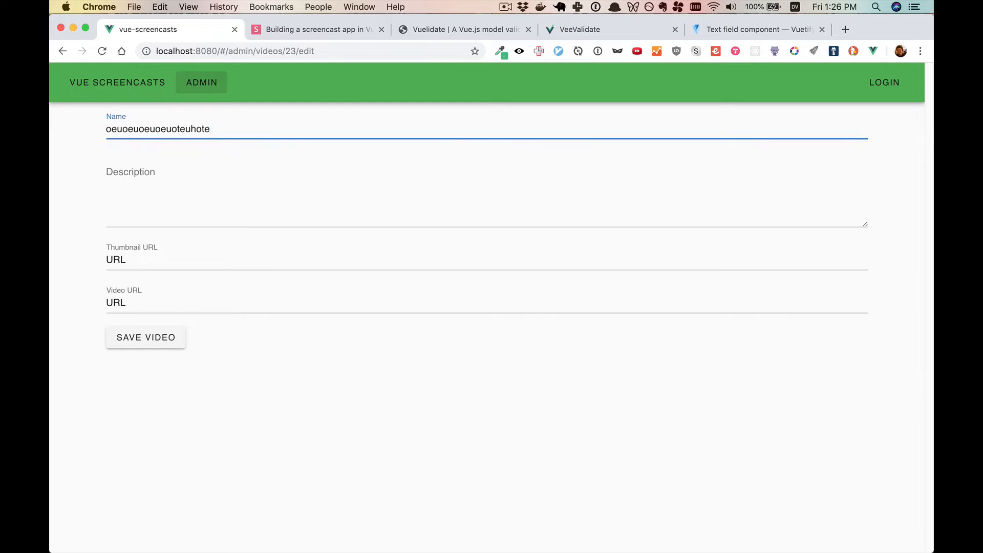
text(u)
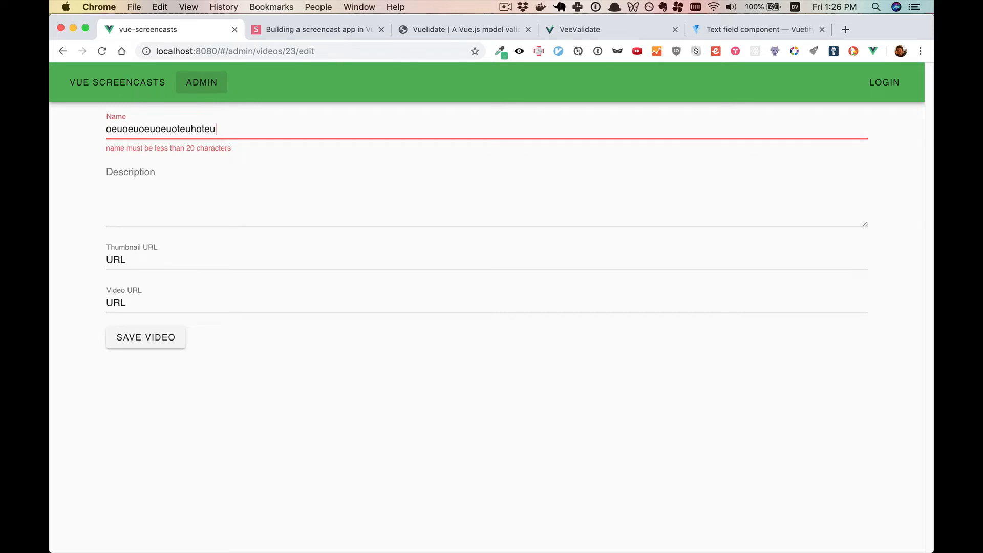
key(Backspace)
text(toeuoe)
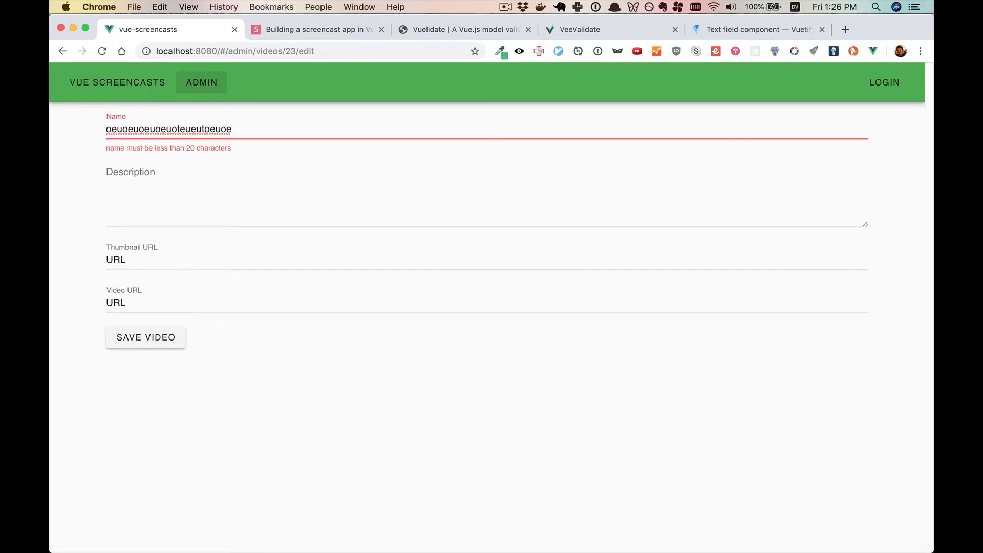
click(201, 275)
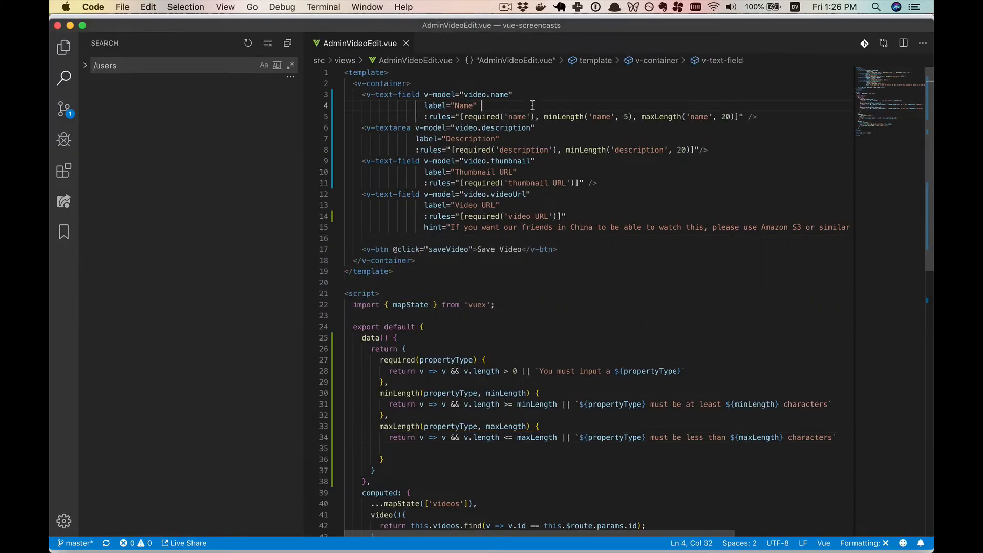
- Add counter=20 to the Name v-text-field
text(counter=)
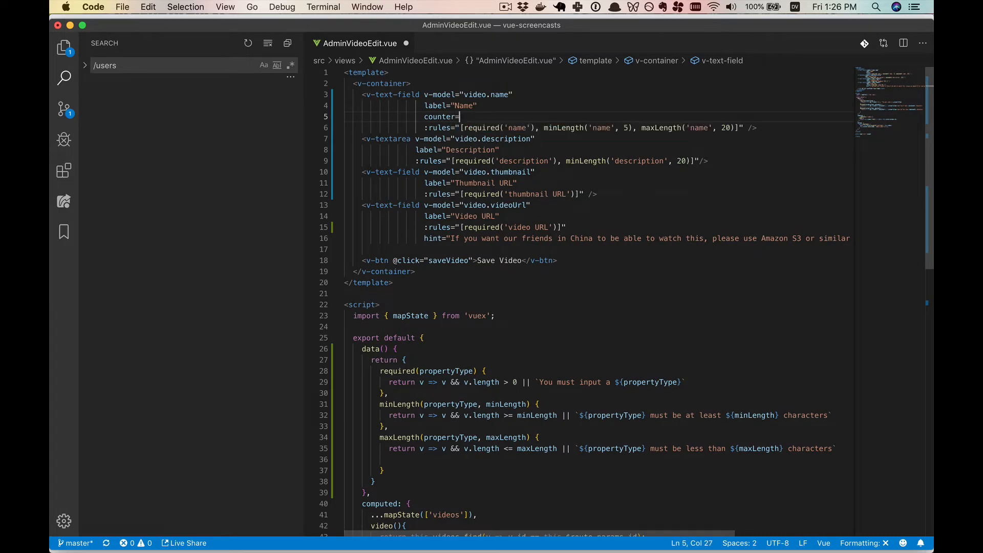
text(20)
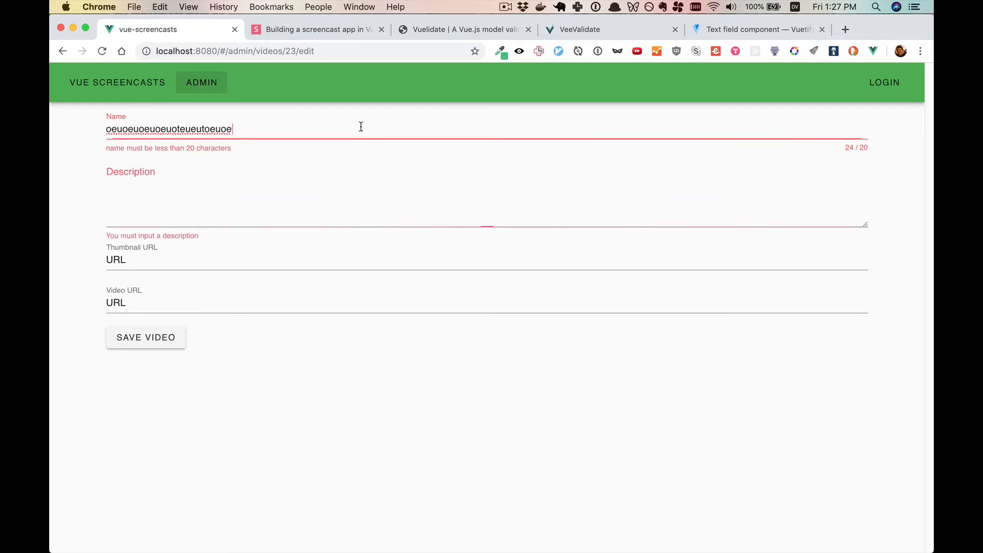
- Shorten the name until the counter reads within 20 and the length error clears
key(Backspace)
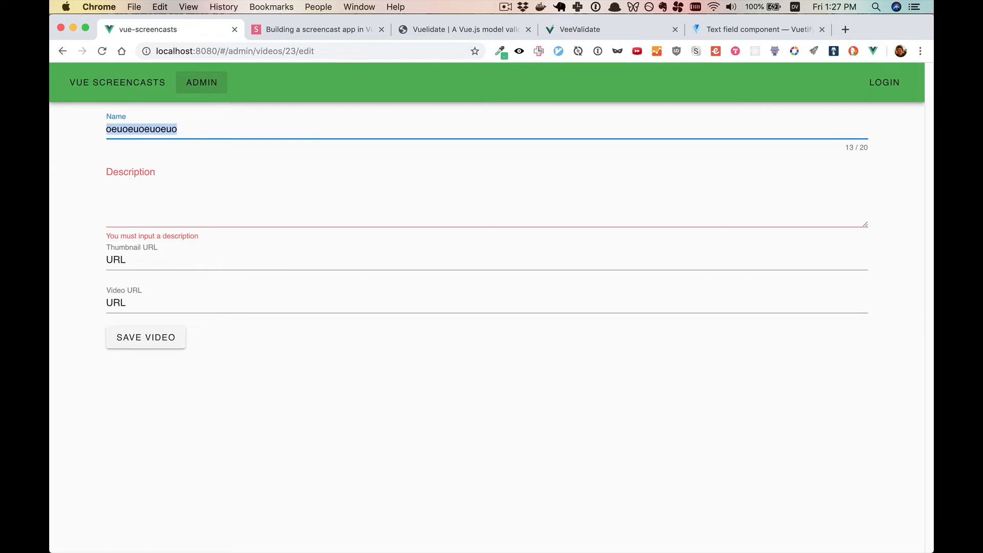
text(aoeuoeucheouoe)
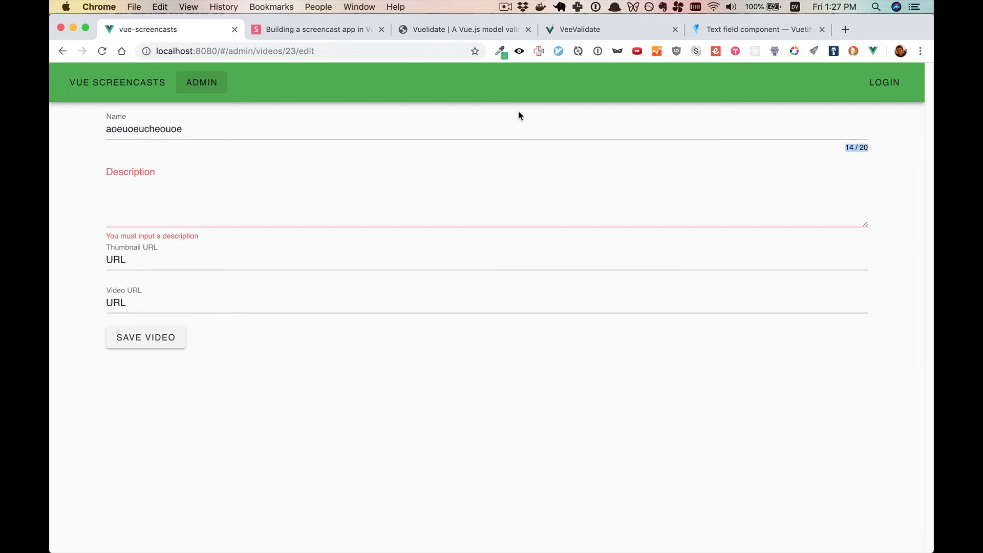
text(oeuoeueouoeu)
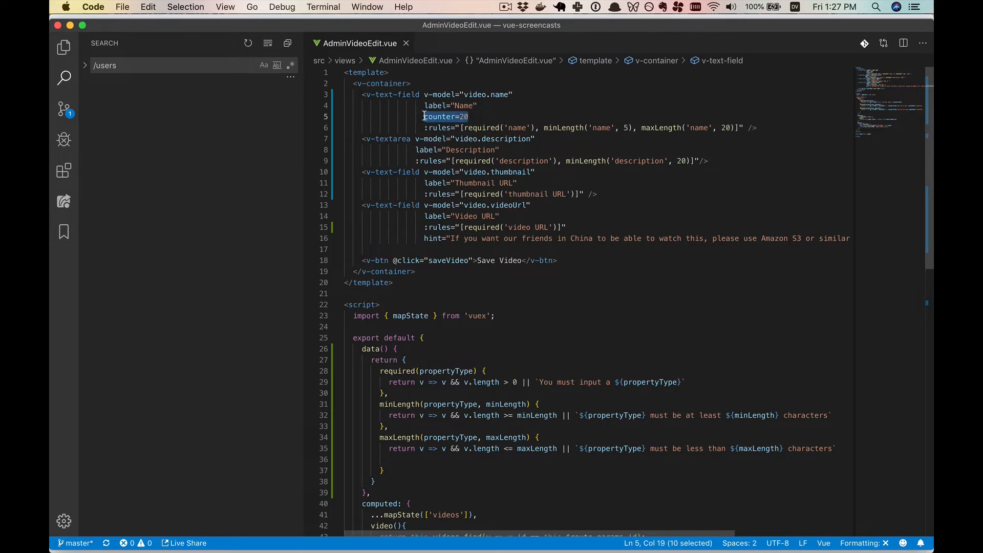
- Add counter=true to the Description v-textarea after its label
click(505, 150)
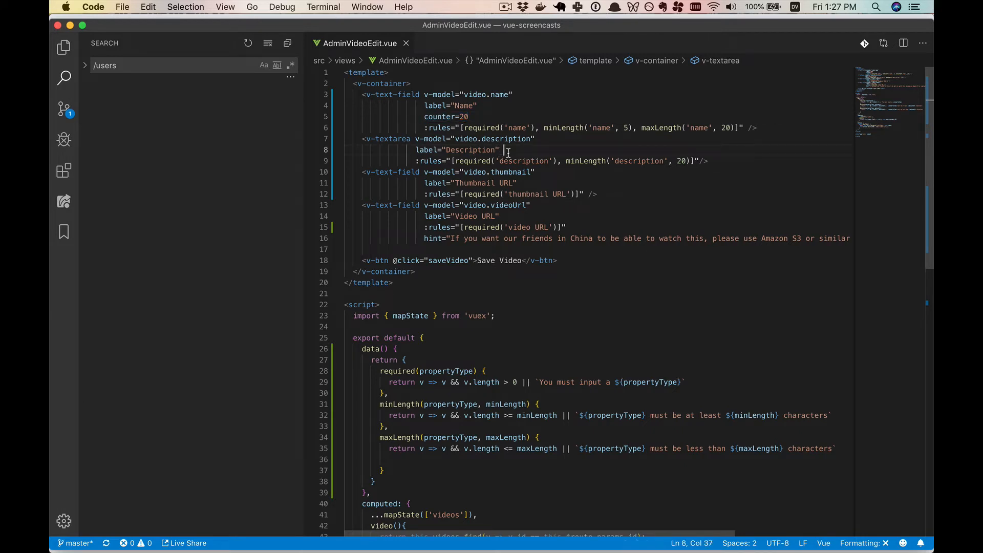
text(counter=)
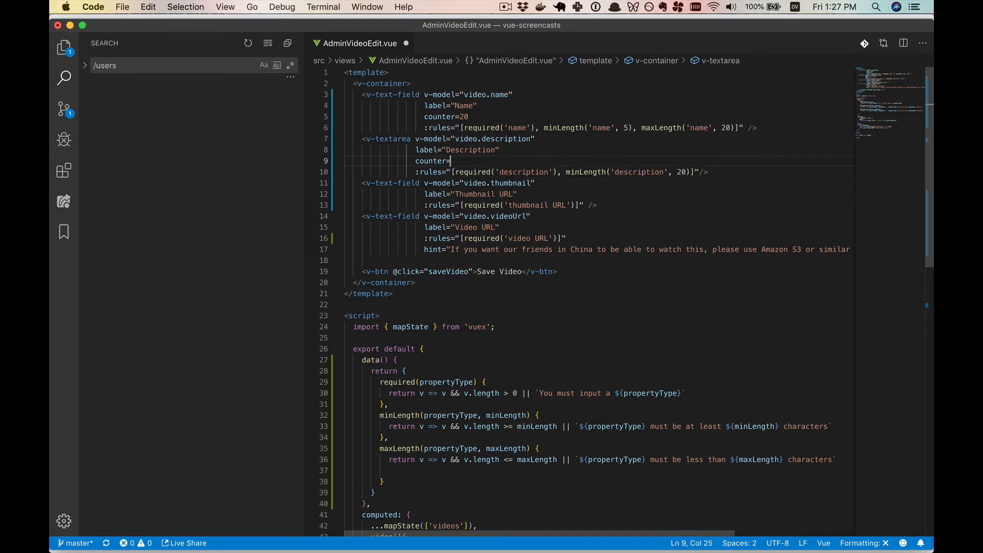
text(true)
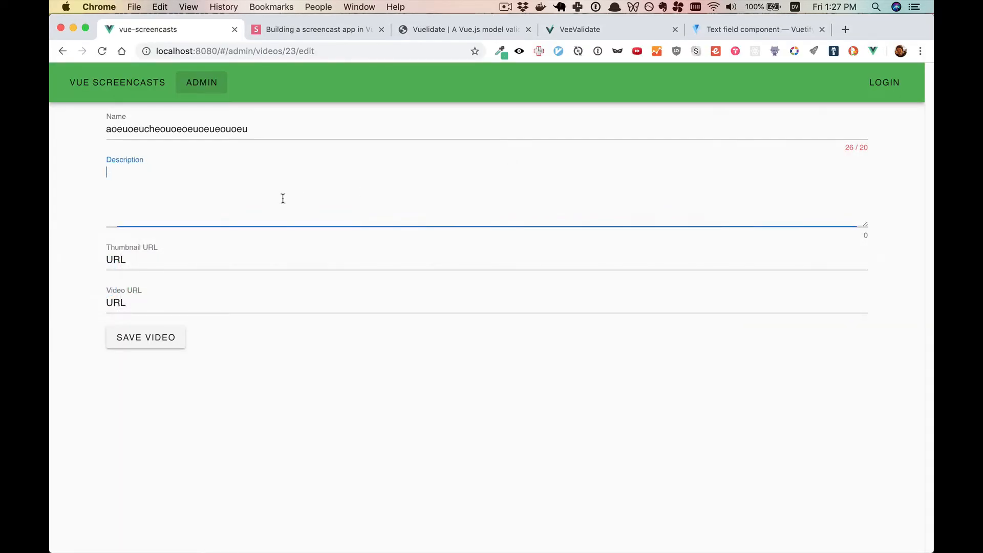
- Enter some description text so its new character counter starts counting
text(oeuoeuuotheutoehutoeu)
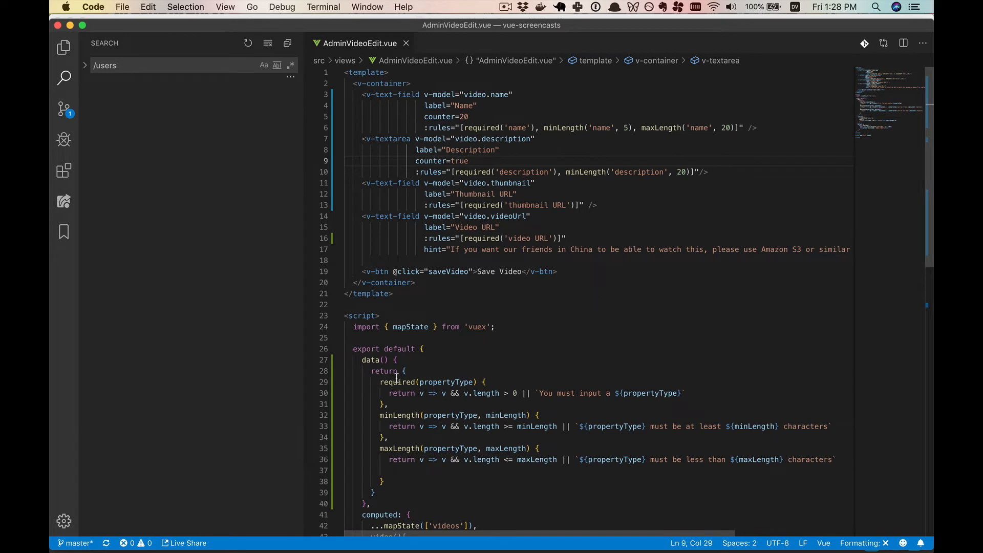
- Raise the Name field's counter and maxLength rule from 20 to 50 characters
drag(380, 382, 382, 481)
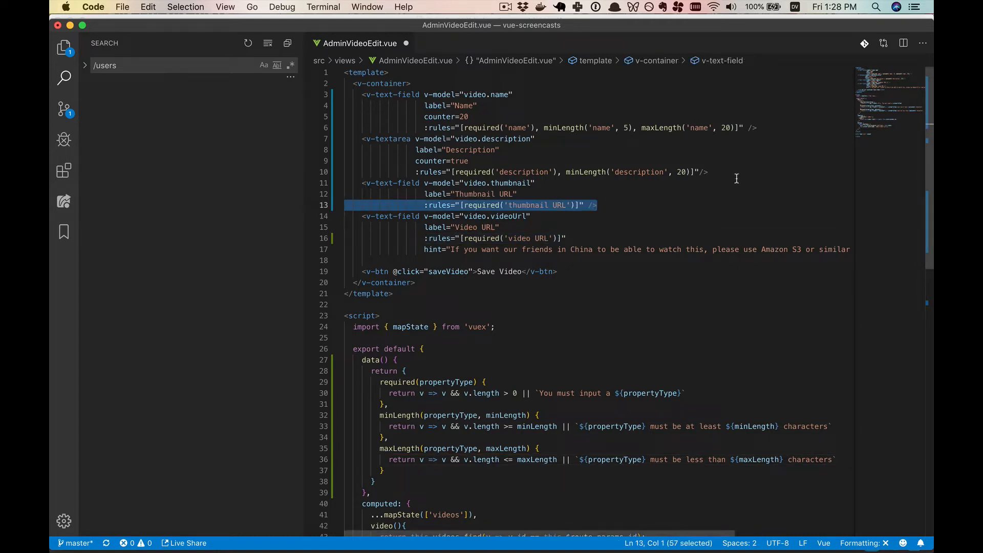
click(726, 127)
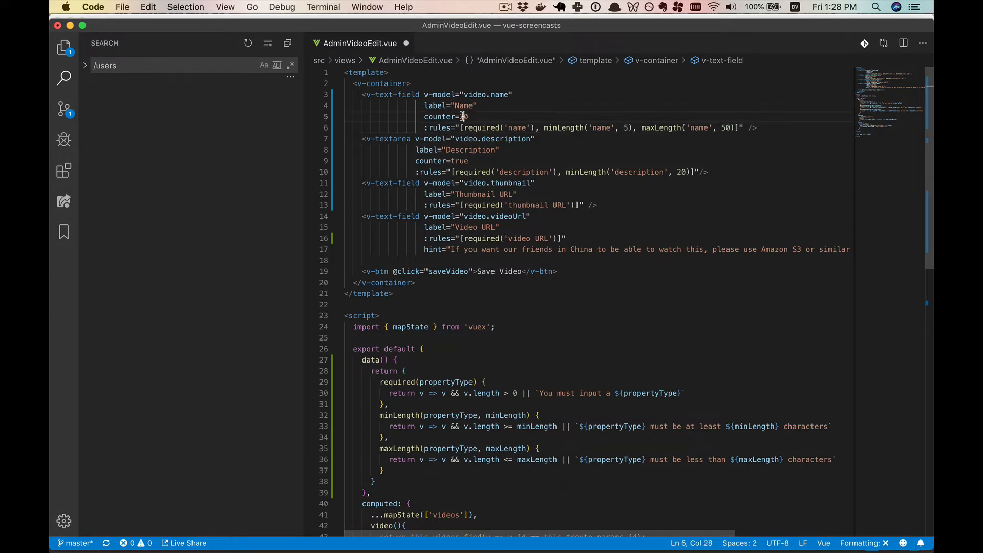
text(50)
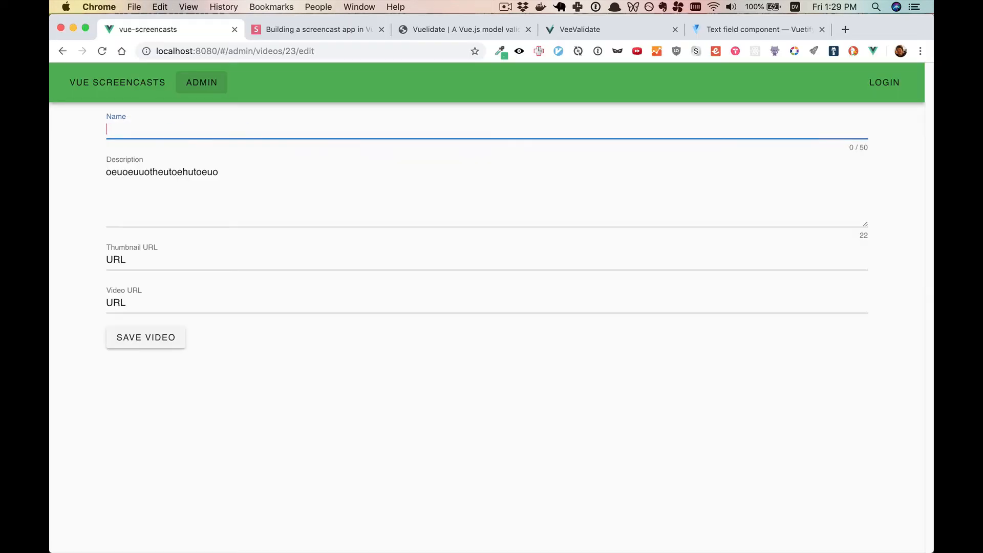
- Save the video with empty fields and reopen its edit page from the admin list
click(146, 337)
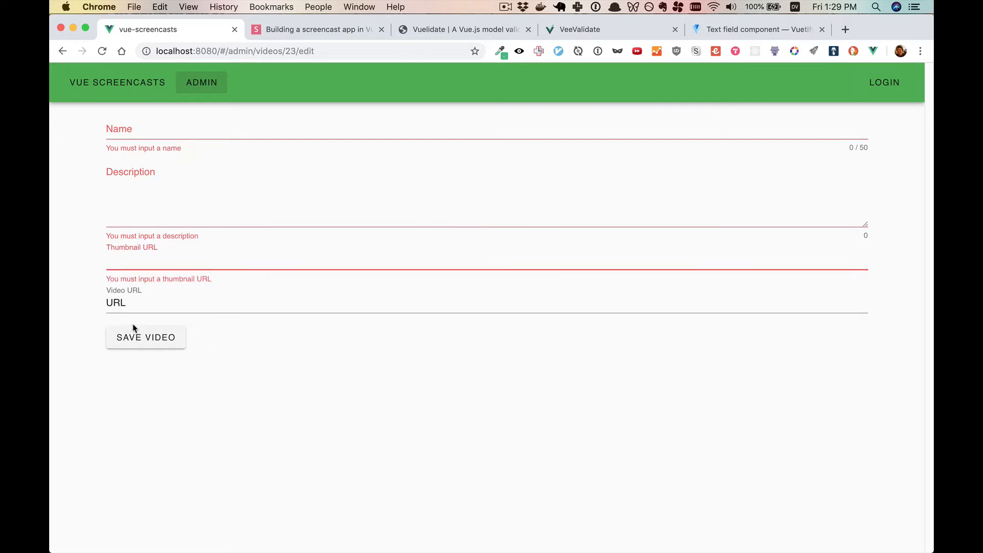
click(146, 336)
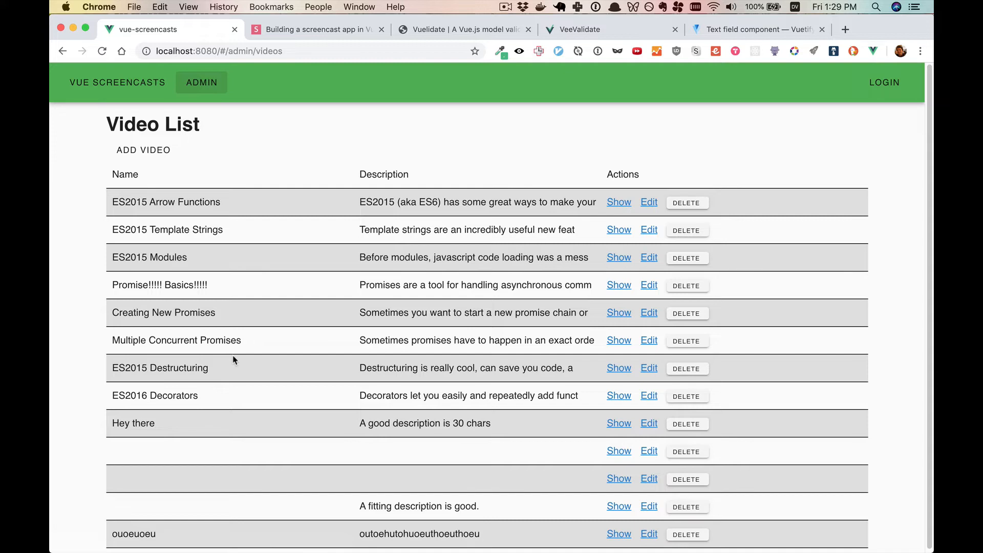
click(648, 506)
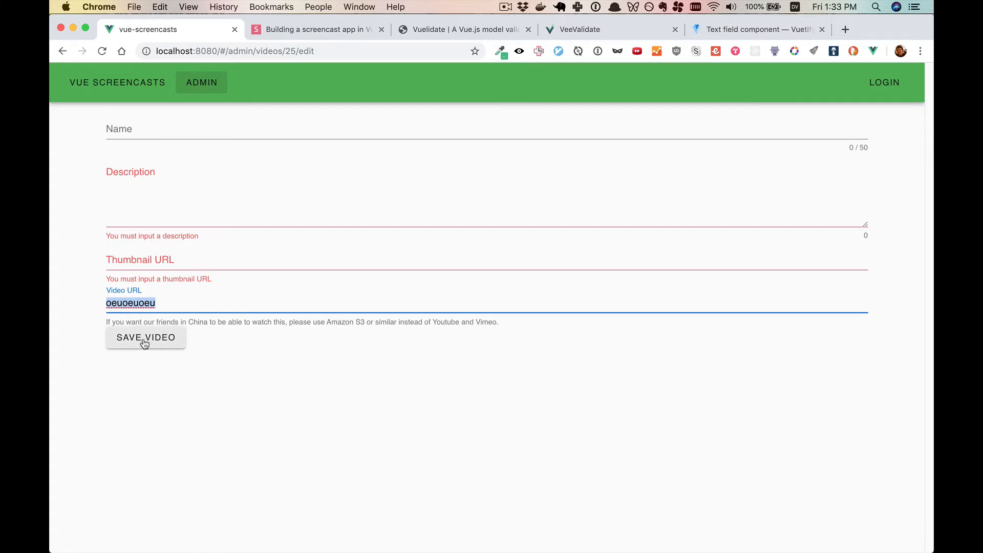
click(146, 337)
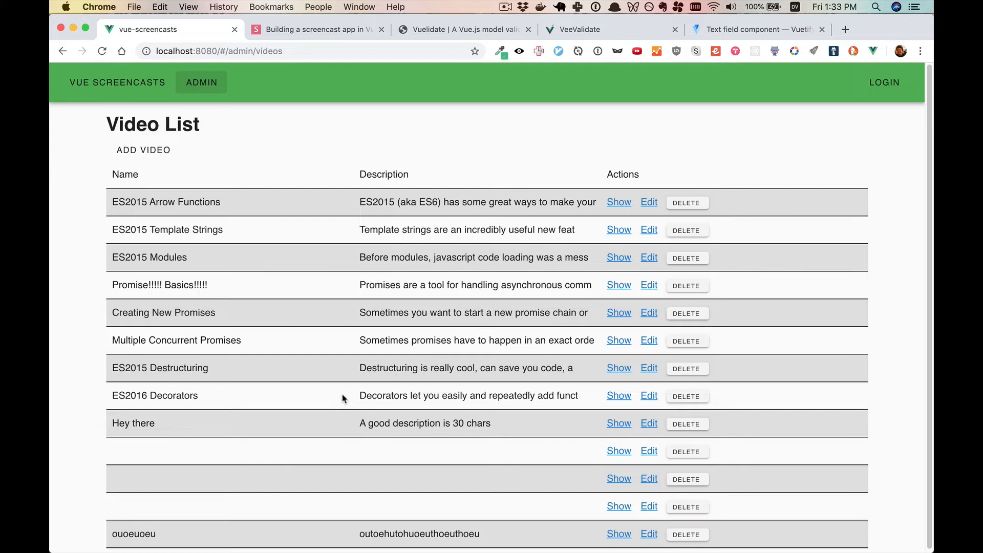
- Confirm the empty form still saves, then start a <v-form> element in AdminVideoEdit.vue
click(648, 533)
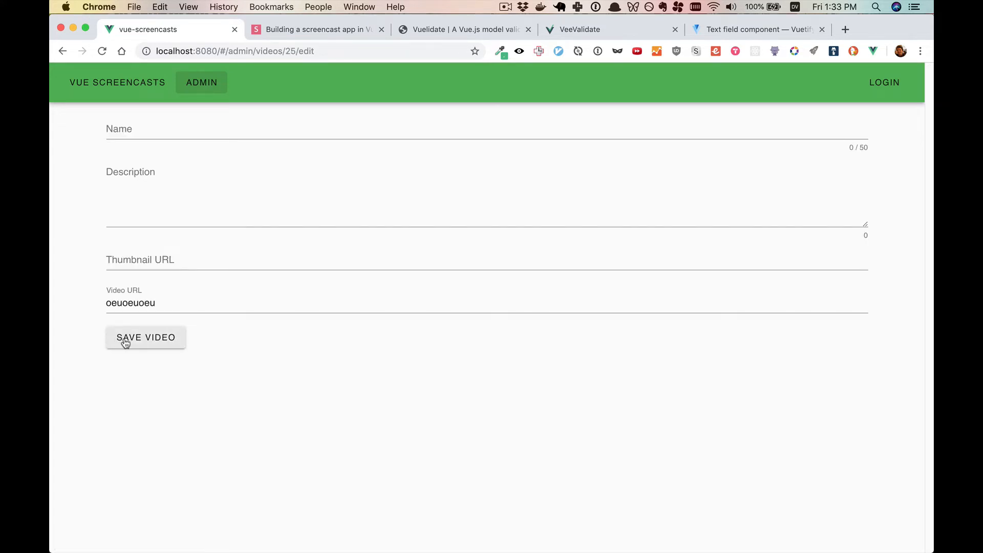
click(146, 337)
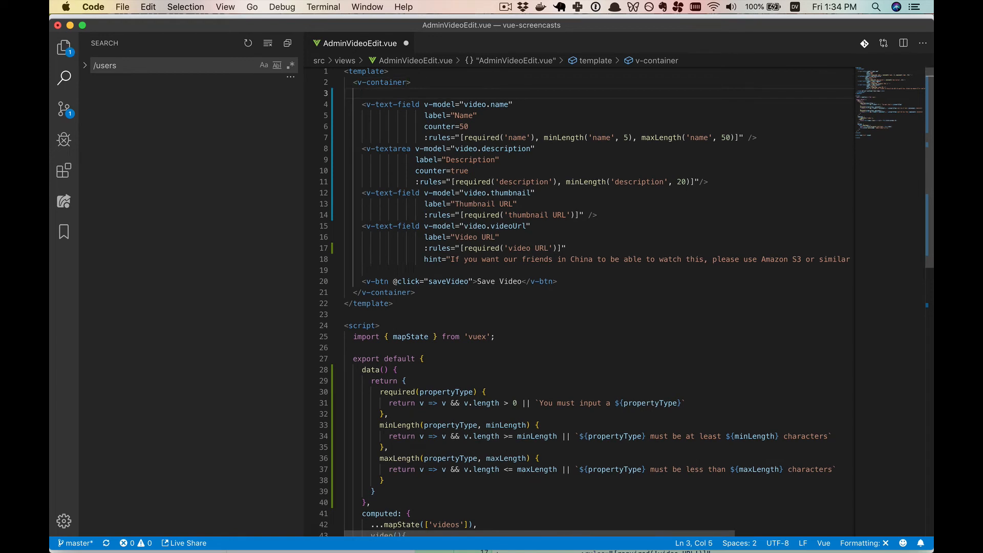
text(<v-form>)
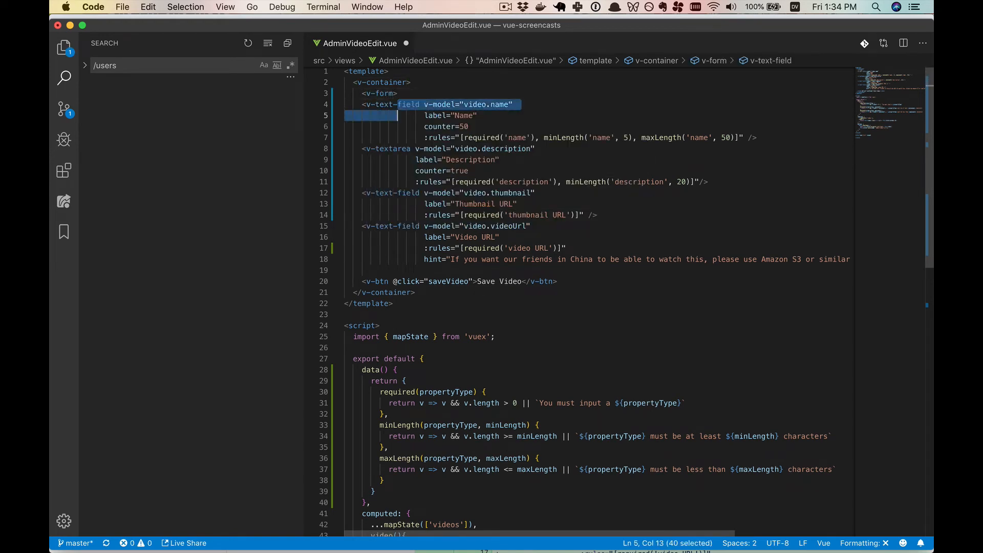
- Indent the fields and button and close the v-form with </v-form>
click(406, 281)
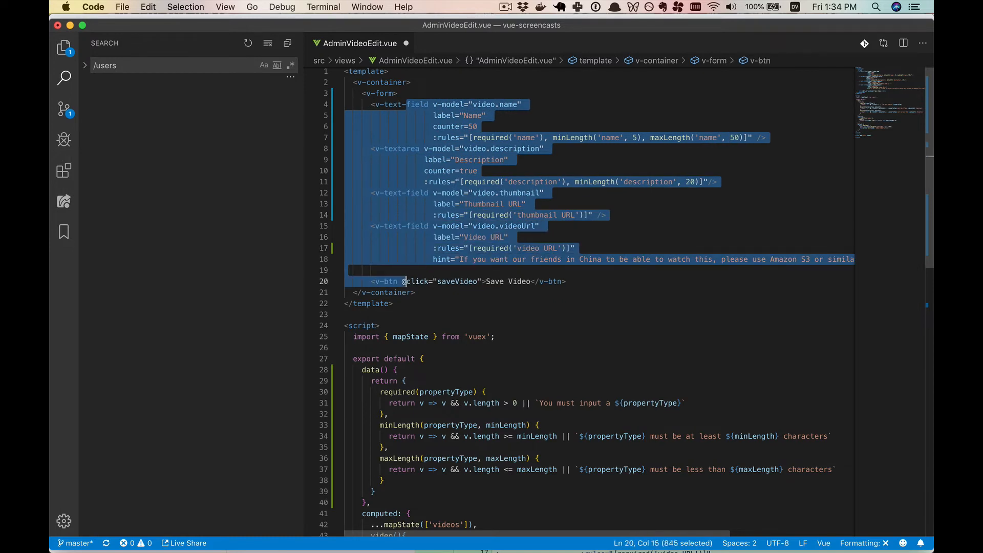
text(</)
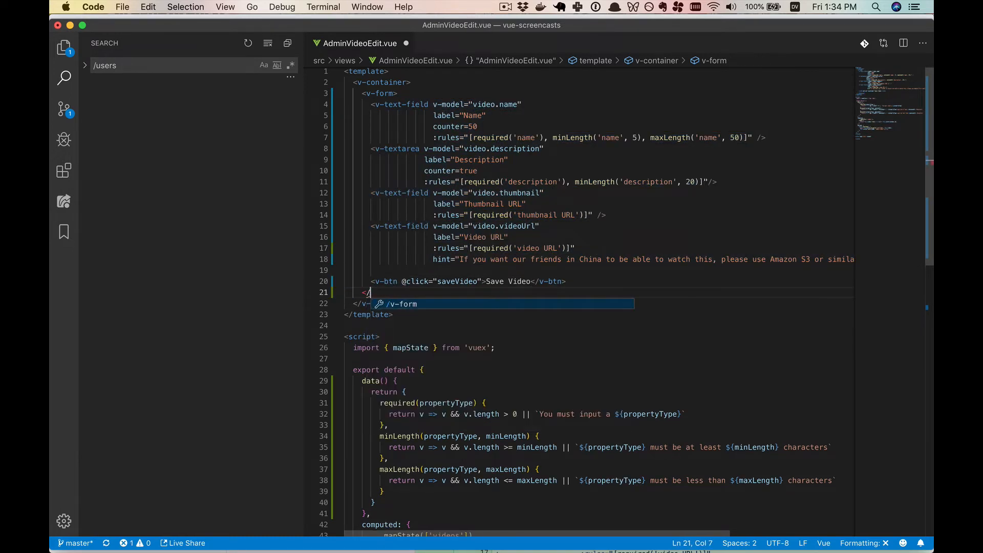
click(200, 277)
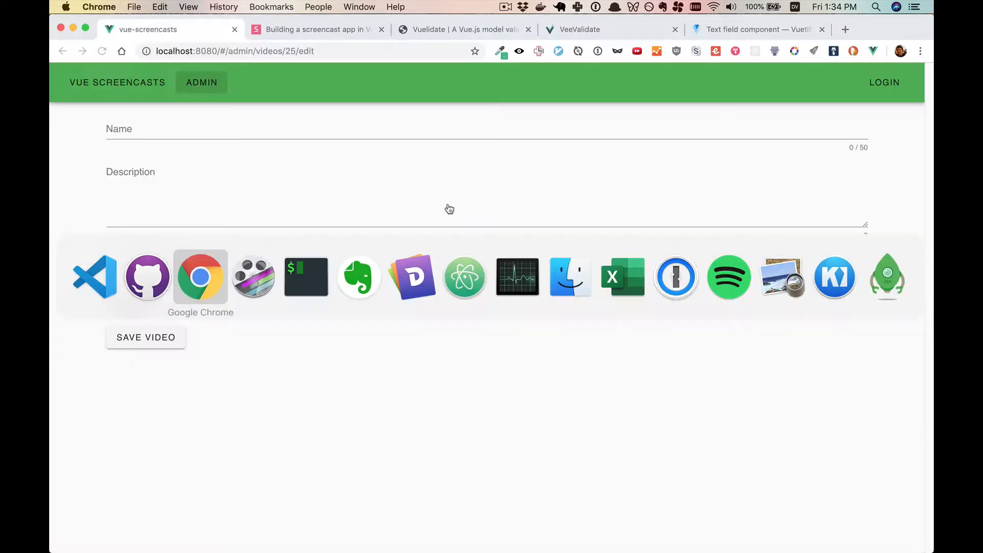
- Enter 'oeuoeu' as the name and save to reveal the required-description error
text(oeuoeu)
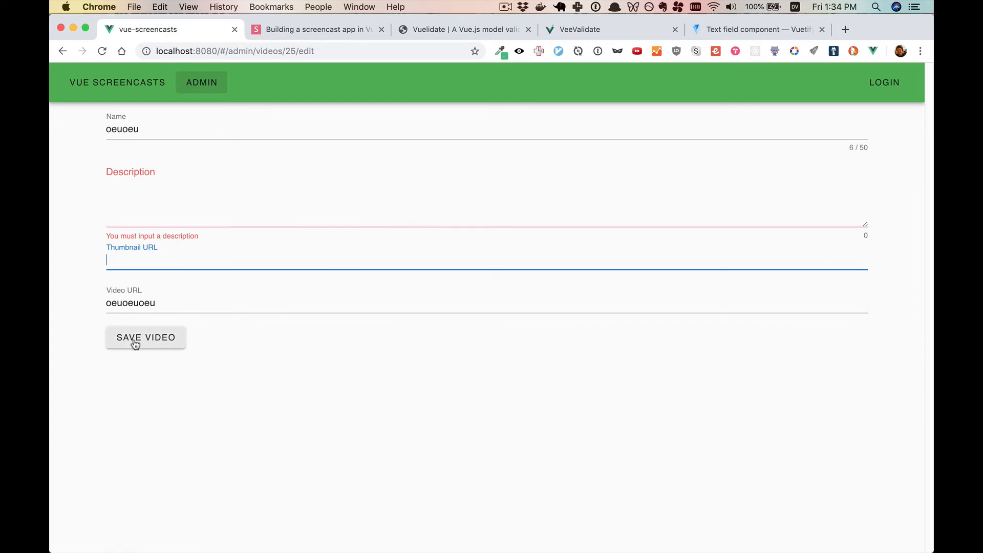
click(146, 337)
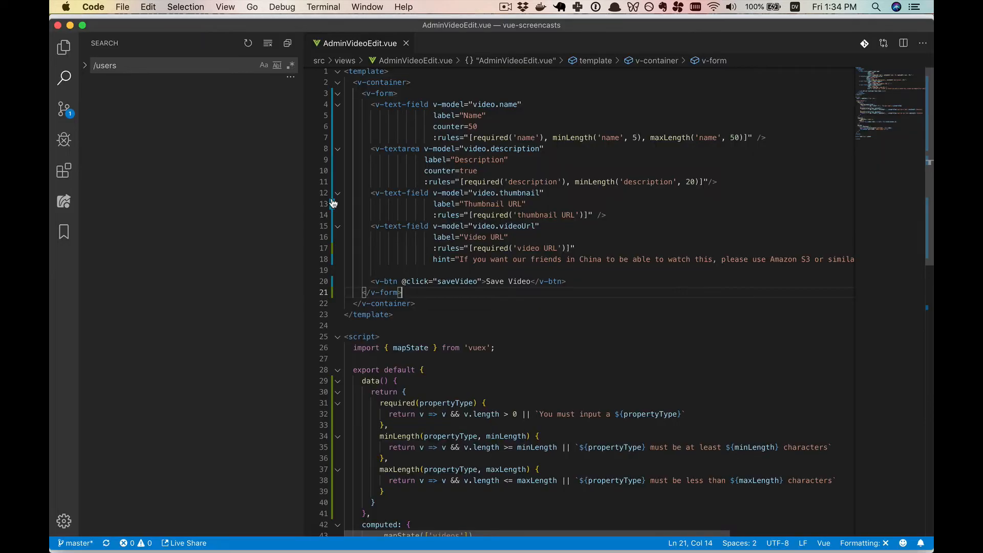
- Bind the v-form with v-model="valid"
click(379, 93)
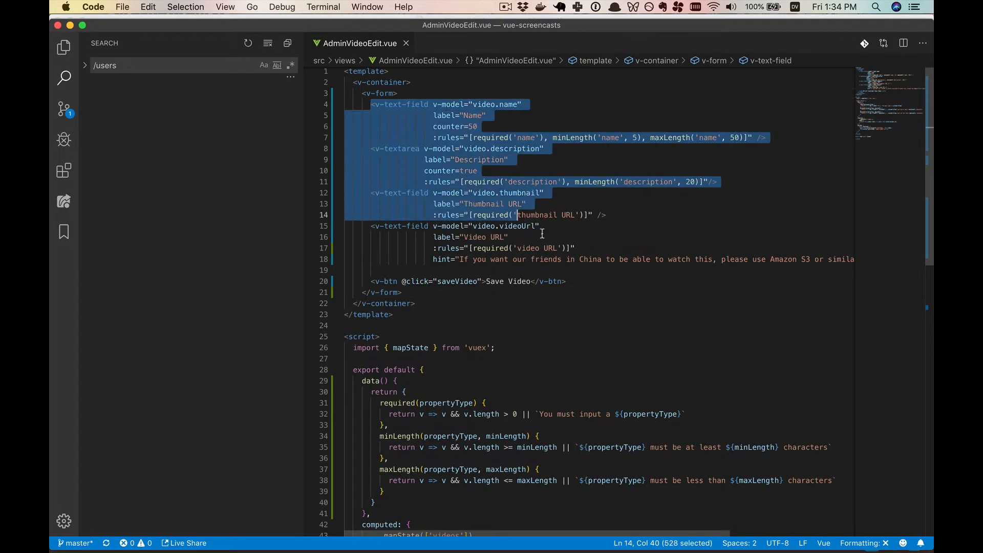
click(593, 259)
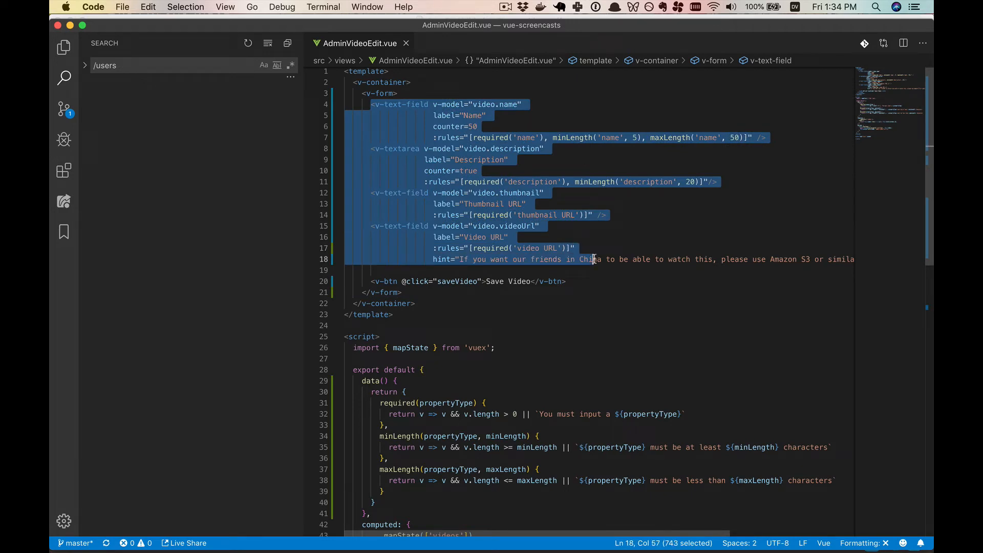
click(382, 93)
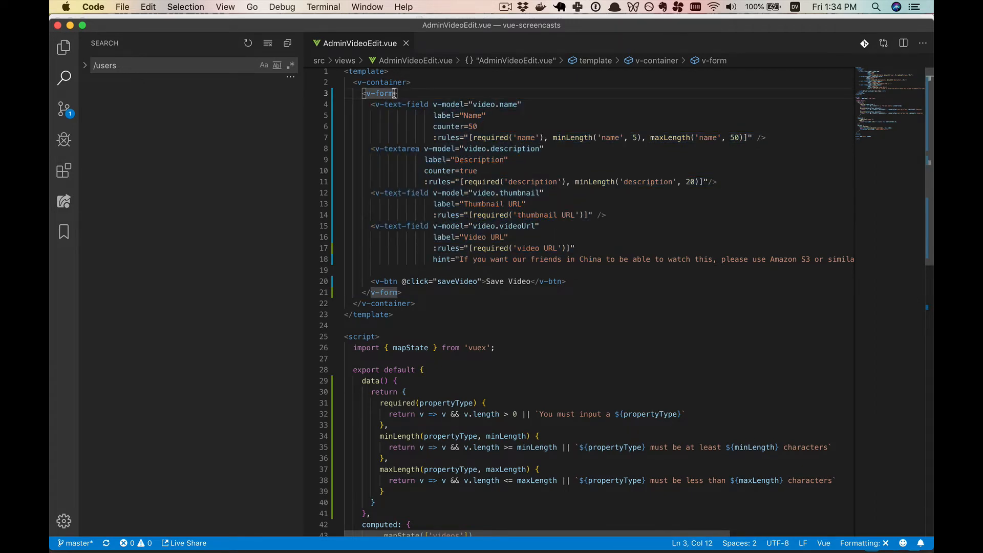
text(v-model=)
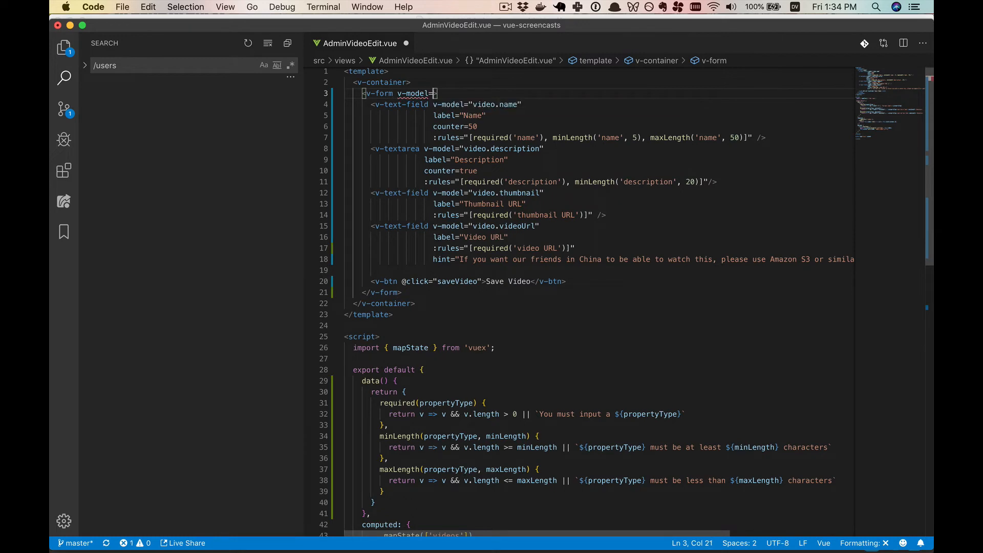
text("valid">)
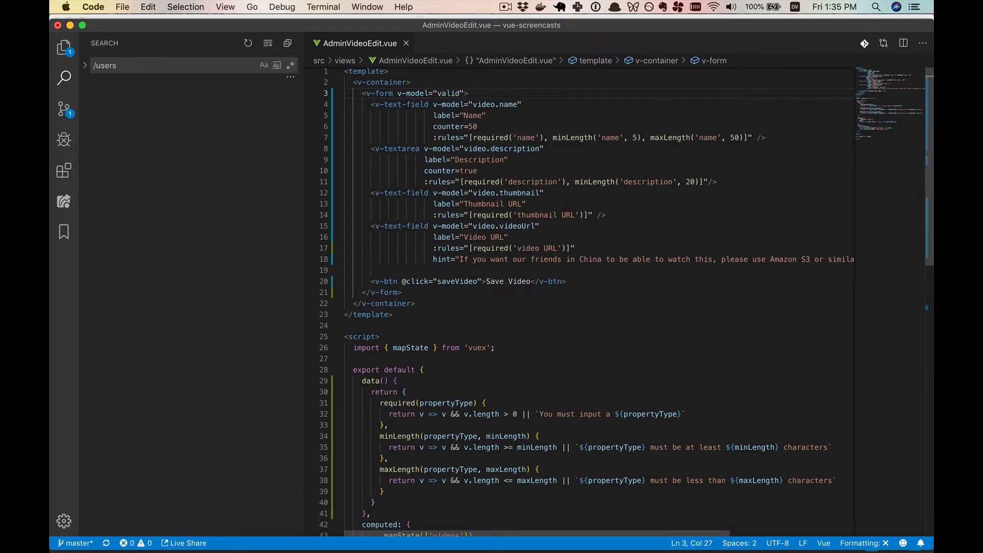
- Add valid: false to the component's data return object
double_click(448, 93)
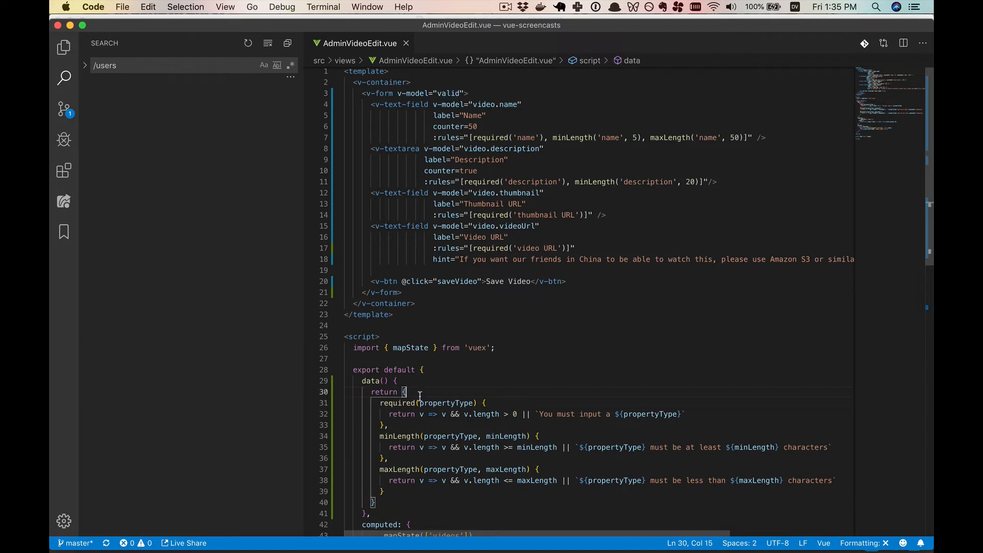
text(valid:)
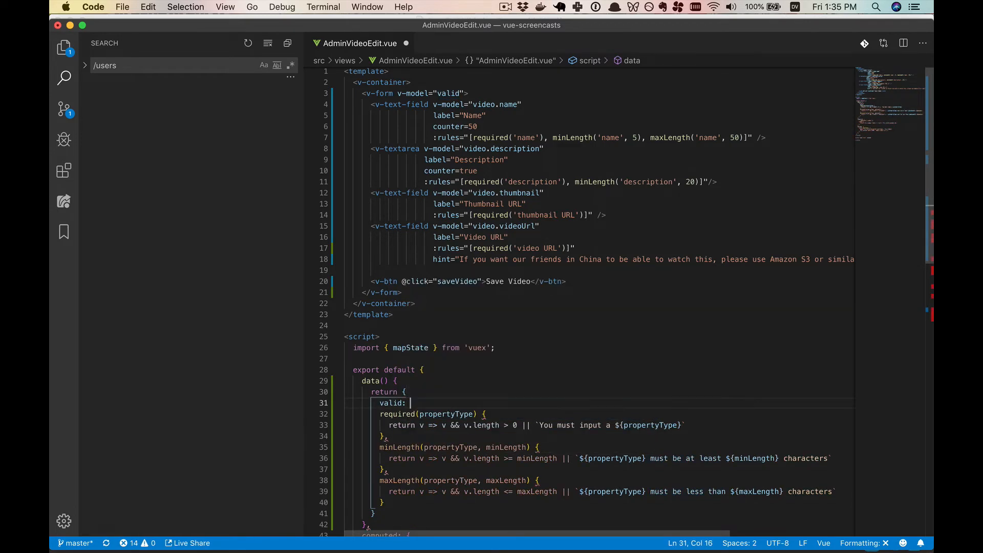
text(false,)
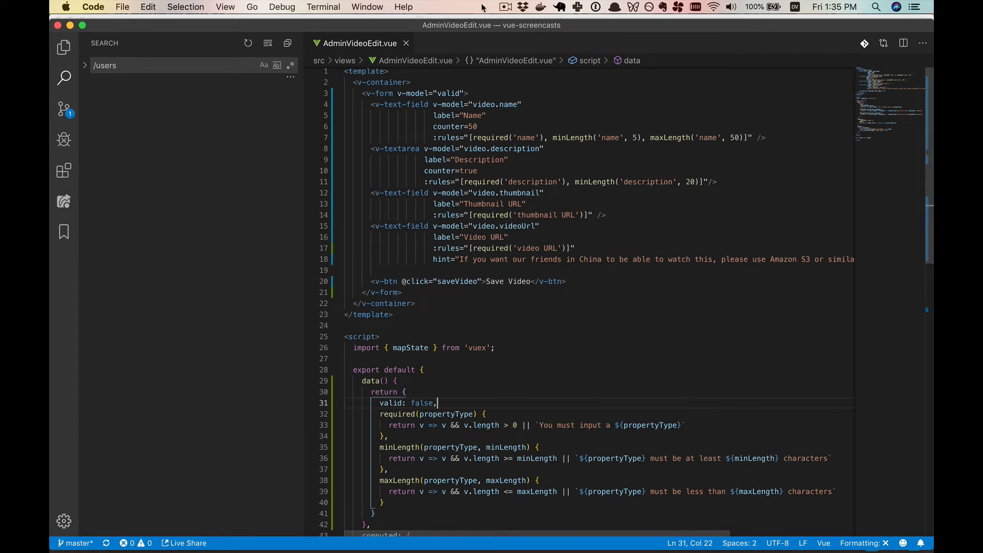
double_click(409, 93)
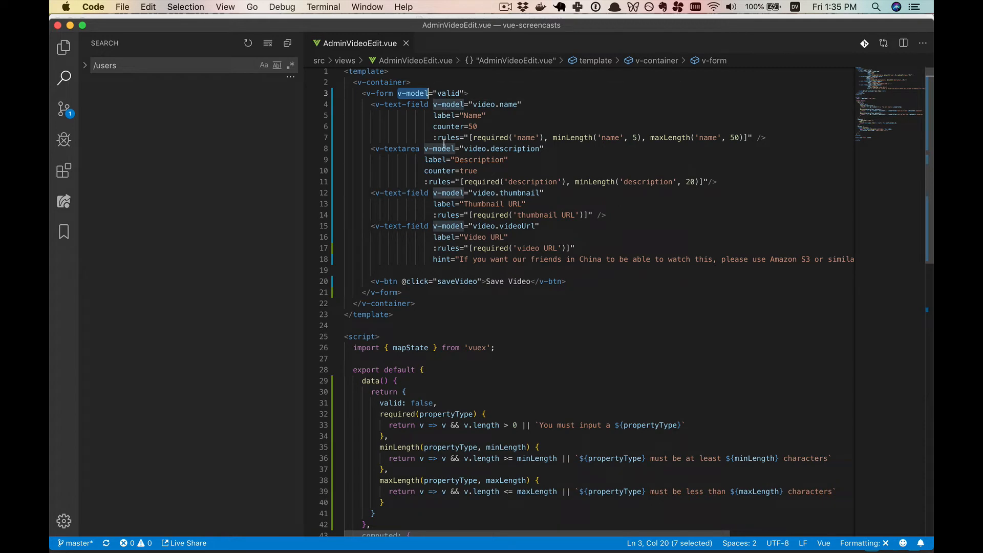
mouse_move(448, 225)
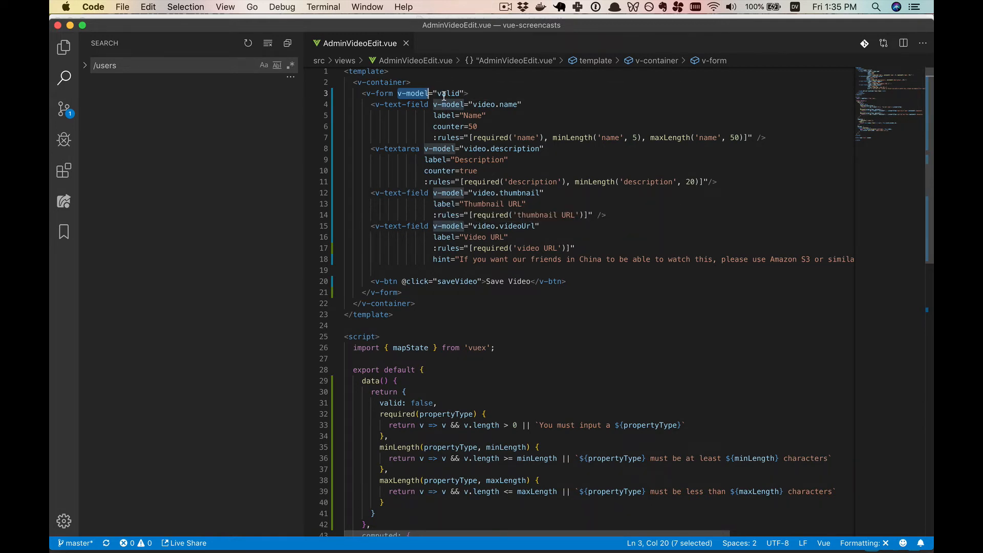
double_click(448, 94)
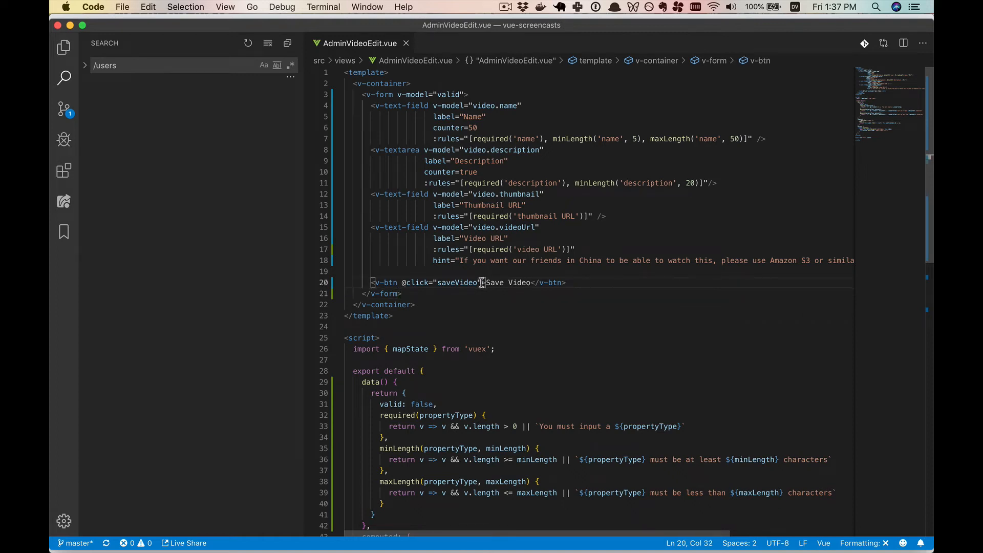
- Give the Save Video button a :disabled="!valid" binding
text(:disabl)
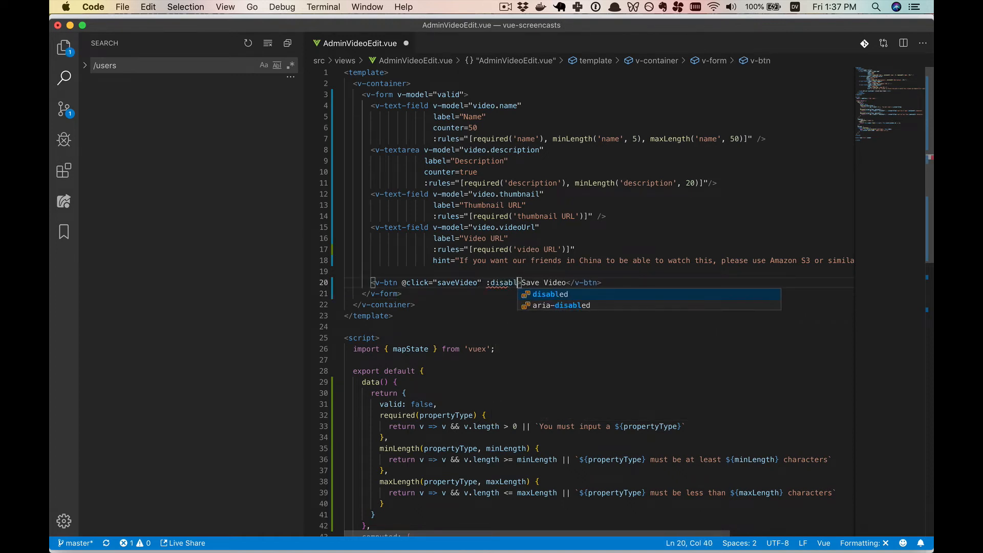
text(="!">)
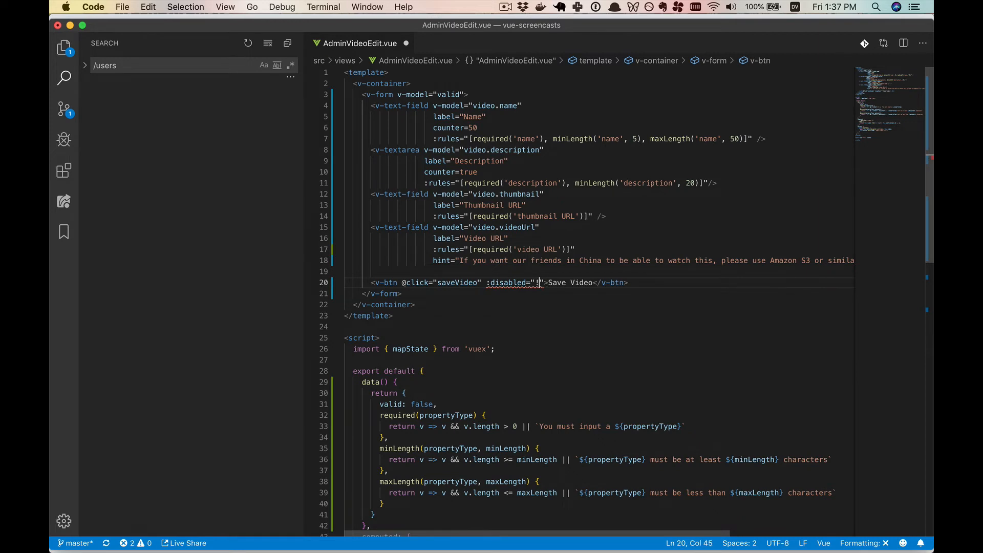
text(valid)
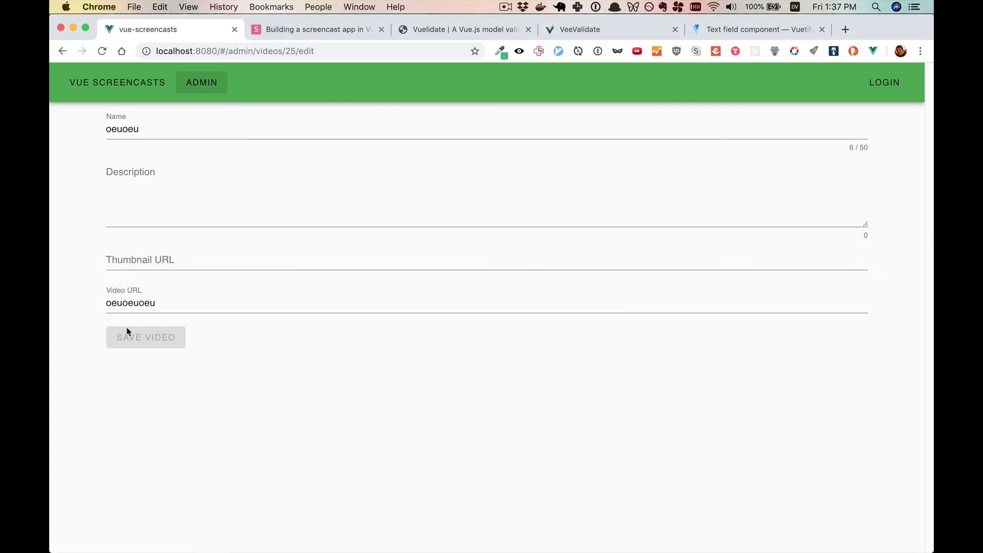
mouse_move(132, 339)
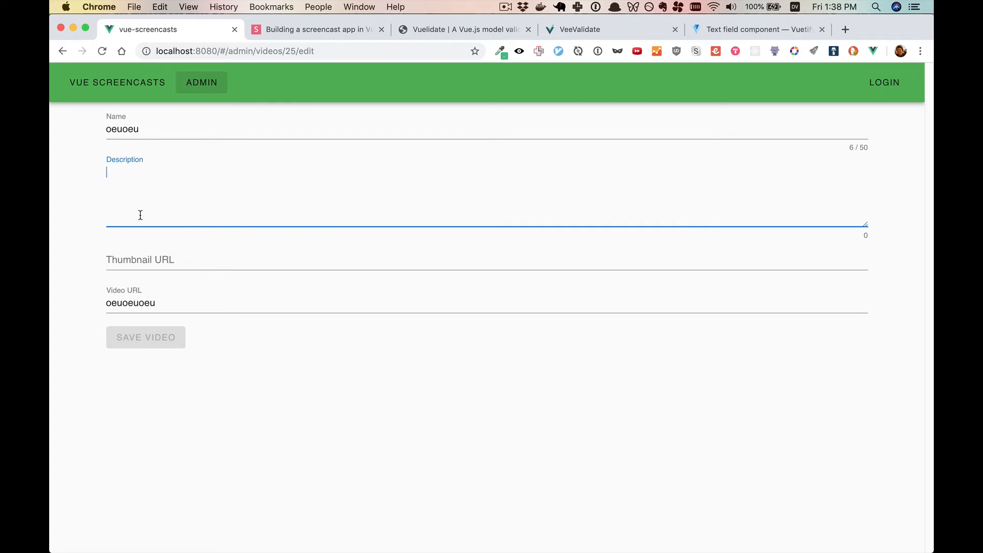
- Fill in 'Hey a sort description' and a thumbnail value so Save Video enables
text(Hey a sort d)
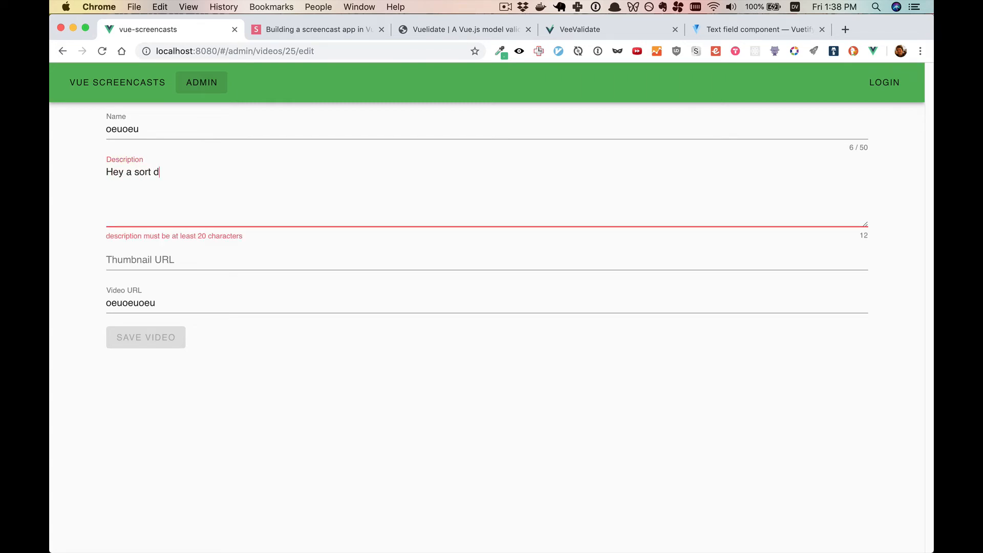
text(escription)
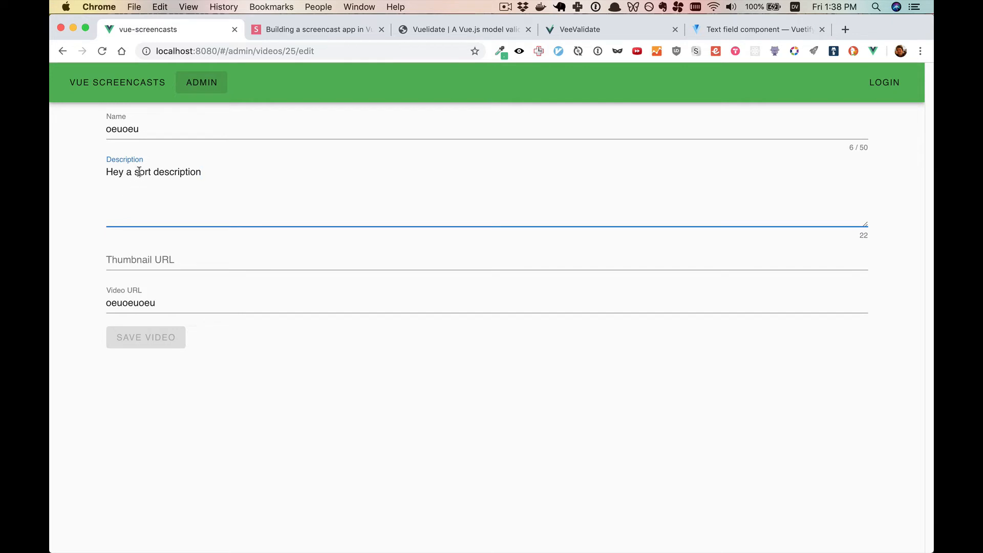
text(He)
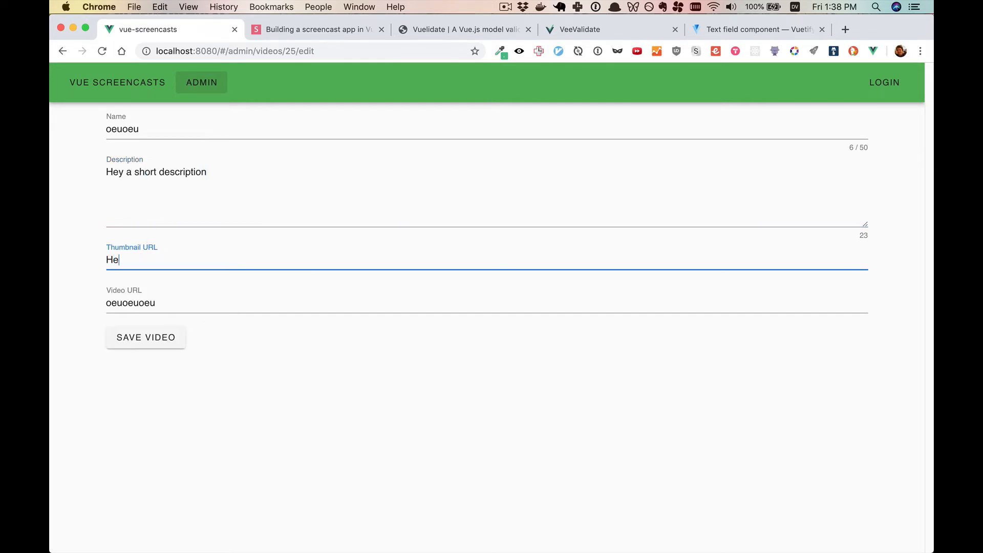
text(y)
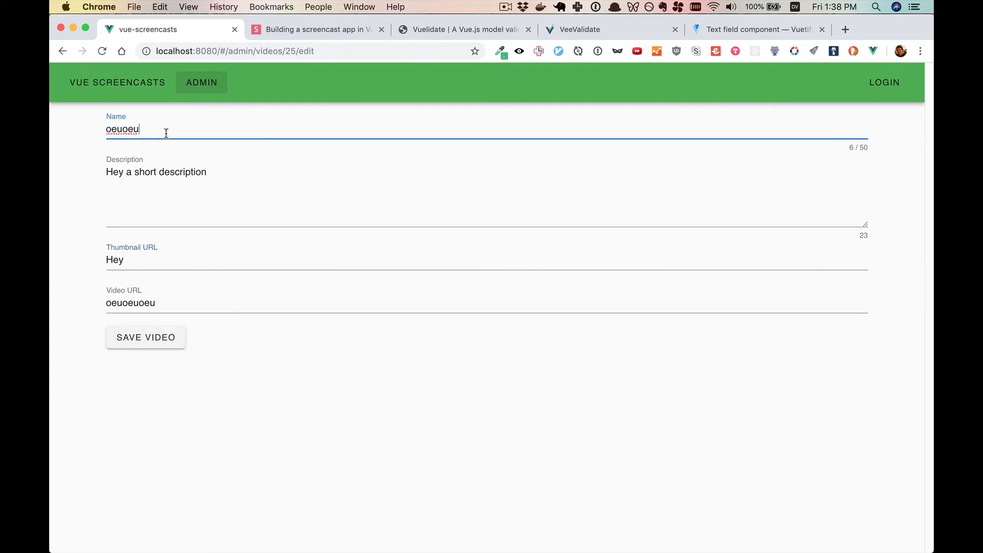
key(Backspace)
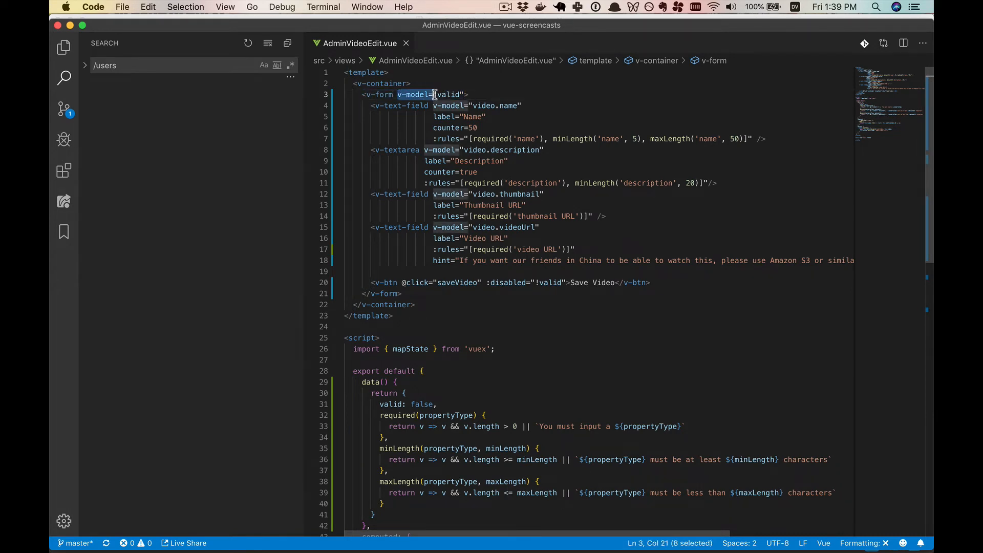
double_click(449, 94)
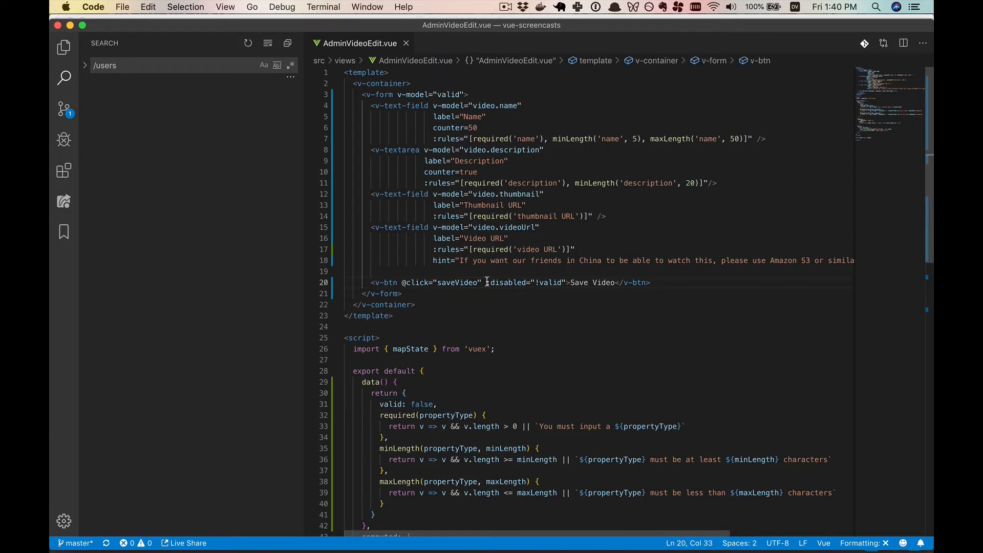
double_click(507, 282)
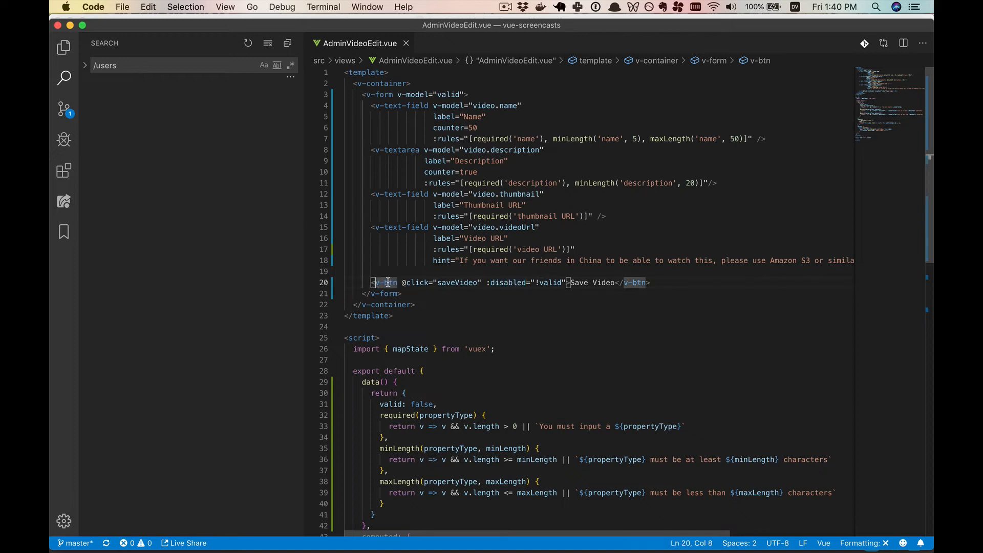
double_click(386, 283)
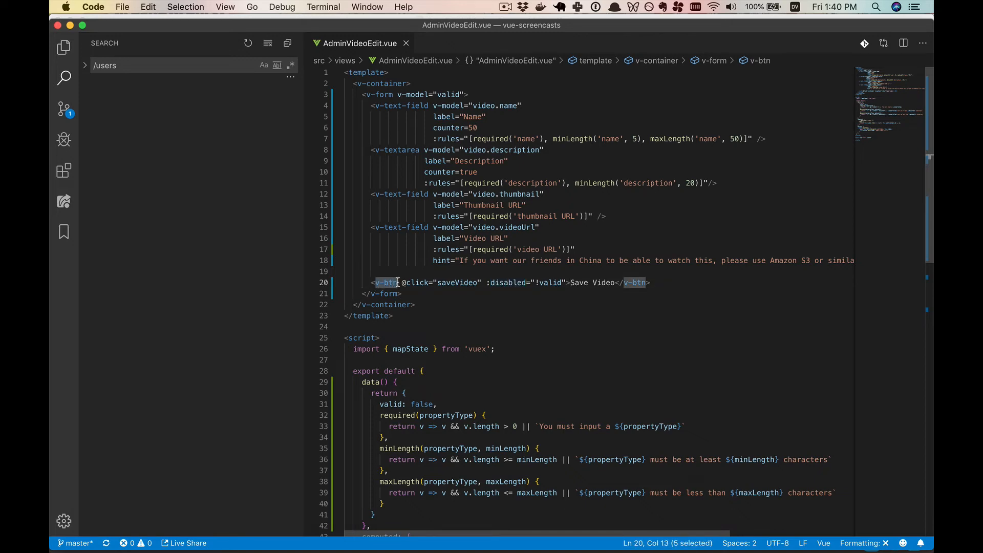
click(64, 48)
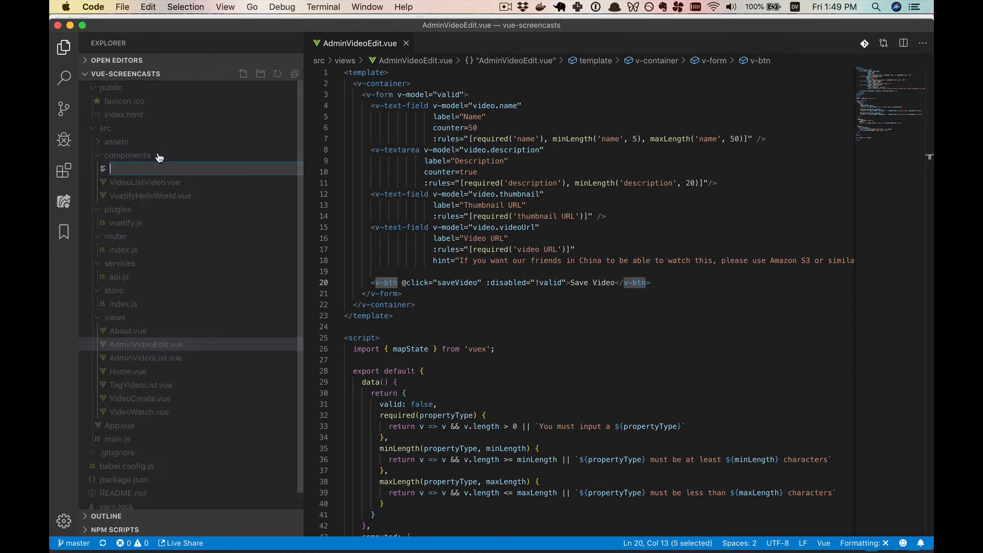
- Create VideoEditForm.vue and move the v-form markup from AdminVideoEdit into its template
text(VideoEditForm.vue)
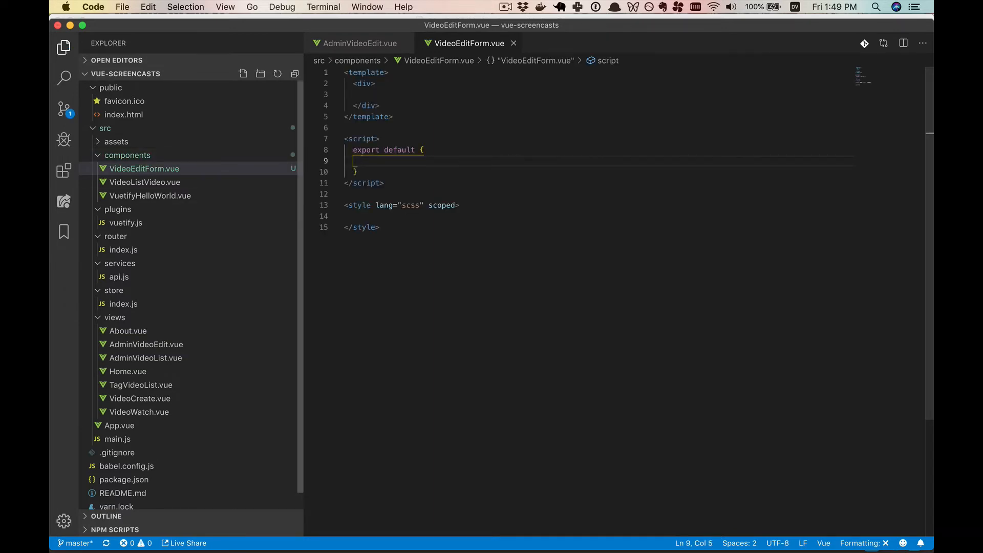
click(358, 43)
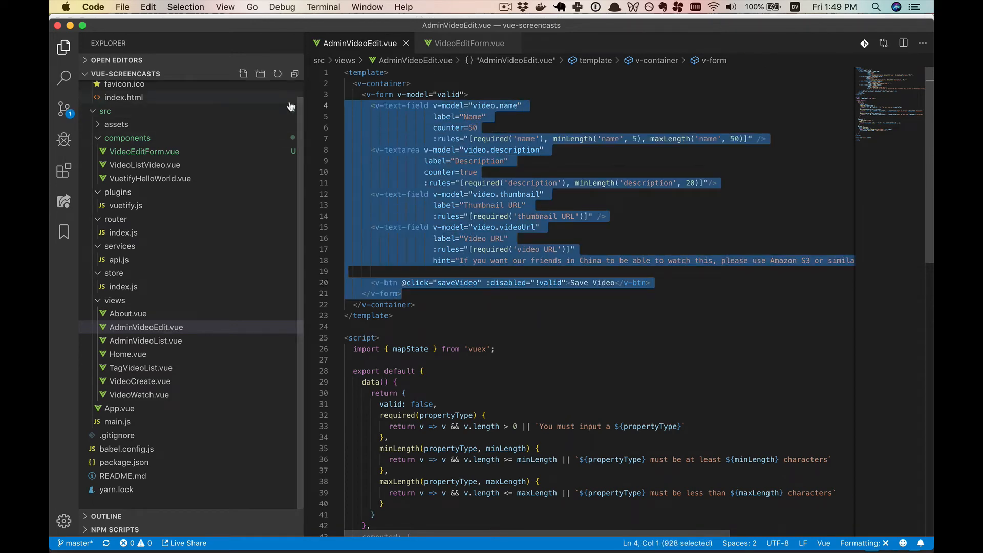
key(Delete)
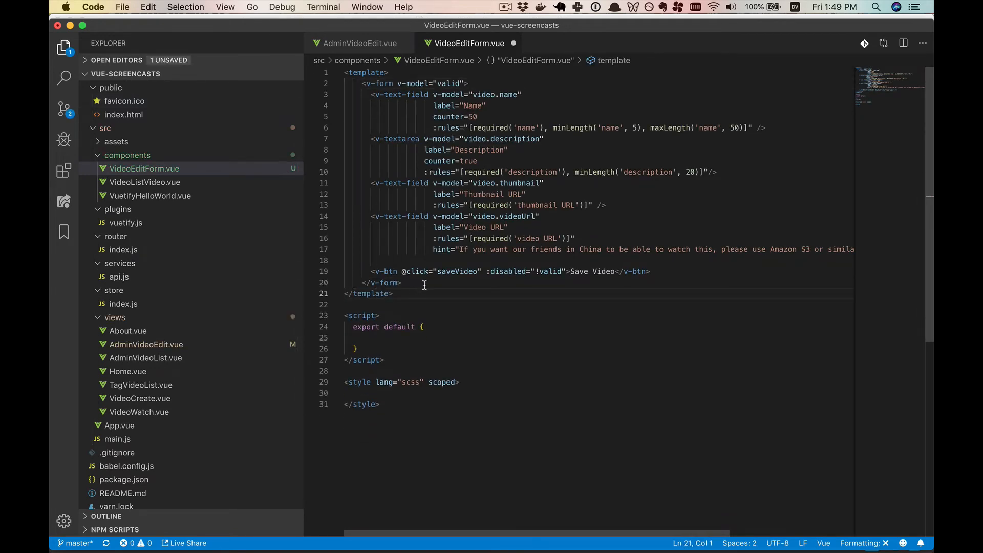
drag(358, 83, 401, 283)
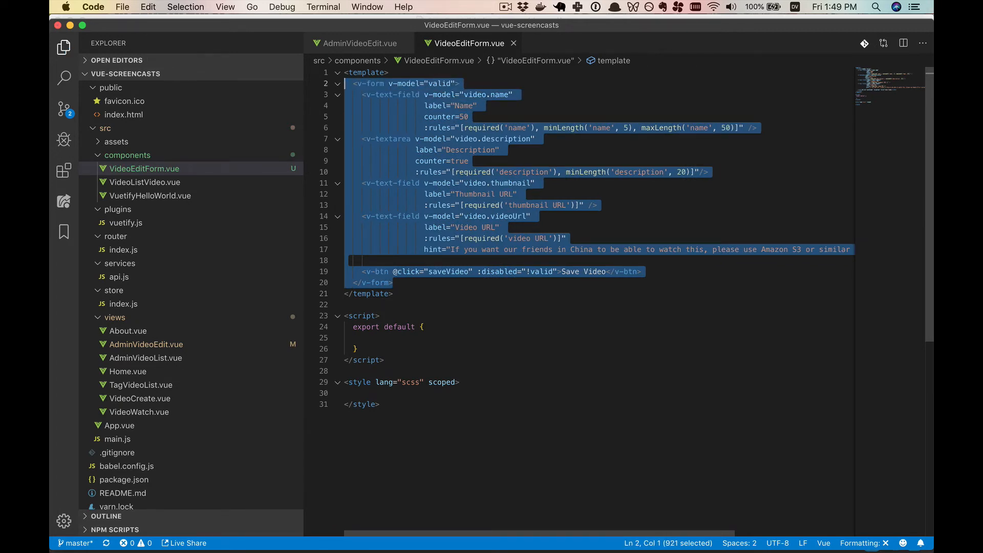
click(357, 43)
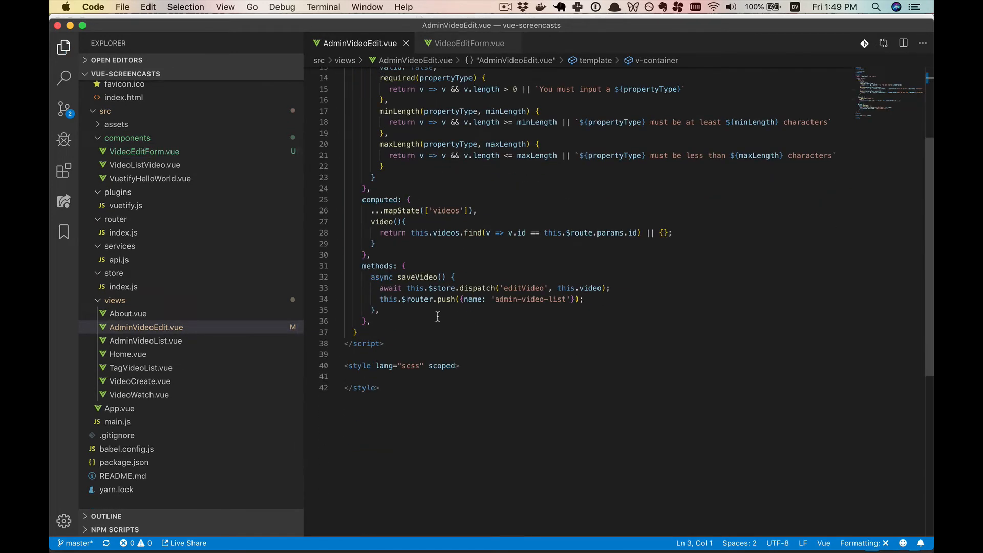
- Move the data block with valid and the rule functions into VideoEditForm.vue
scroll(up, 3)
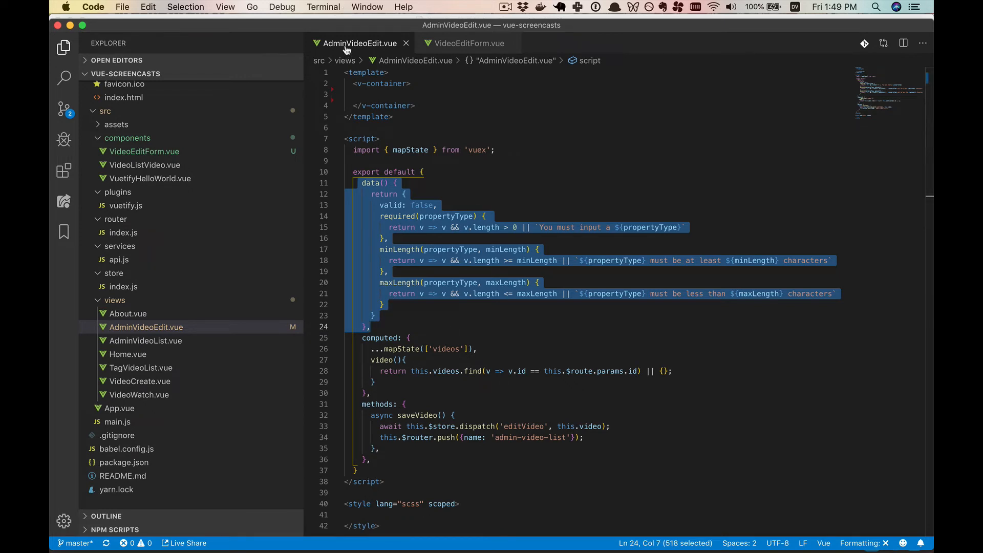
mouse_move(358, 48)
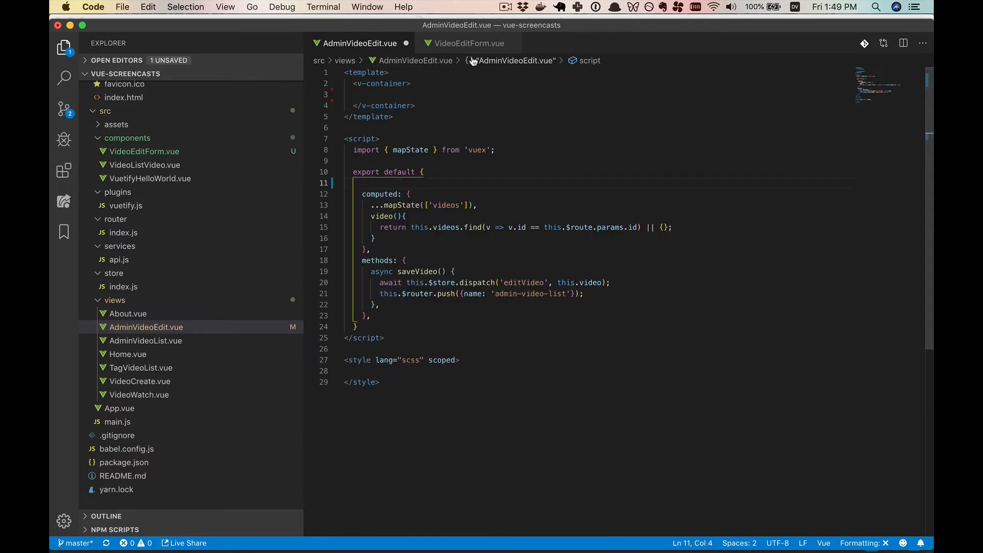
click(468, 43)
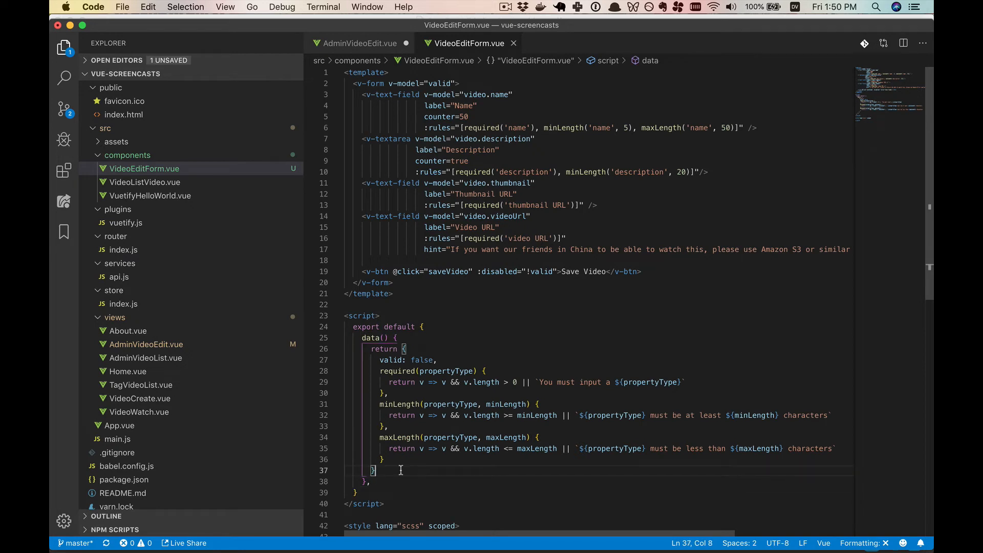
mouse_move(405, 448)
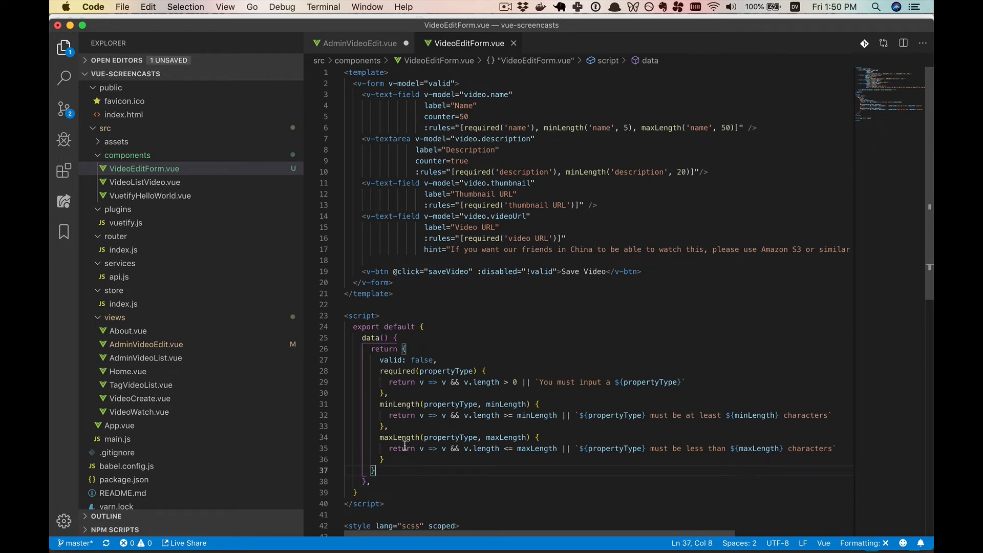
click(360, 43)
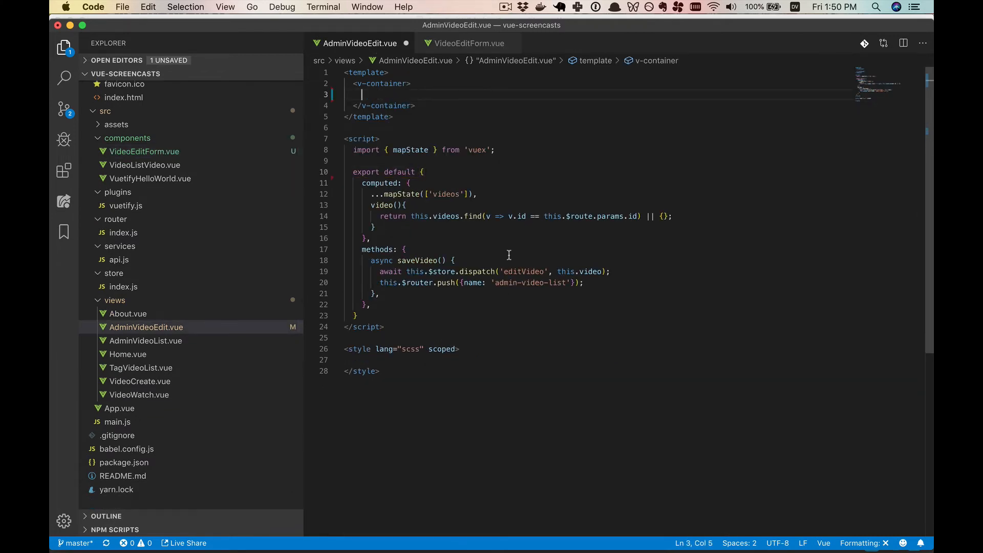
- Import VideoEditForm and register it in AdminVideoEdit's components
double_click(380, 205)
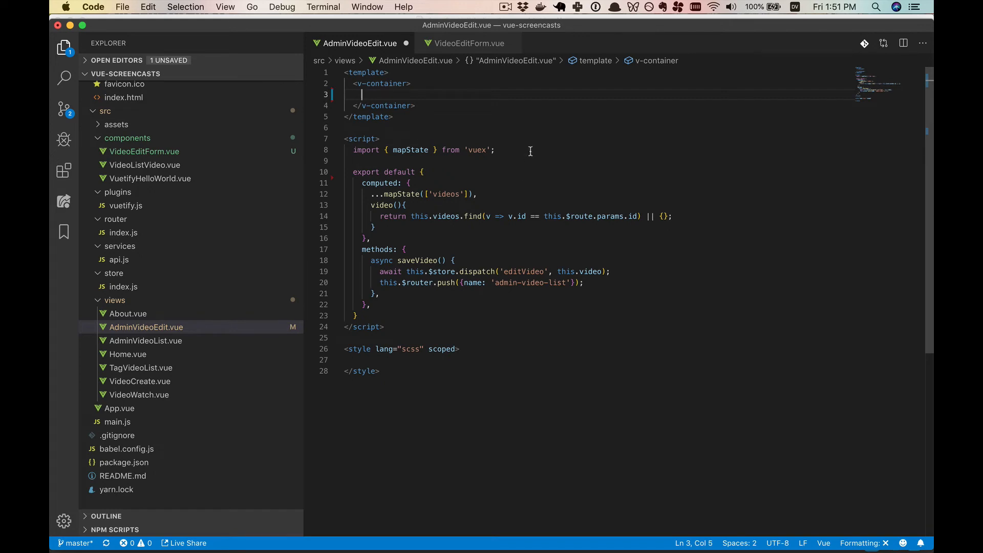
text(im)
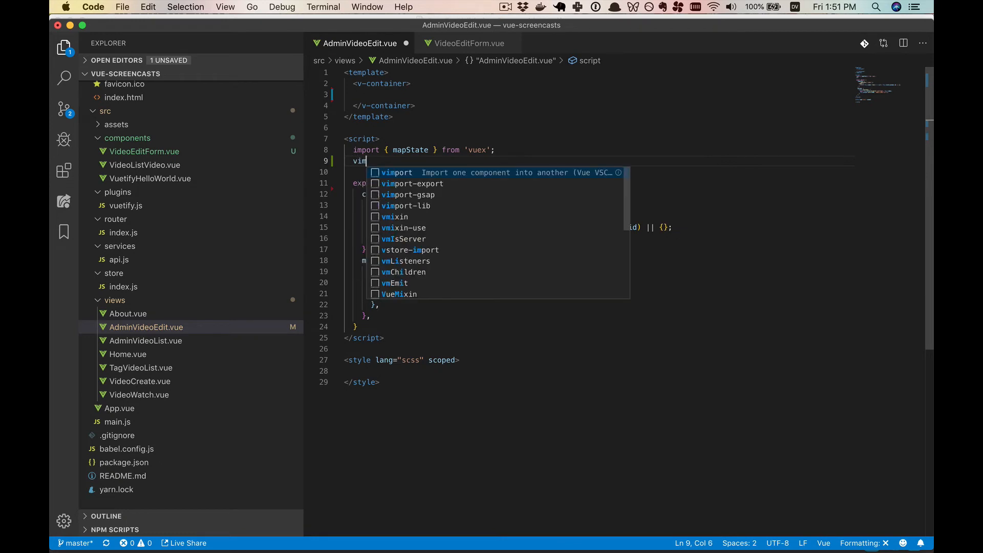
key(Tab)
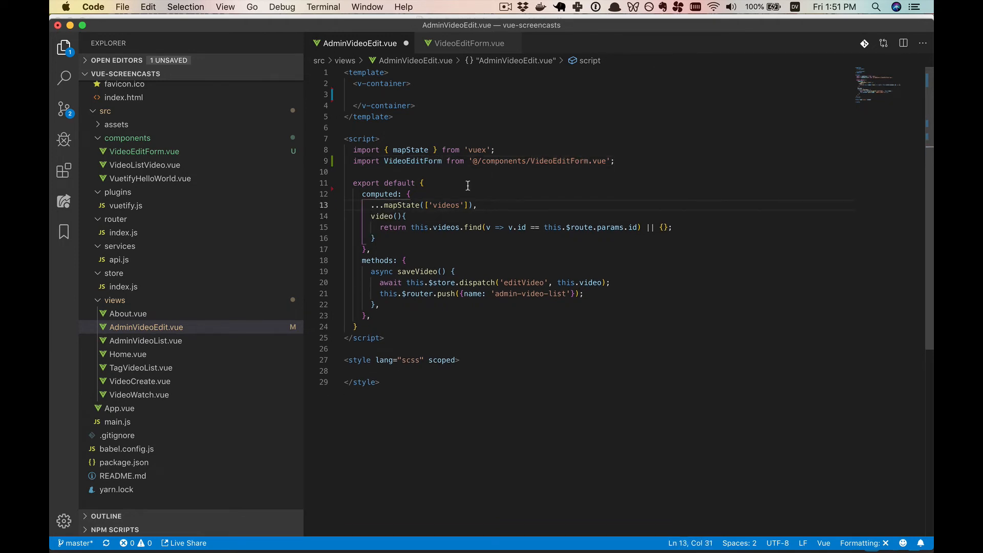
text(vc)
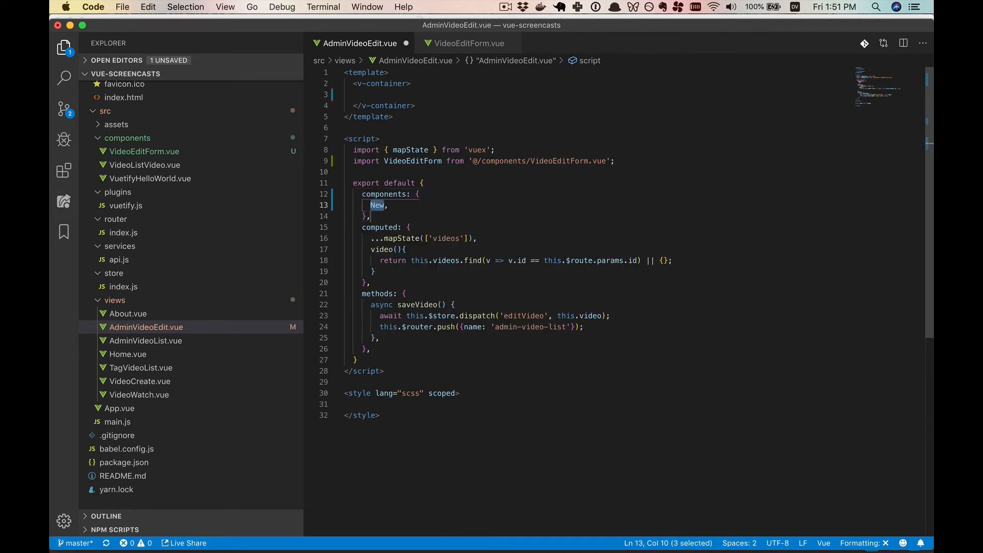
text(VideoEditForm)
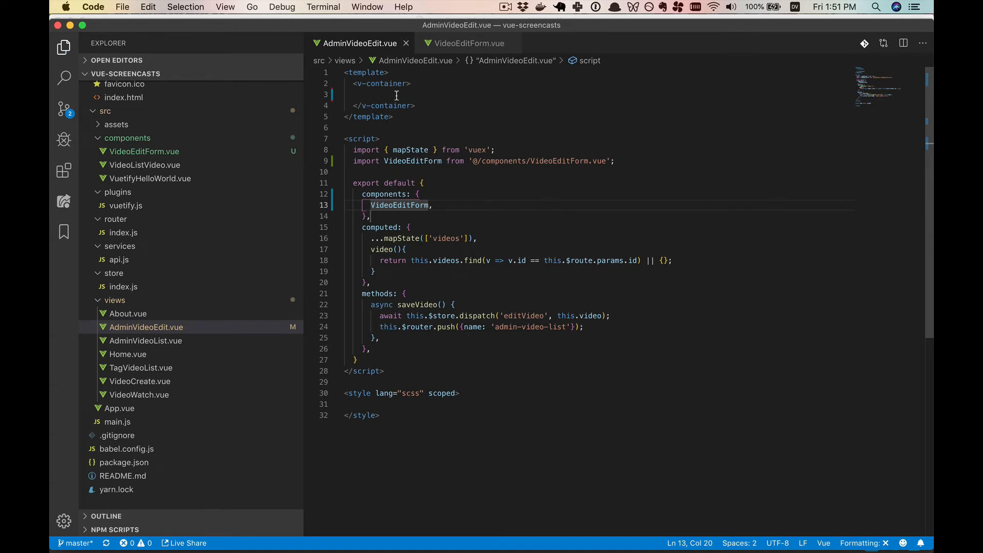
- Render <VideoEditForm :video="video"> inside the v-container
text(<v)
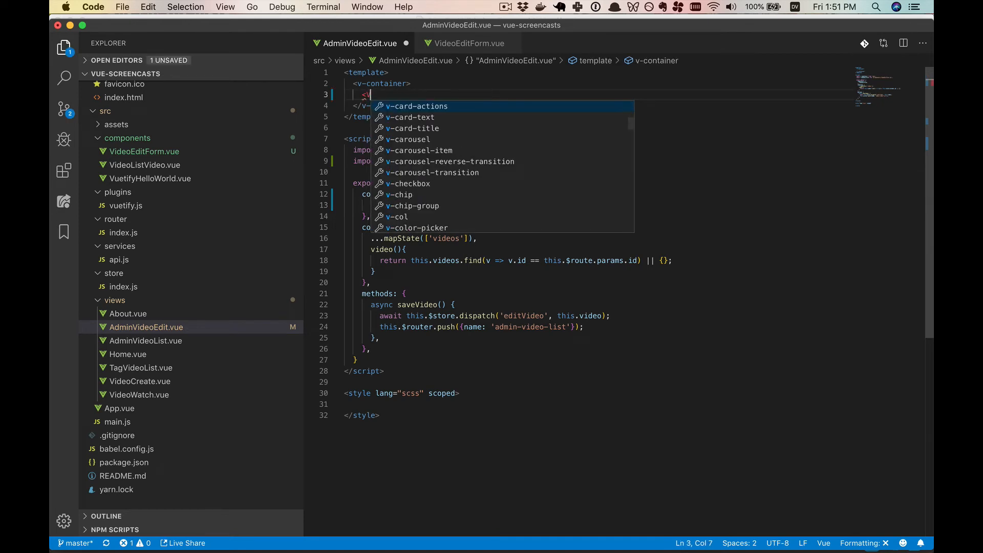
text(Video)
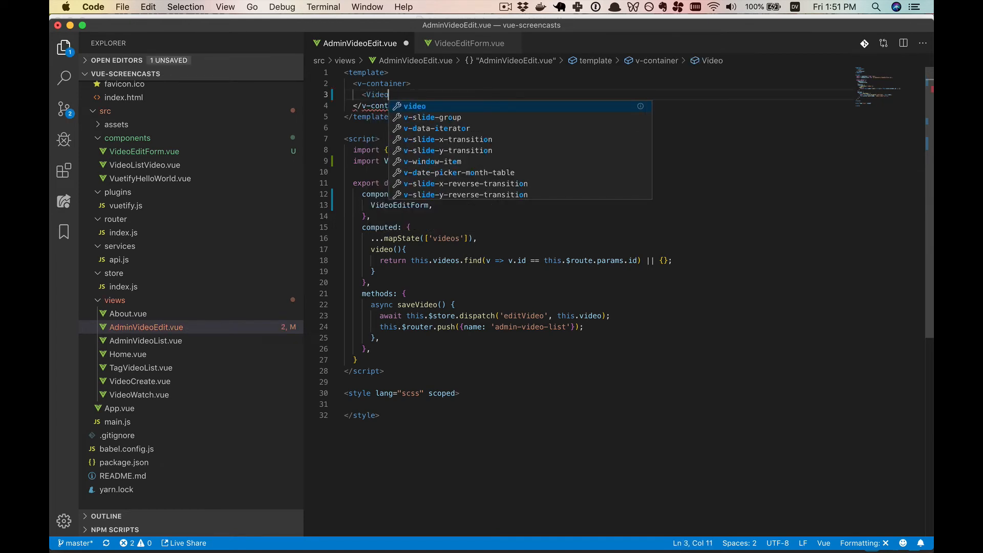
text(EditForm)
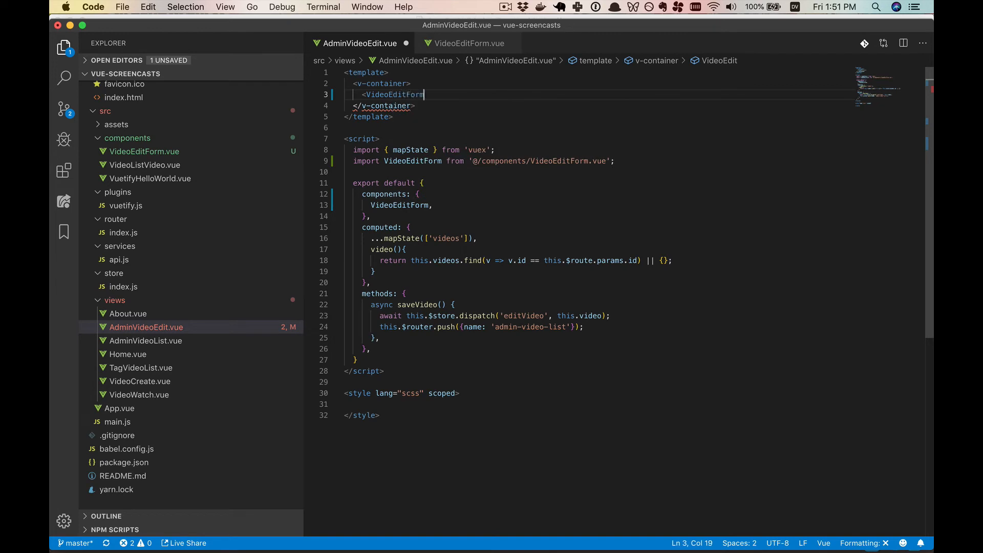
text(:video=)
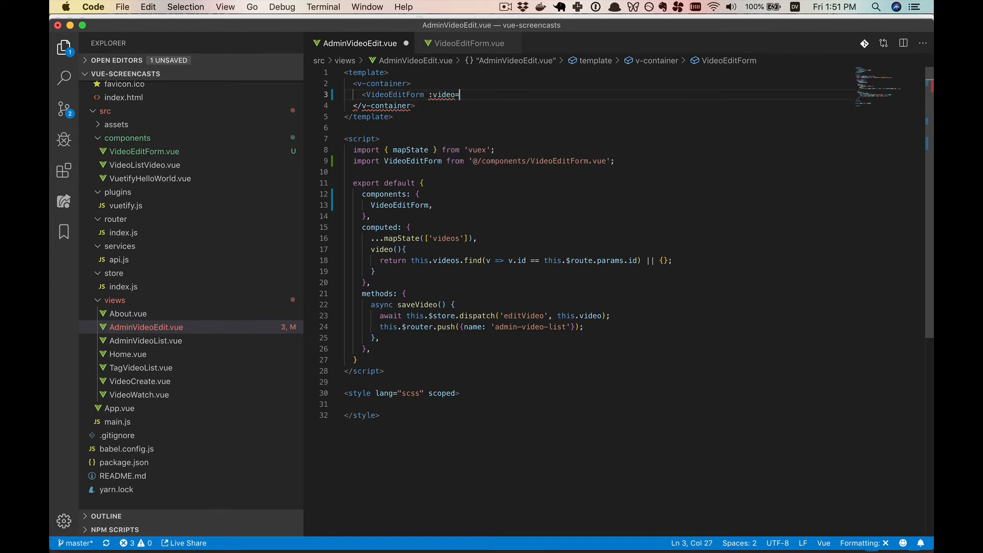
text("video")
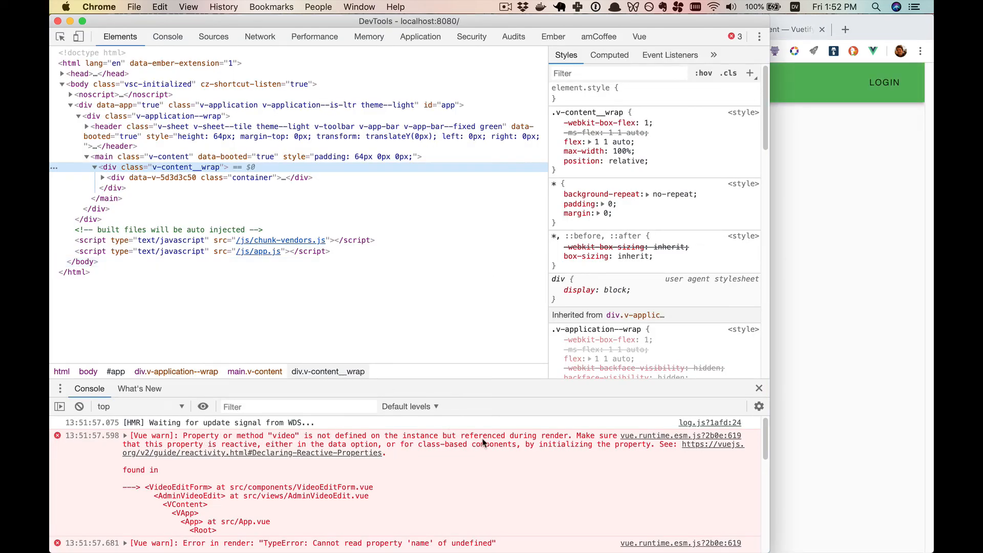
mouse_move(555, 439)
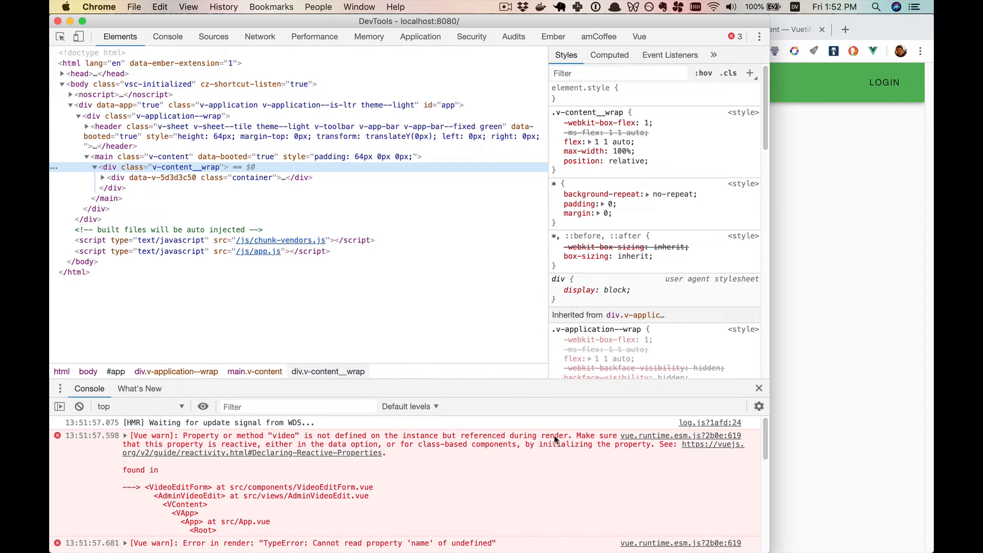
mouse_move(555, 439)
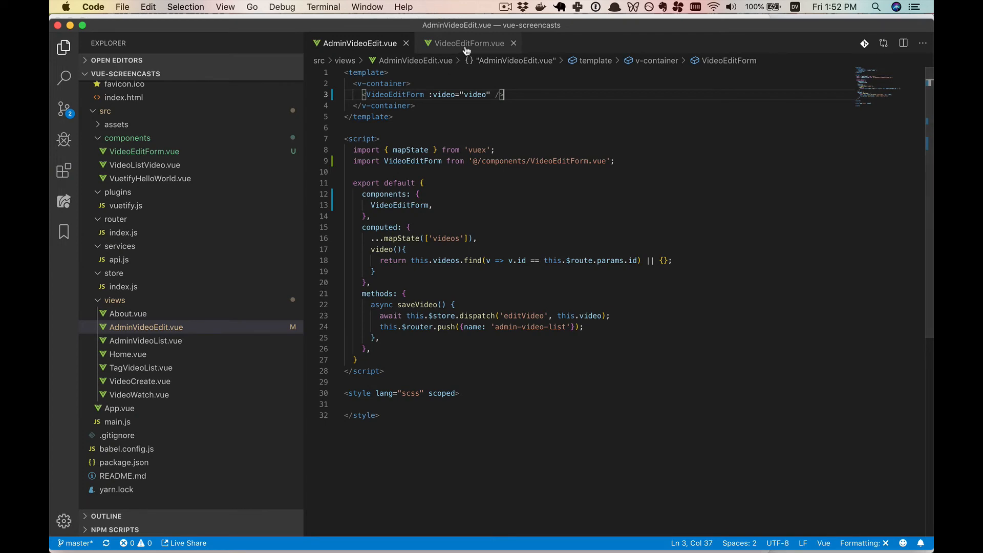
- Add saveVideo to VideoEditForm's props so the form calls the passed-in save handler
click(467, 43)
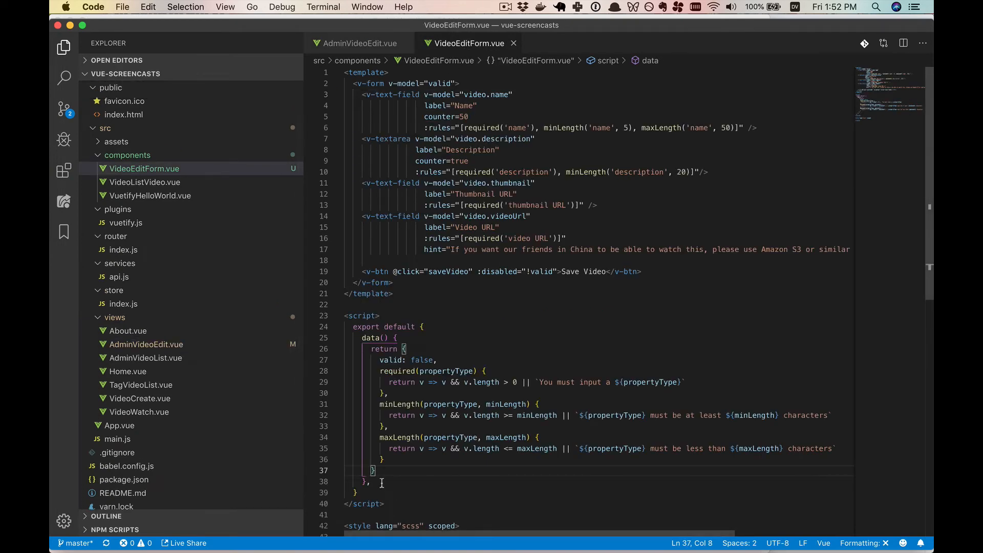
text(props: ['video)
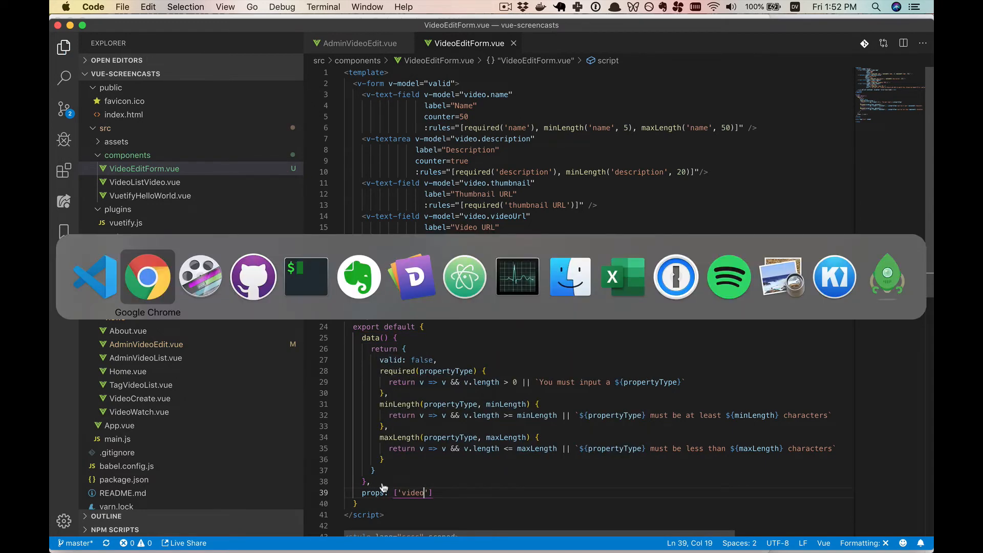
click(147, 276)
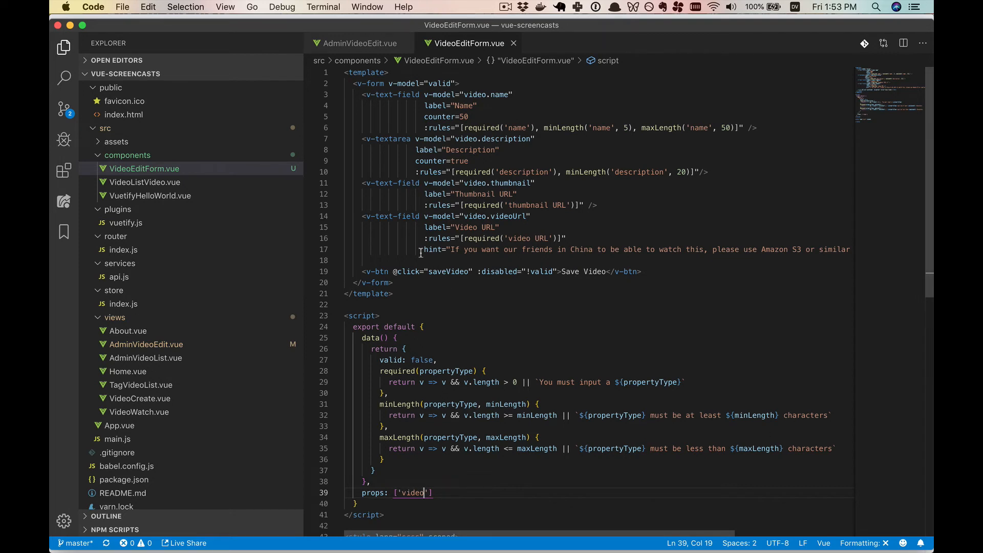
mouse_move(419, 268)
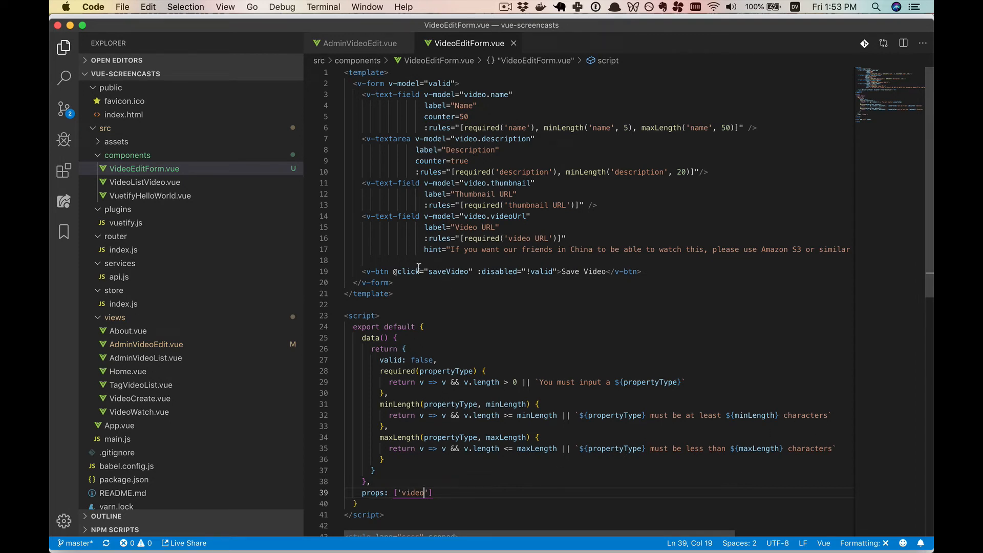
double_click(448, 272)
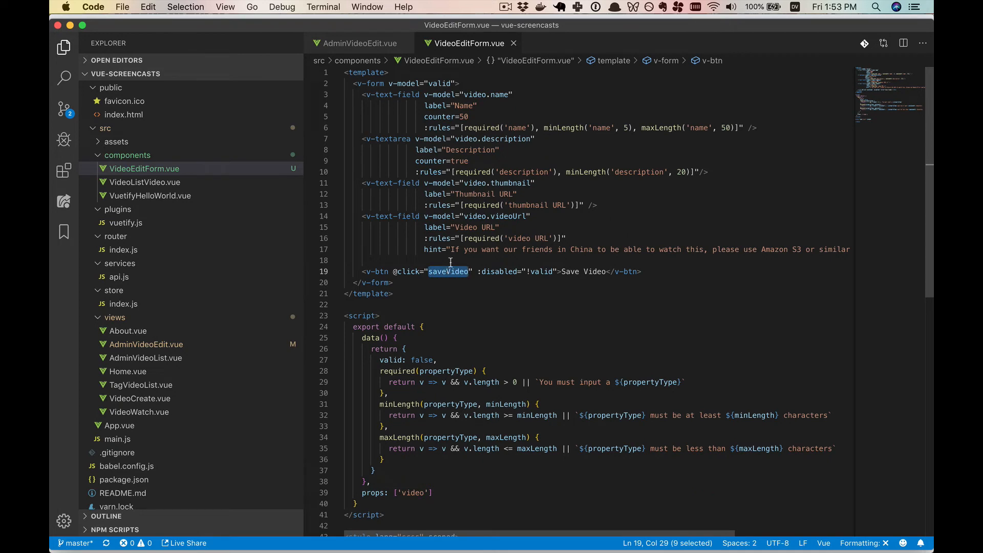
mouse_move(485, 59)
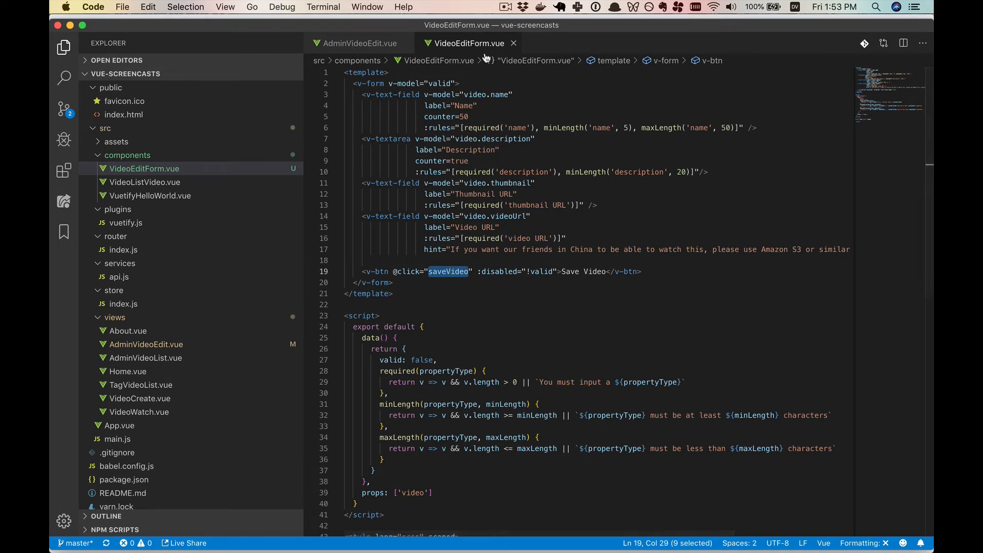
text(s)
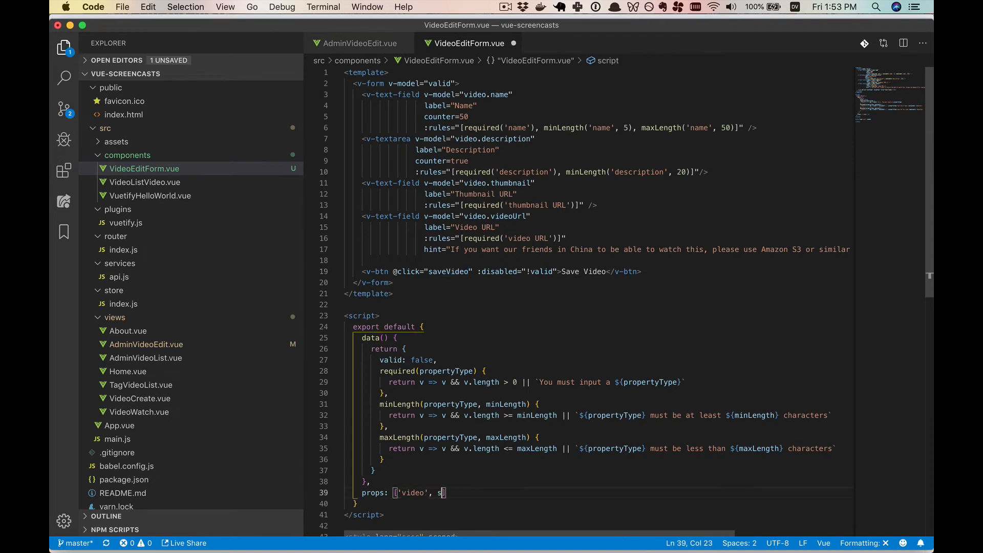
text(aveVideo)
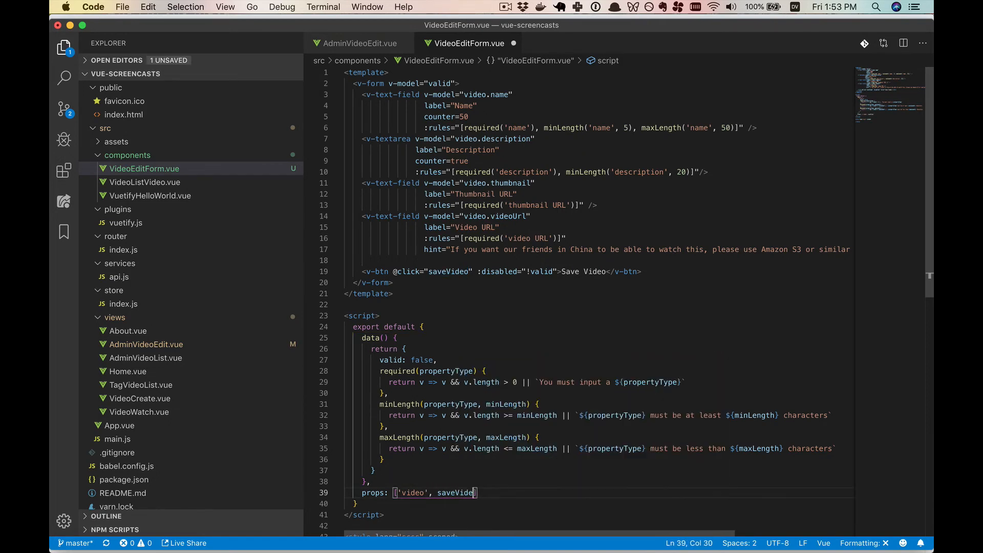
double_click(456, 492)
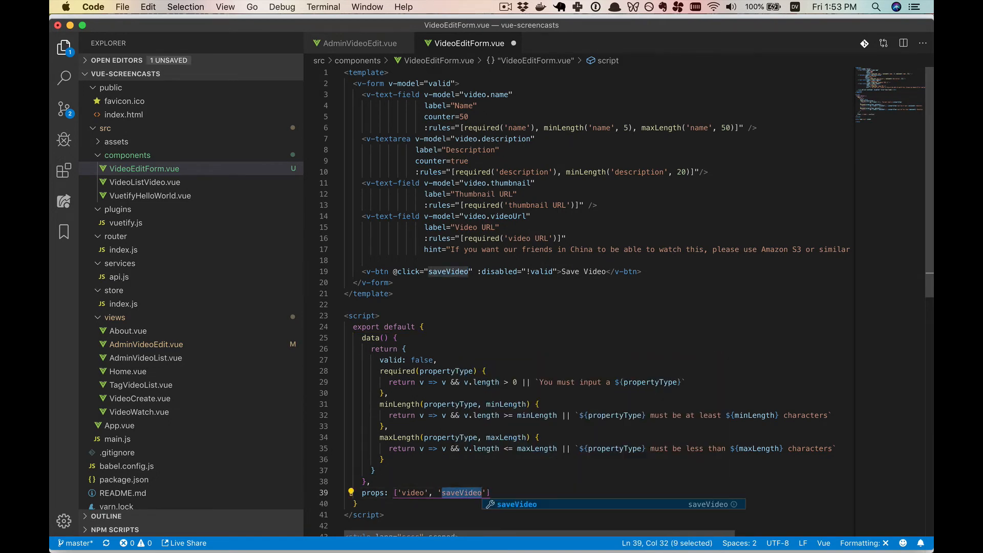
- Replace the 'Save Video' label with a {{buttonText}} binding and add buttonText to props
click(559, 271)
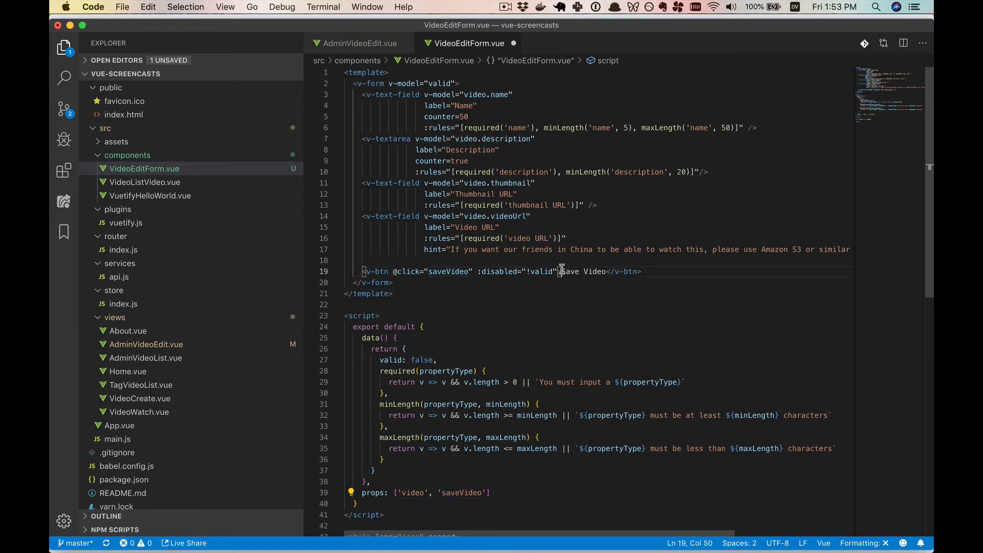
double_click(582, 271)
text({{)
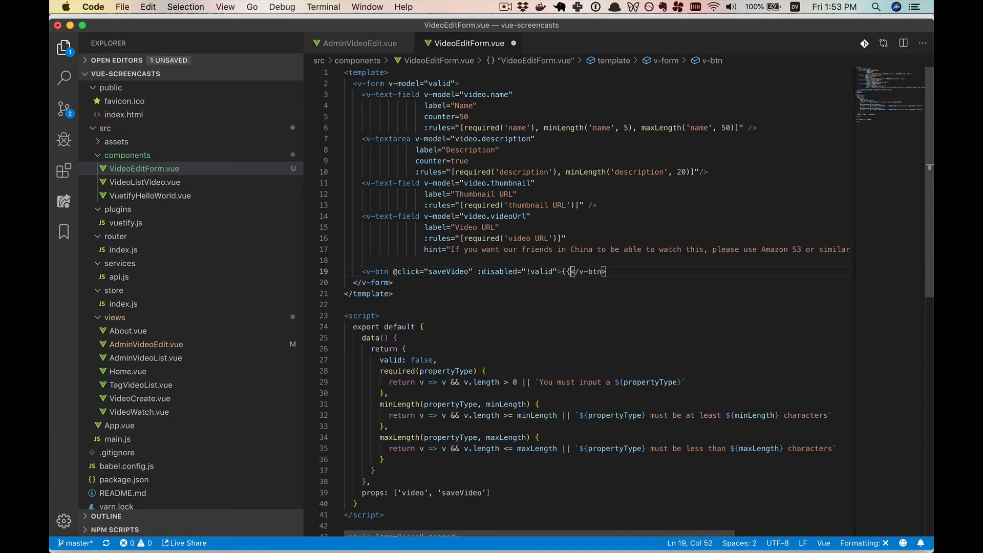
text(buttonText}})
click(598, 492)
text(, 'button)
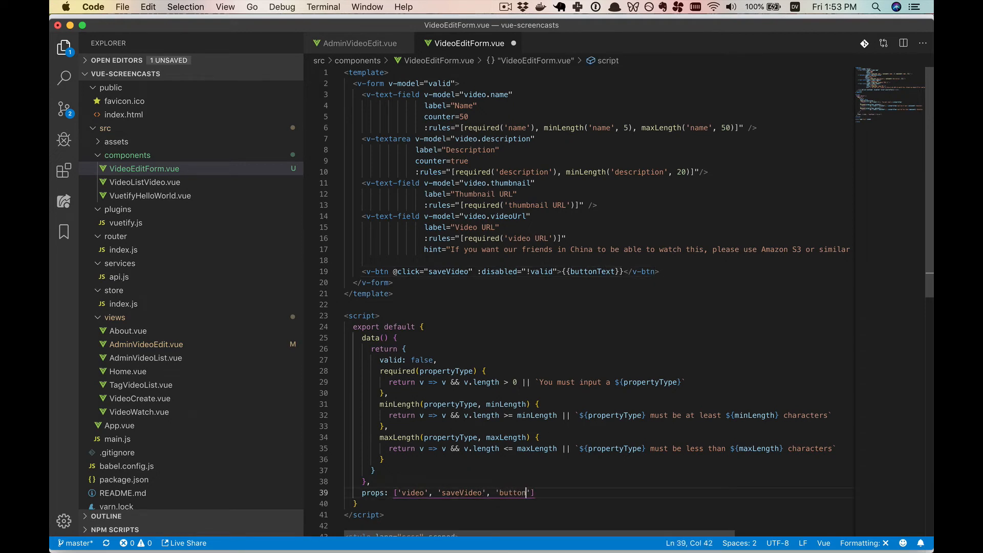
text(Text)
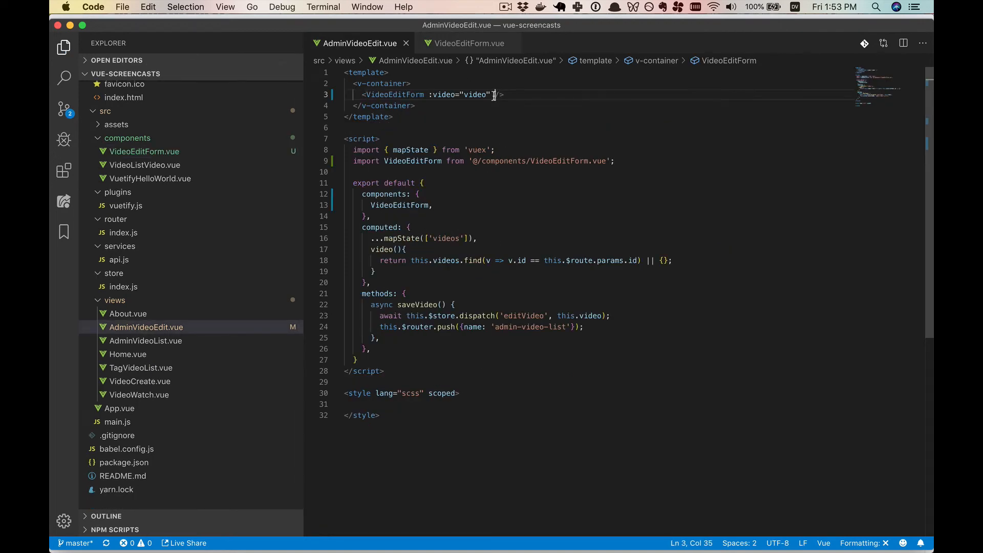
- Pass :saveVideo="saveVideo" and a buttonText label to VideoEditForm in AdminVideoEdit.vue
text(:saveVideo)
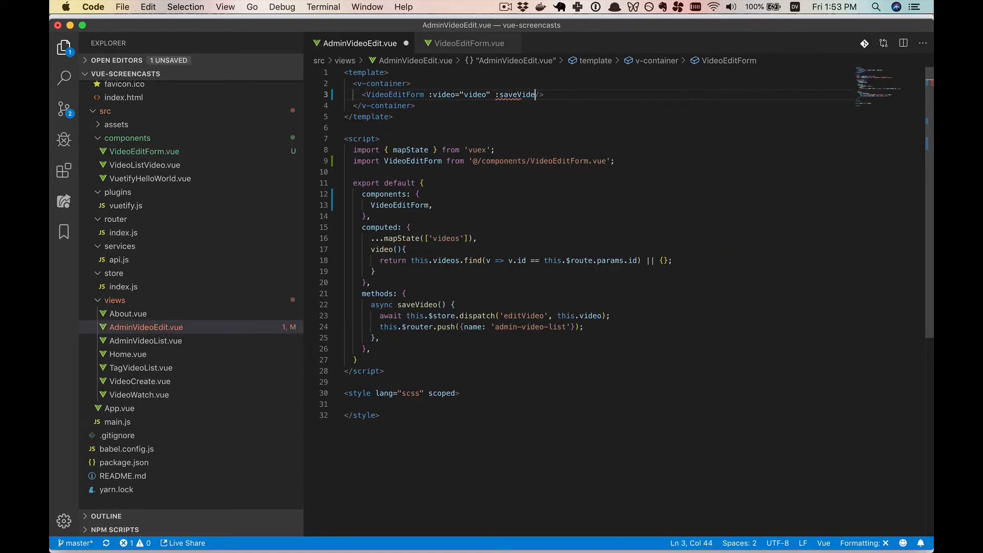
text(="saveVideo" :)
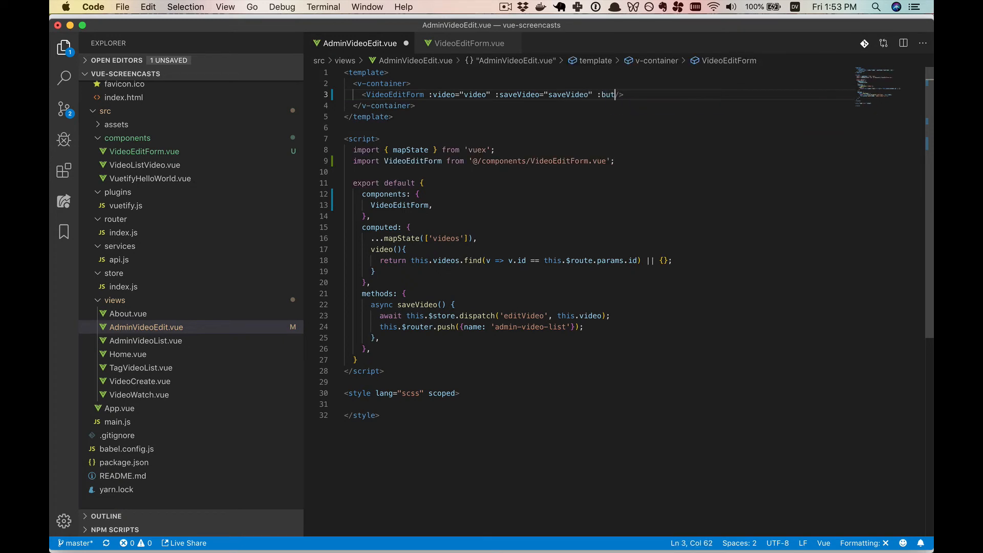
text(buttonTe)
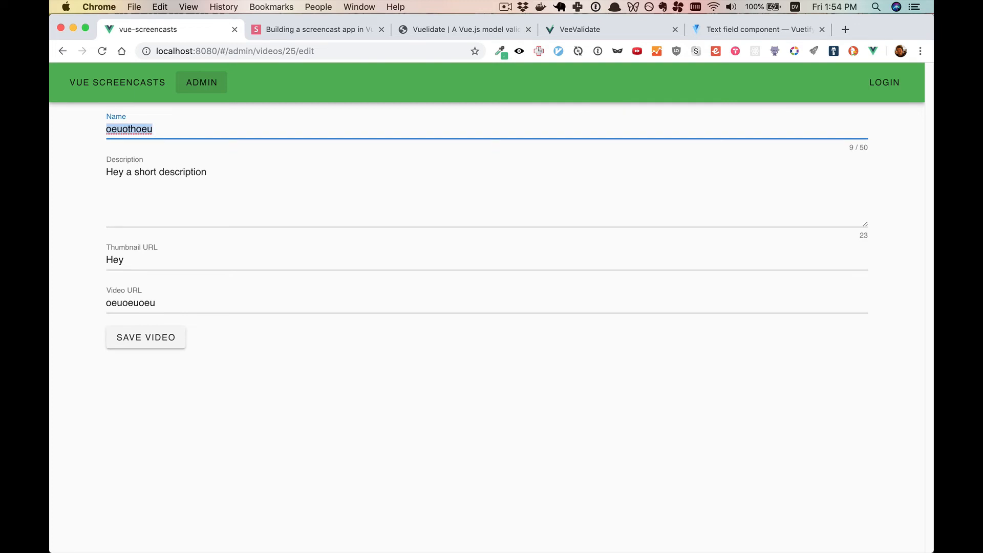
- Rename the video to 'Changed Title', save it, confirm it in the list, then go to Add Video
text(Changed Tit)
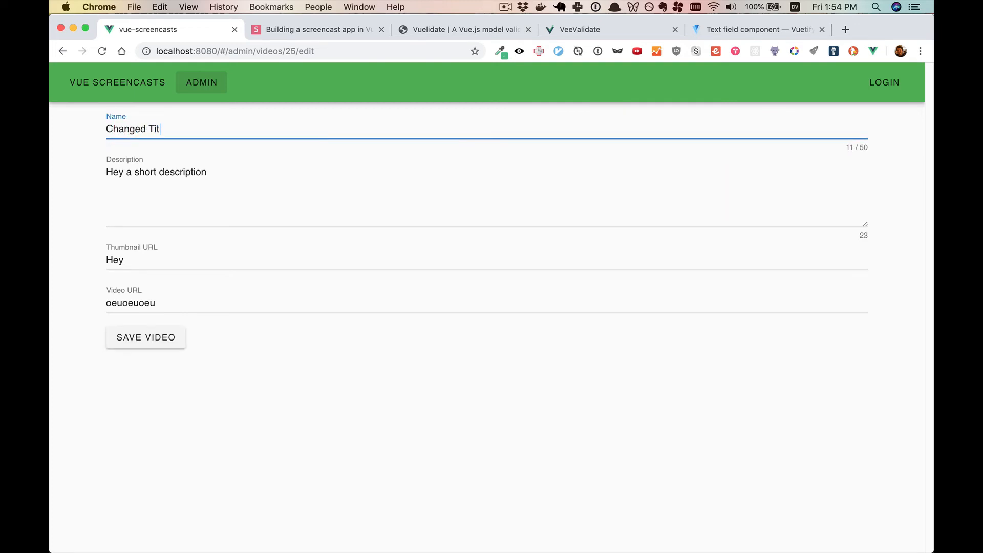
click(146, 336)
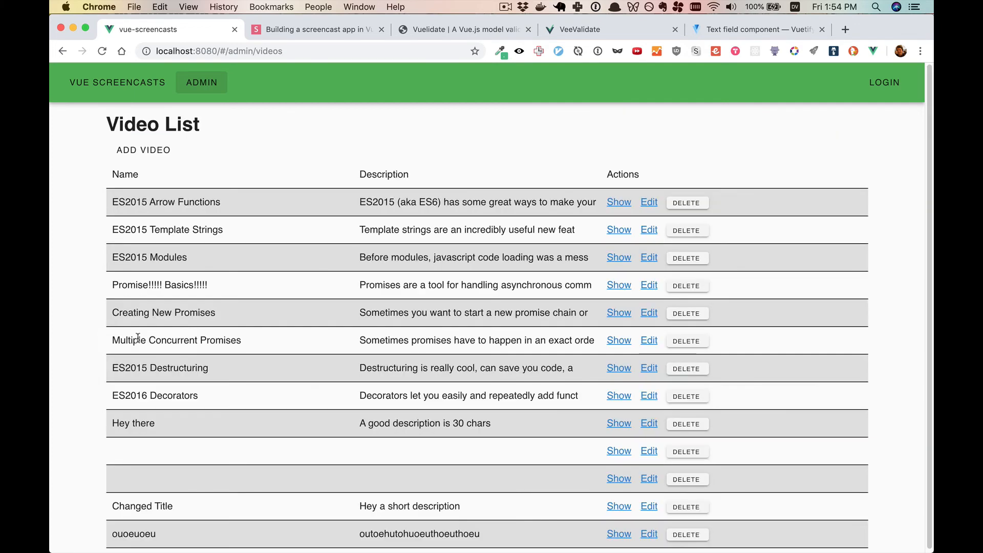
double_click(142, 506)
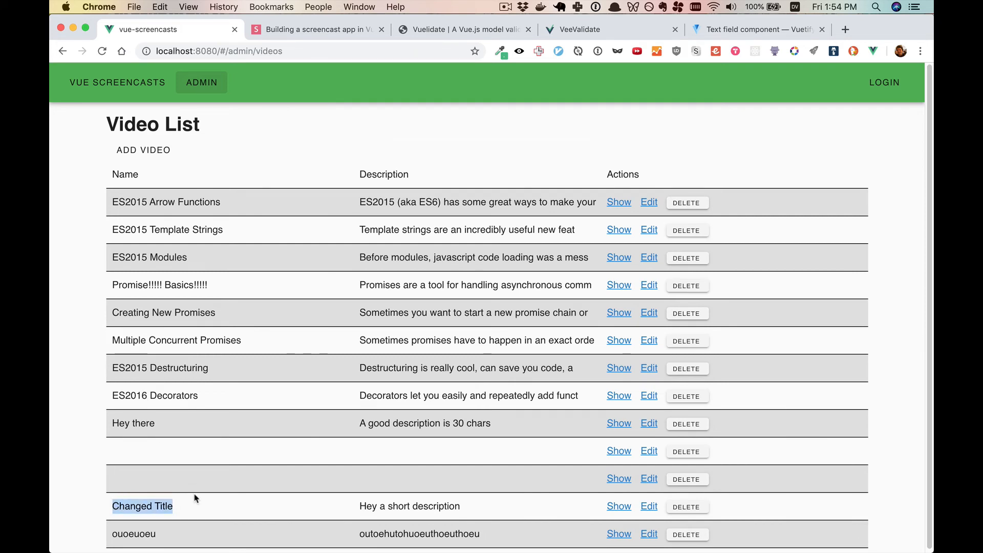
click(143, 150)
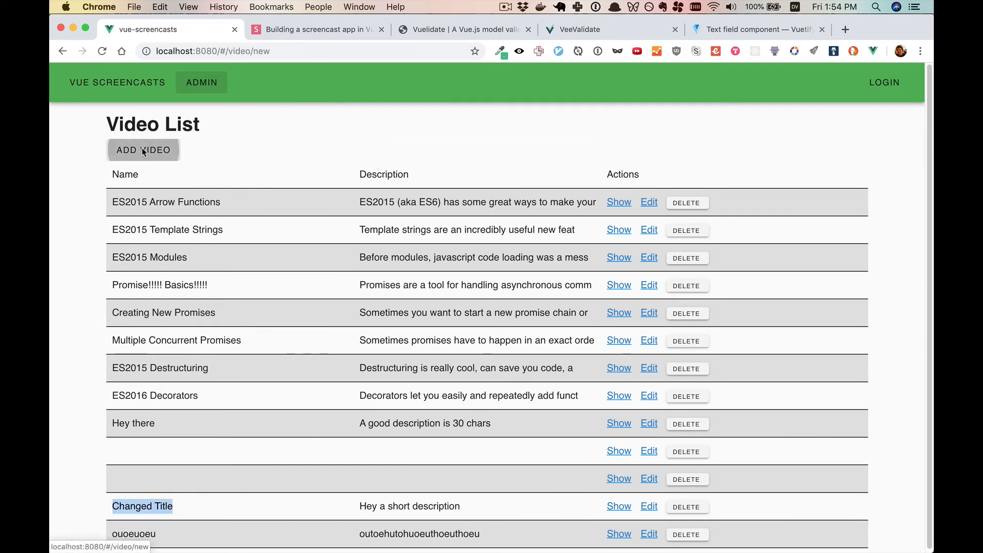
click(143, 149)
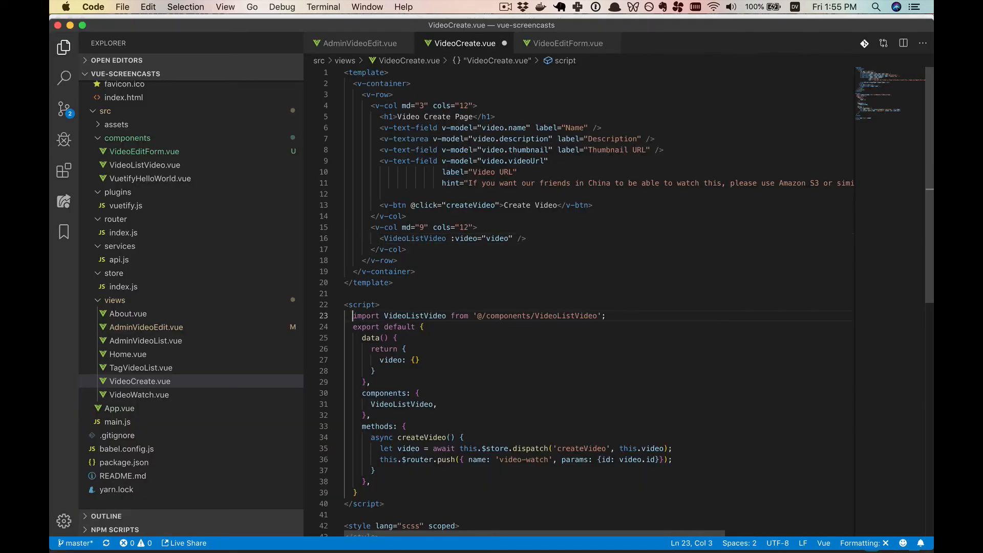
- Import and register the VideoEditForm component in VideoCreate.vue
text(vim)
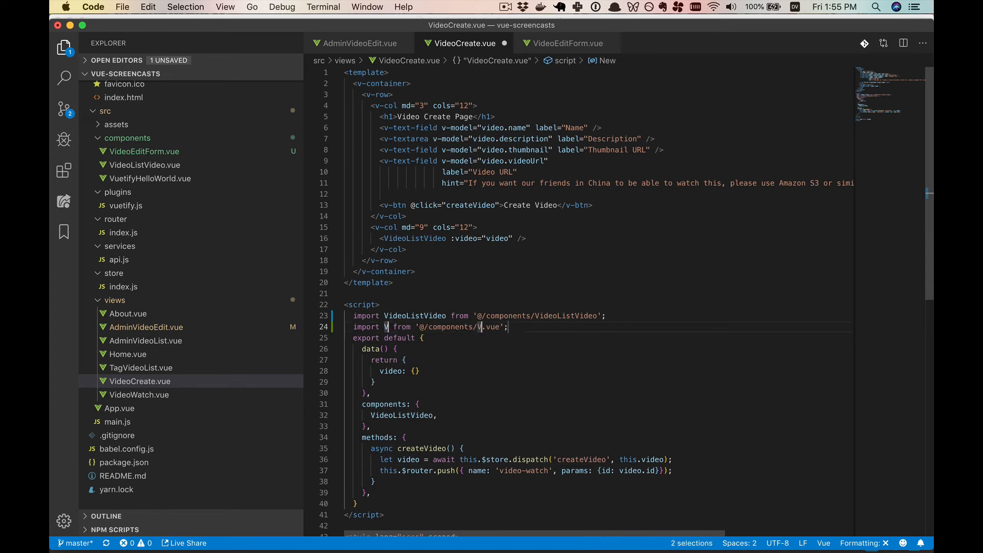
text(VideoEditForm)
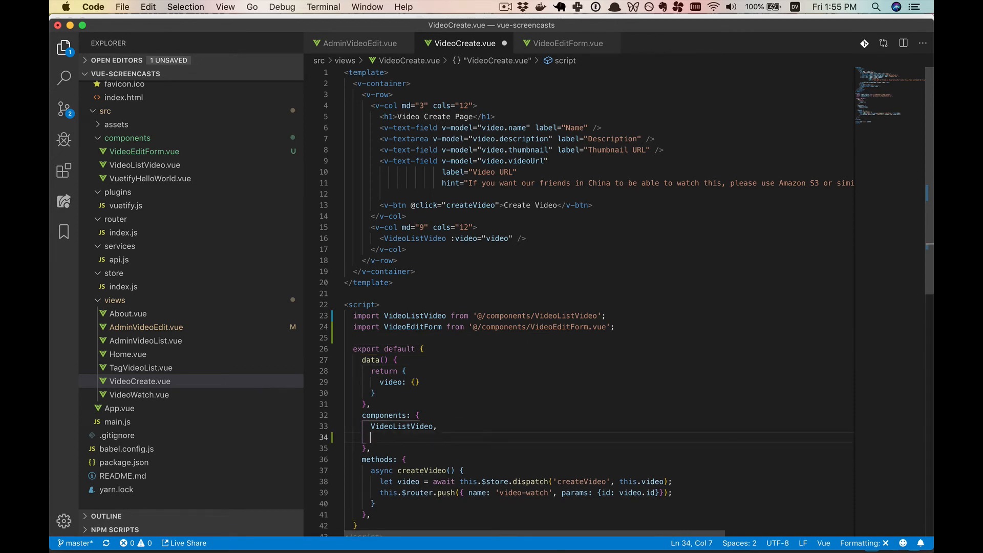
text(VideoEditForm,)
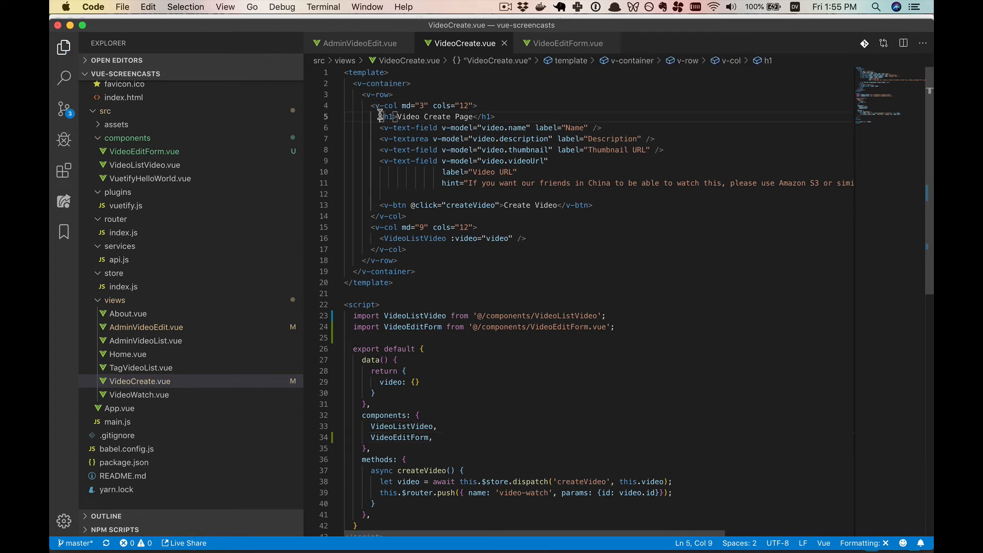
- Replace the inline fields with <VideoEditForm :video="video" :saveVideo="createVideo" buttonText="Create Video">
drag(384, 127, 590, 205)
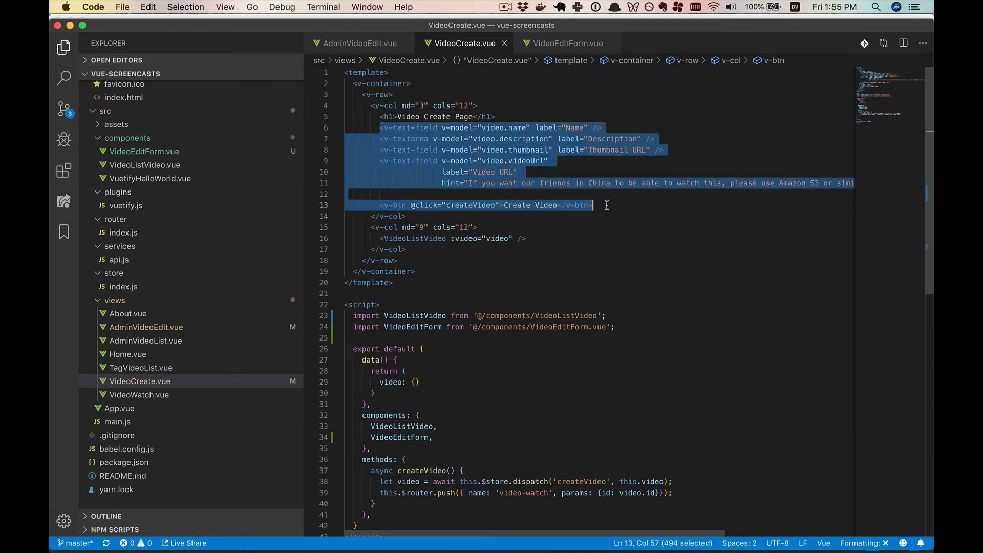
text(Video)
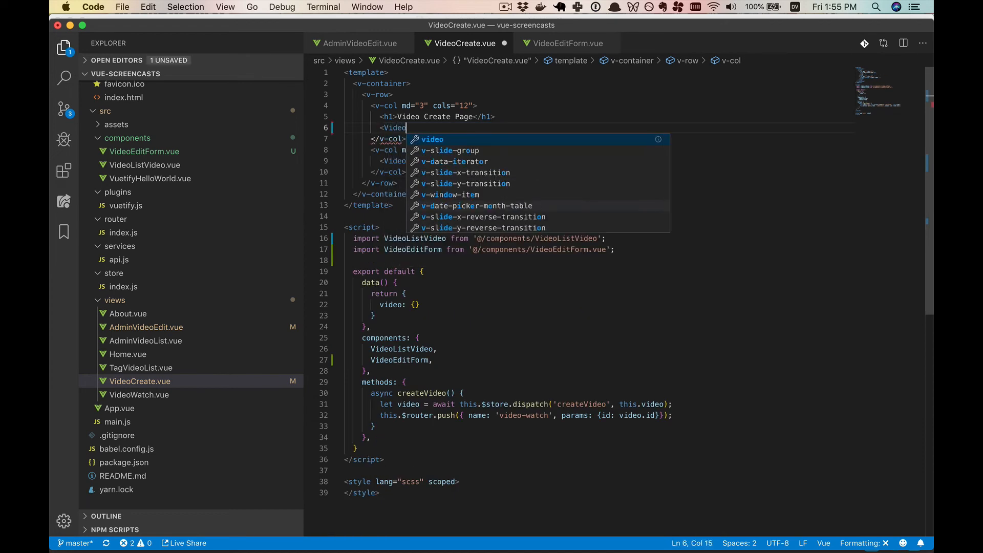
text(EditForm)
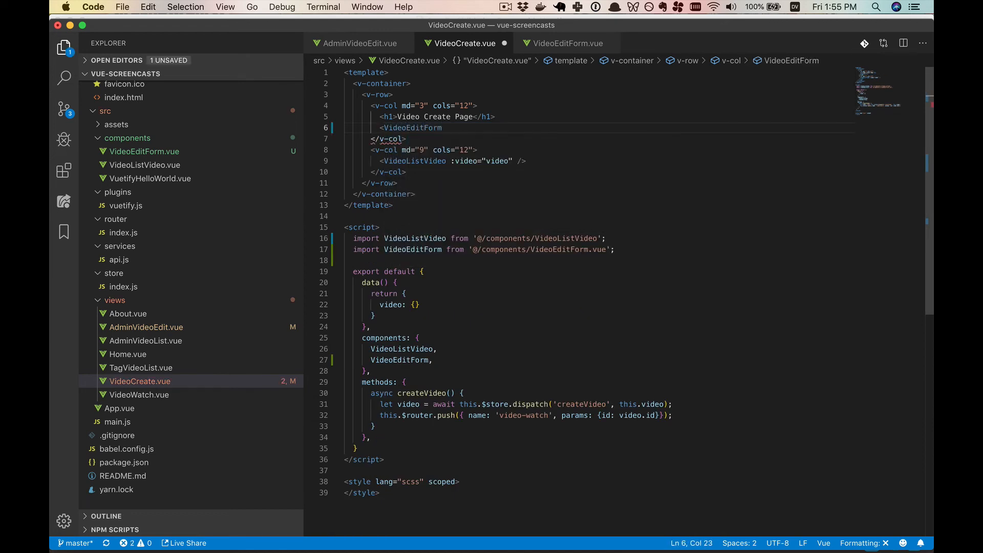
text(:video="")
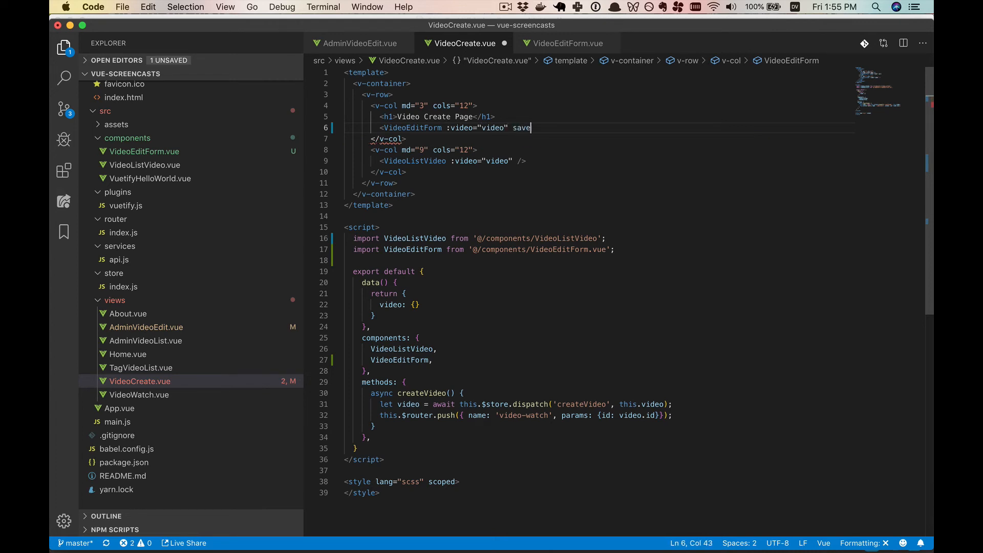
text(Video=")
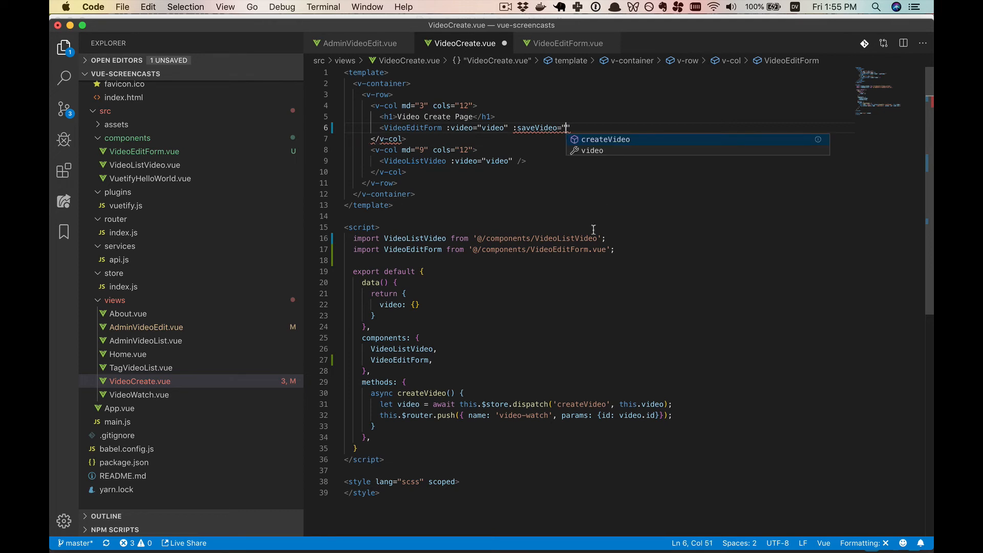
text(createVideo)
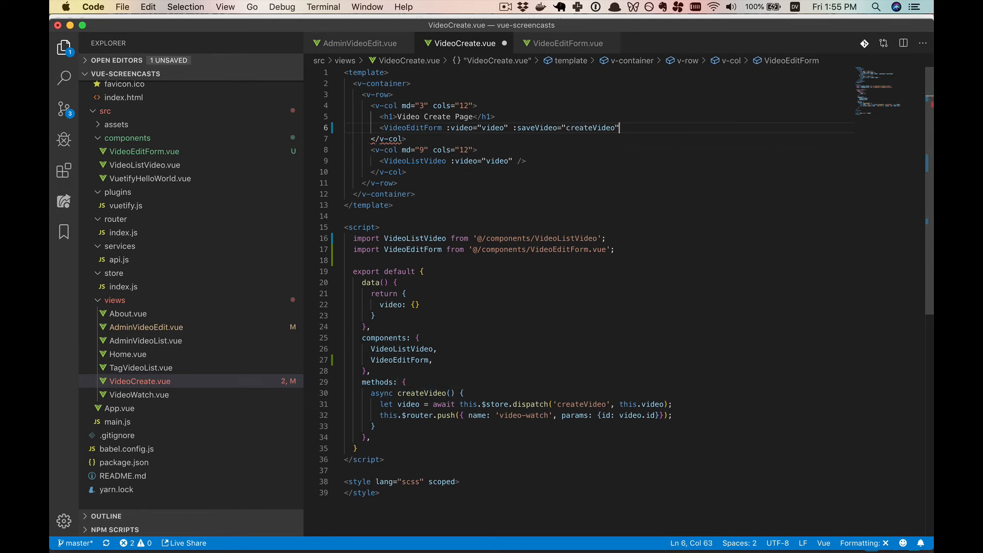
text(button)
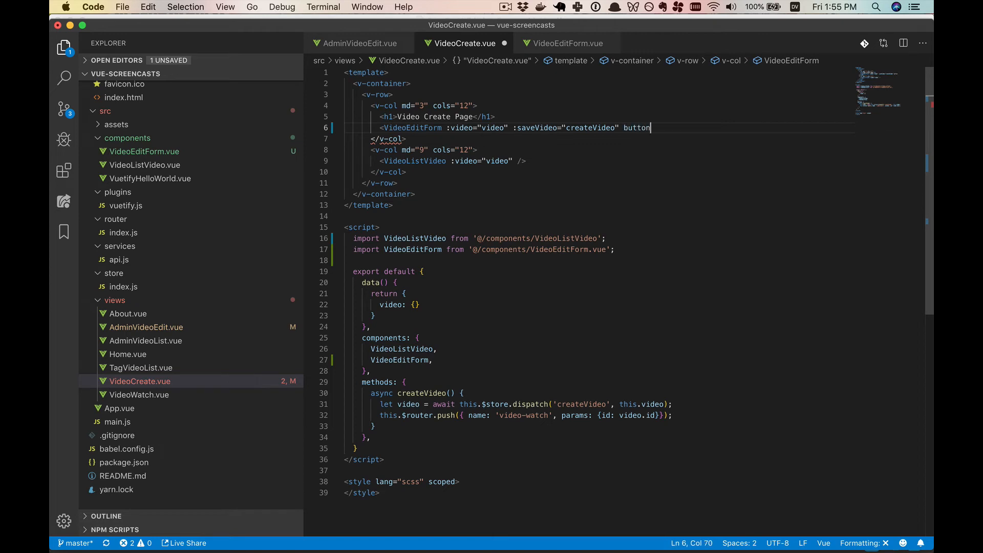
text(Text="Create Video)
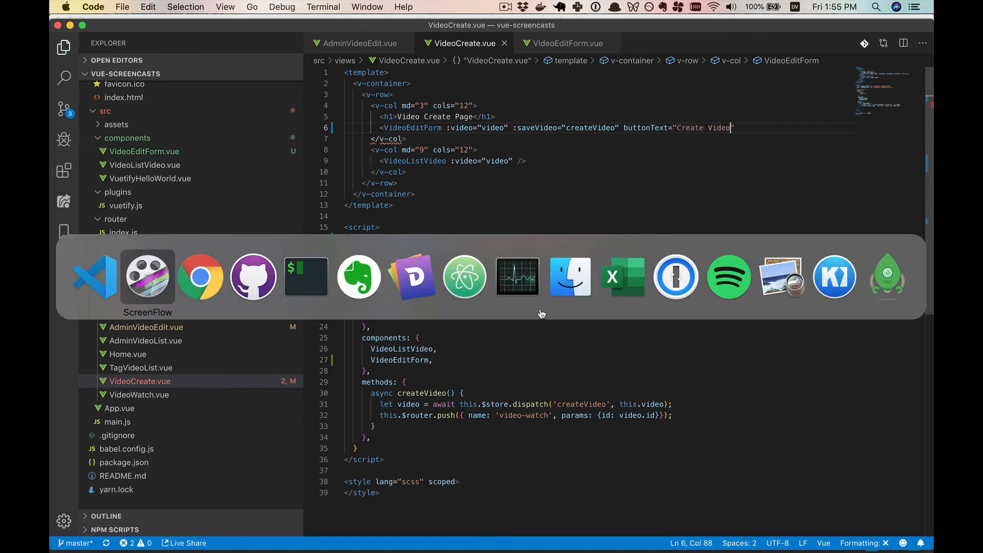
click(200, 276)
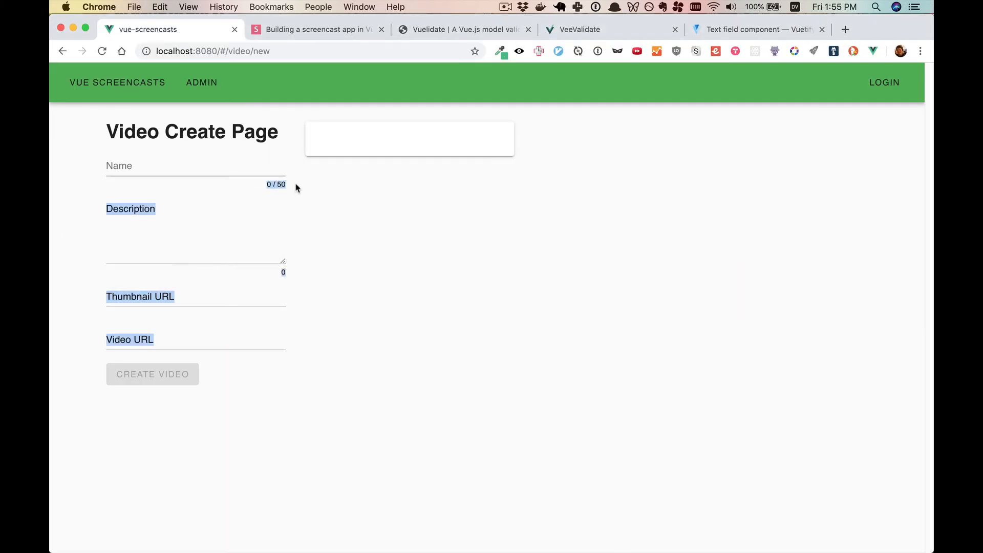
- Enter 'A new video', 'A cool new vid' and short URLs in the create form, then submit Create Video
text(oeu)
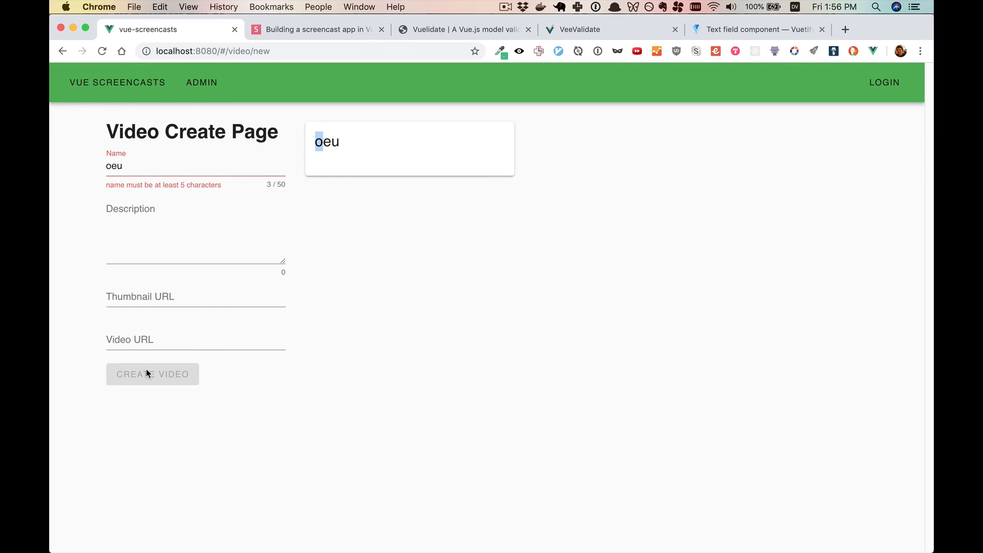
mouse_move(130, 162)
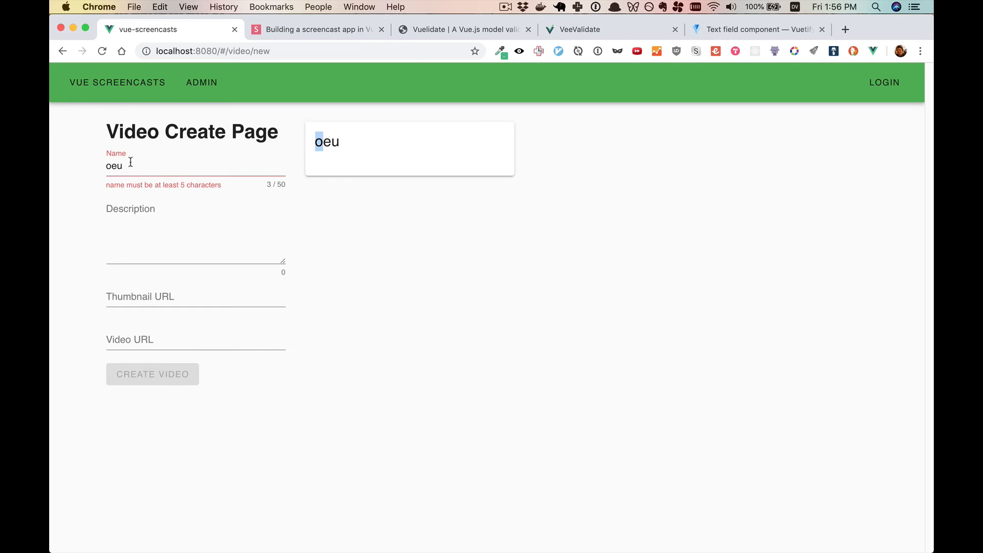
text(A new video)
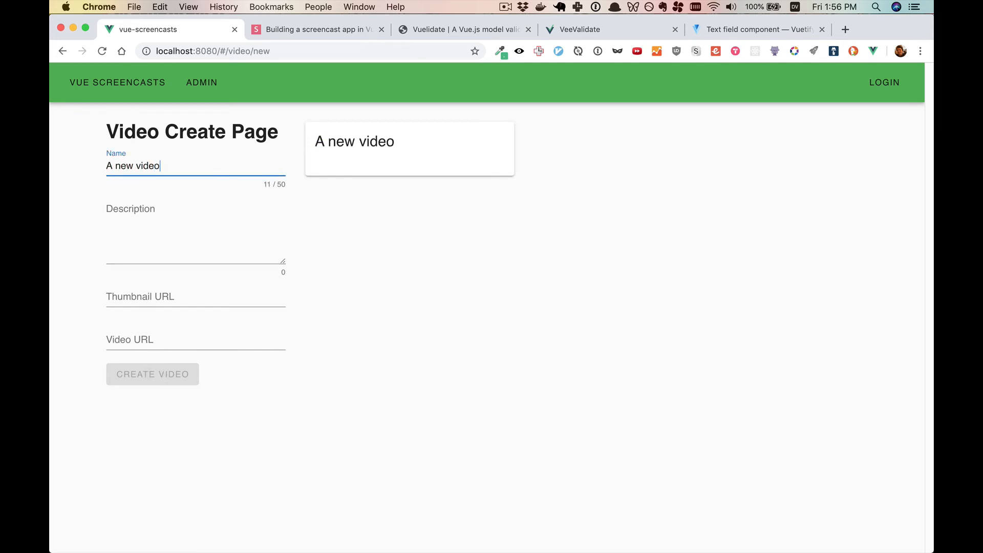
text(A cool new video with descrition)
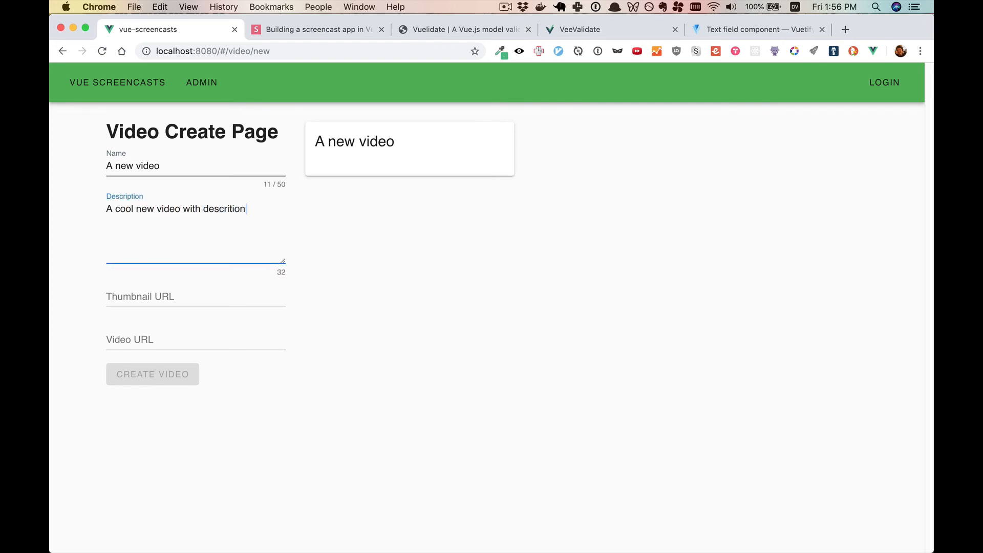
text(oeu)
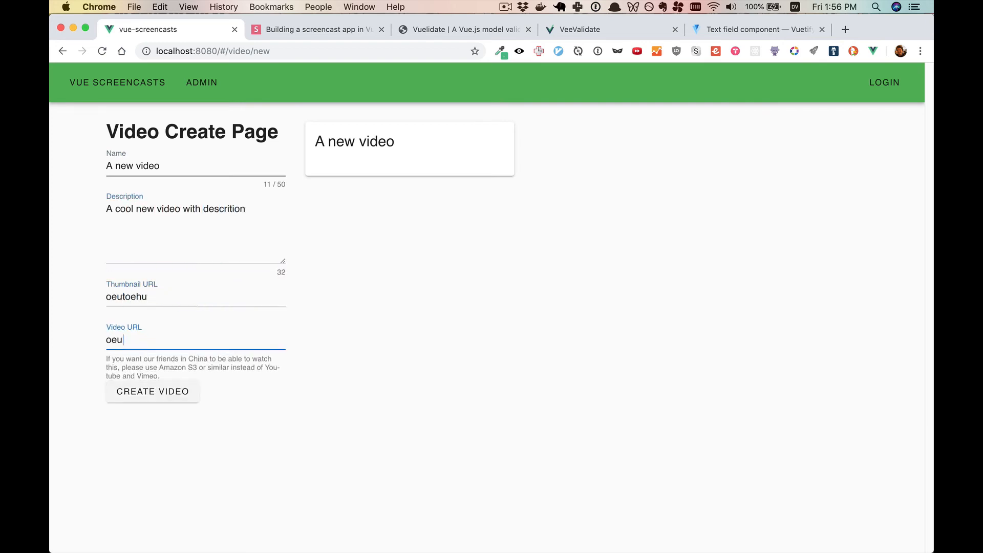
text(theu)
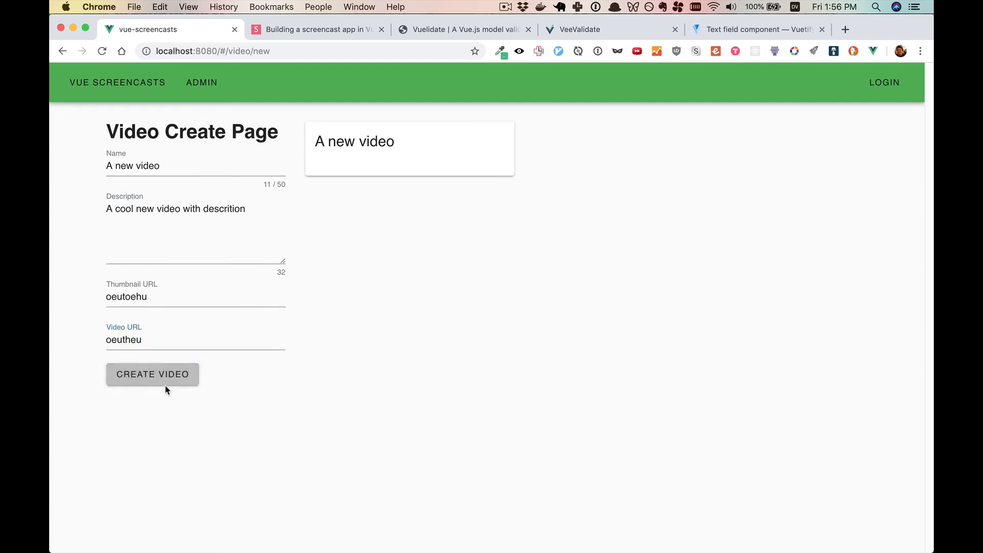
click(175, 339)
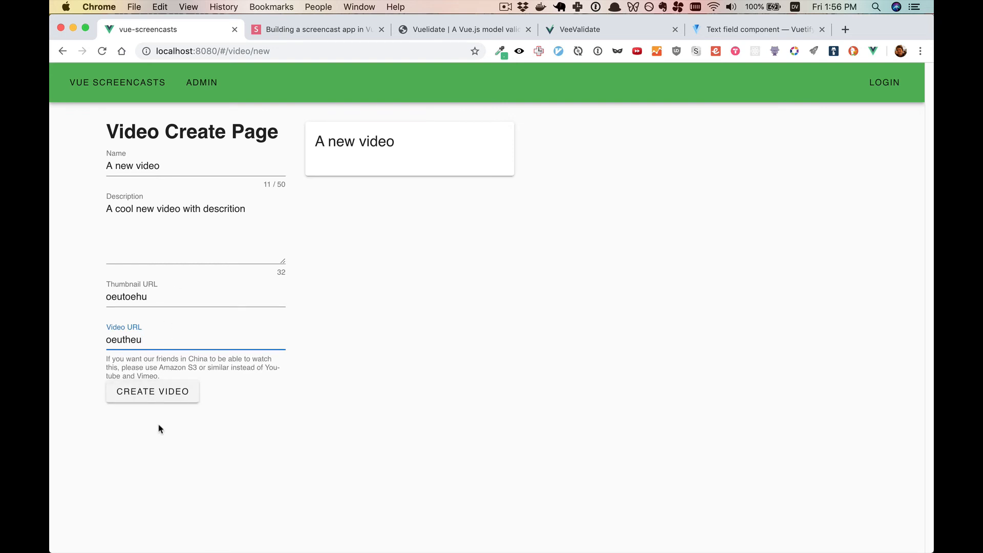
mouse_move(212, 333)
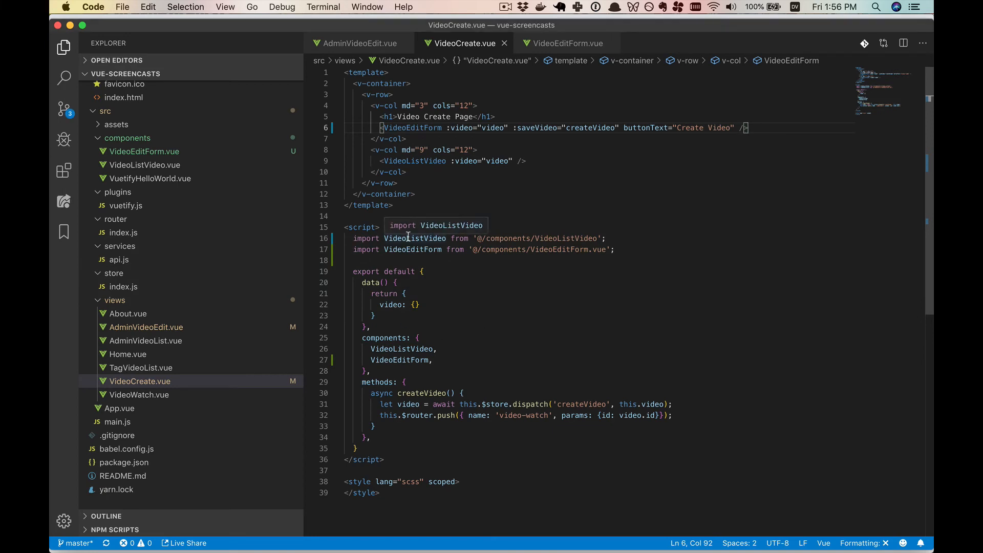
- Move the Video URL v-text-field above the Thumbnail URL field in VideoEditForm.vue
click(566, 43)
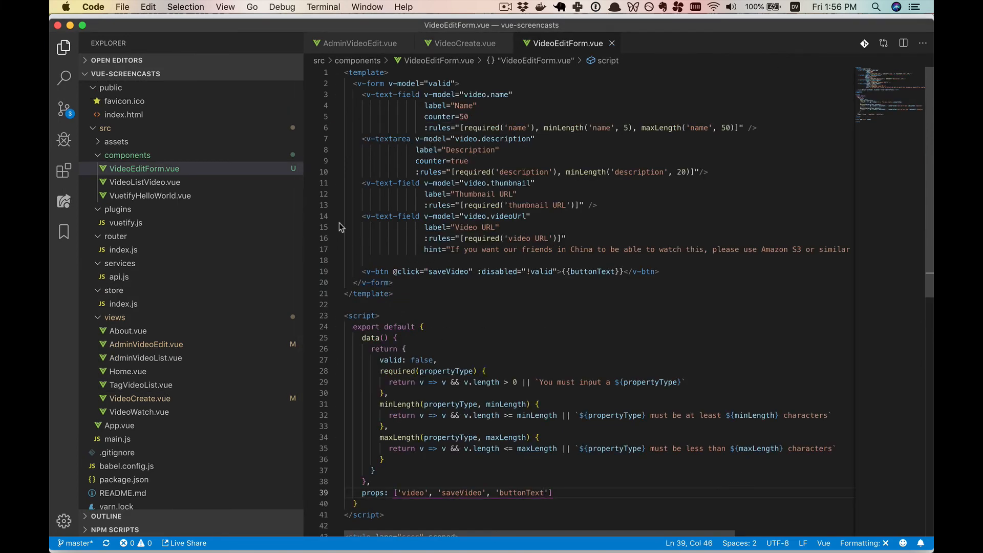
click(359, 216)
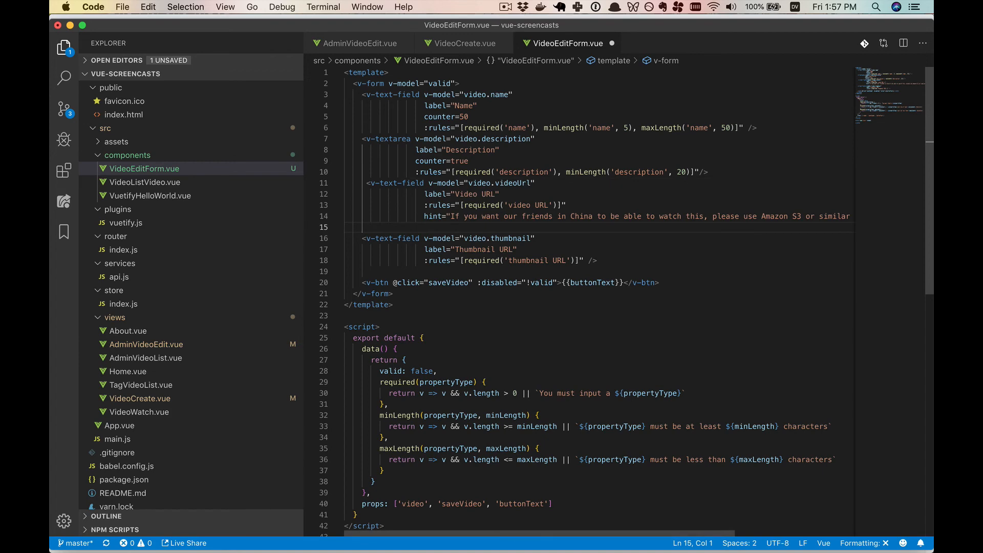
click(369, 182)
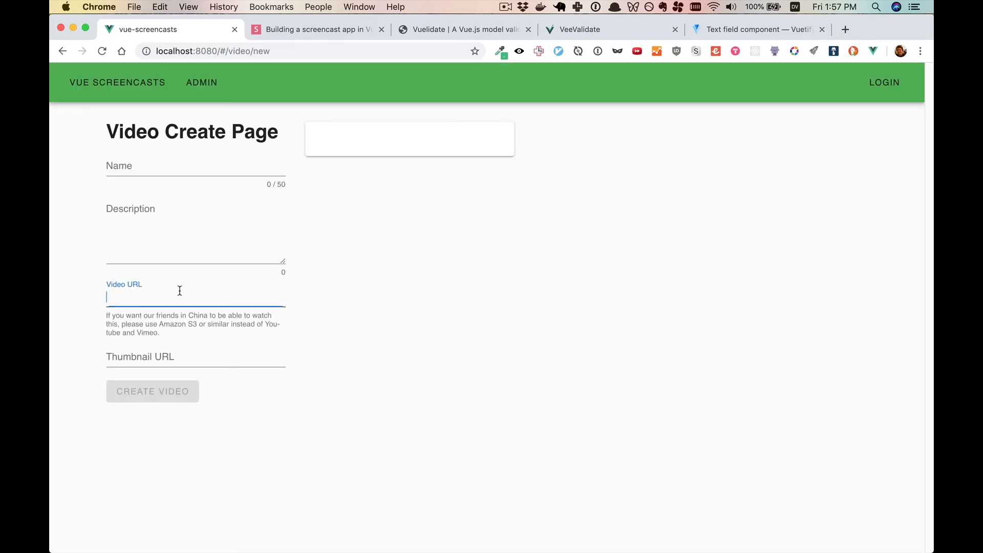
- Fill Video URL, Thumbnail URL, name 'A new video' and a long description, then create the video
text(aoeuoeu)
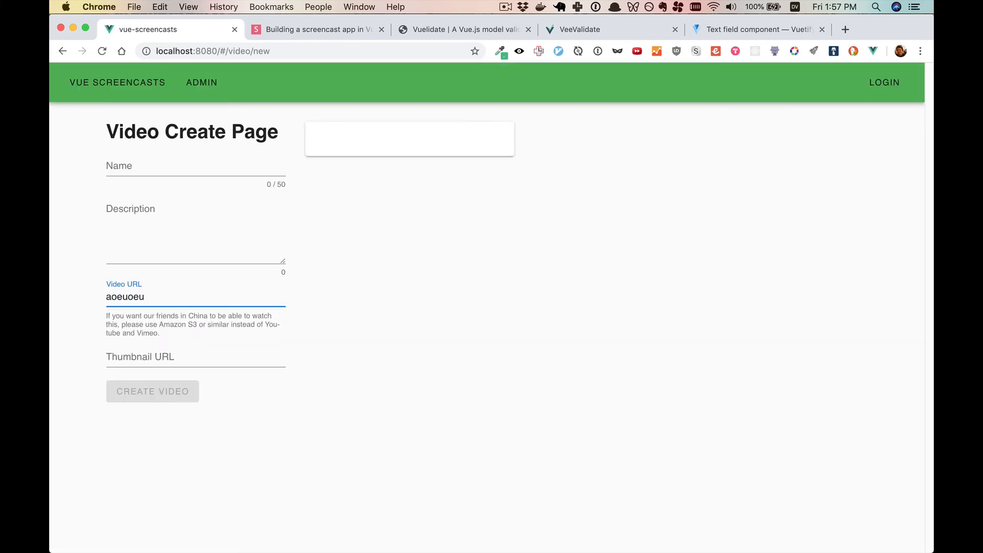
click(194, 350)
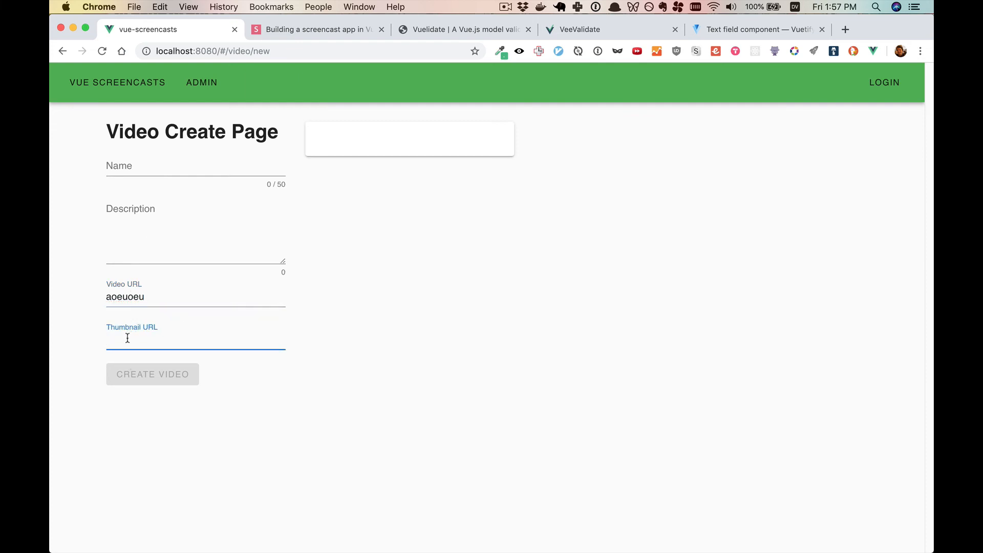
text(oeuoeuoeu)
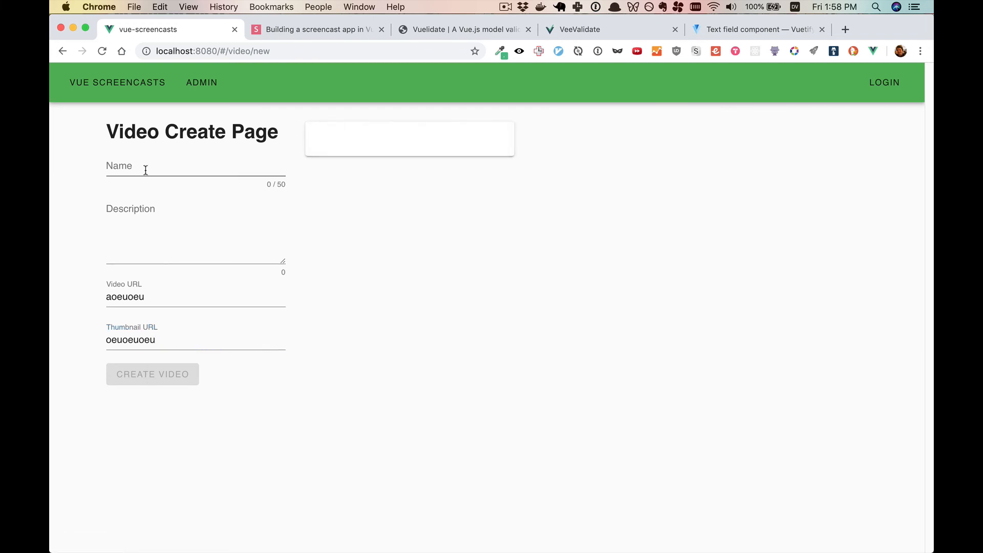
text(A)
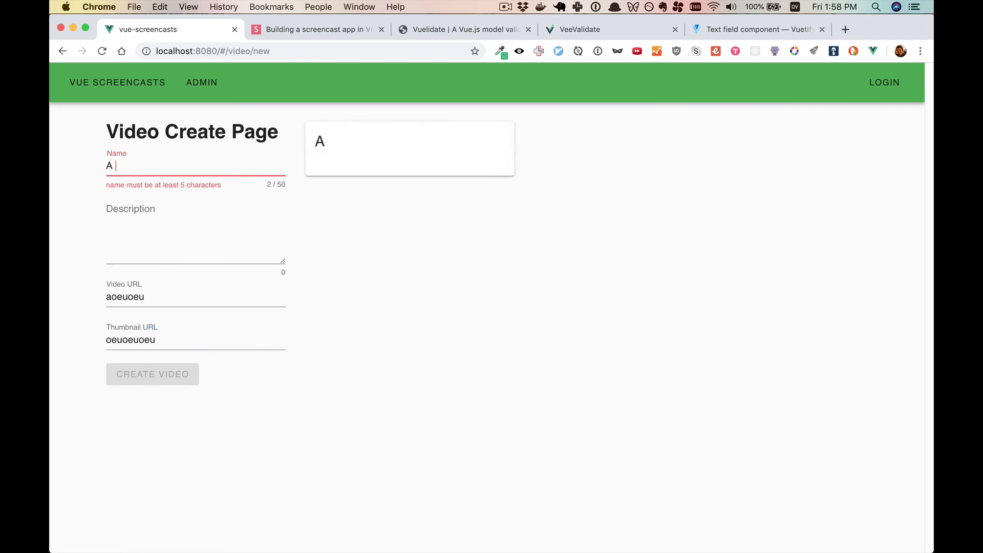
text(A new video)
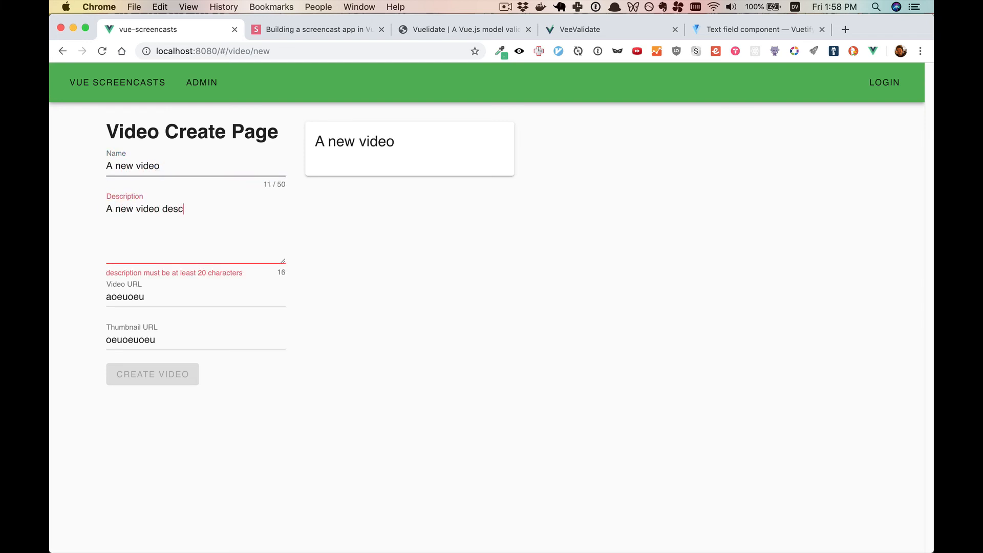
text(ription)
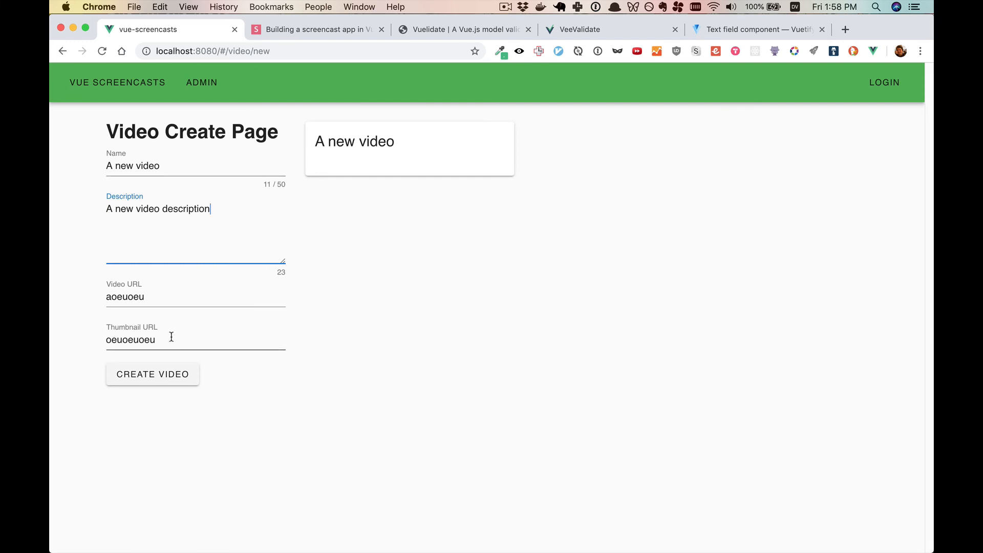
click(153, 375)
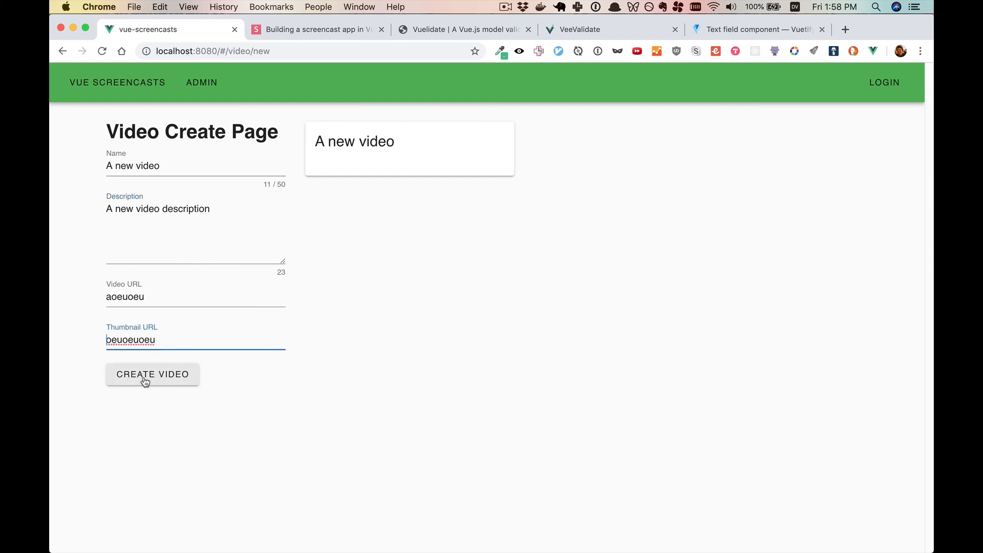
click(152, 375)
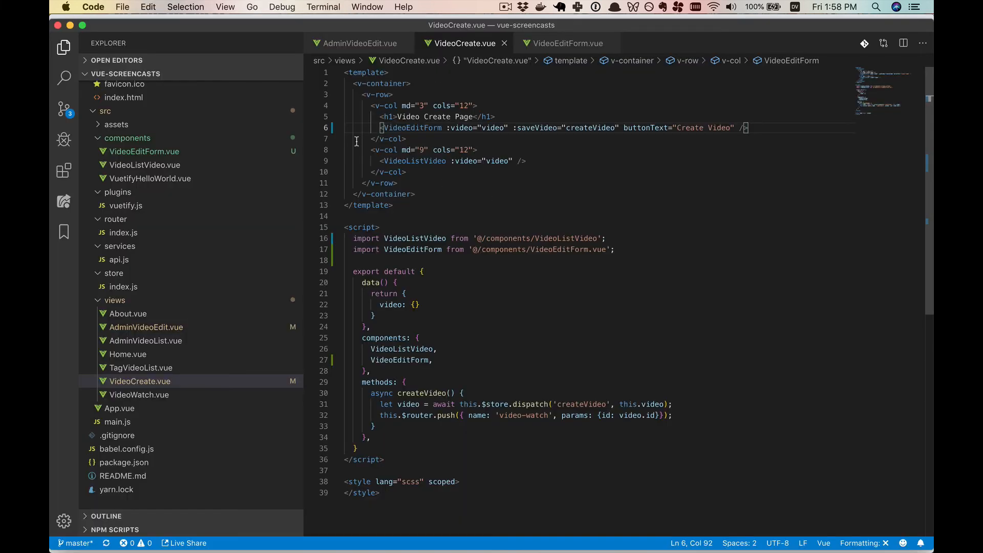
- Review VideoCreate.vue, reopen VideoEditForm.vue and select the Video URL field's hint attribute
click(378, 128)
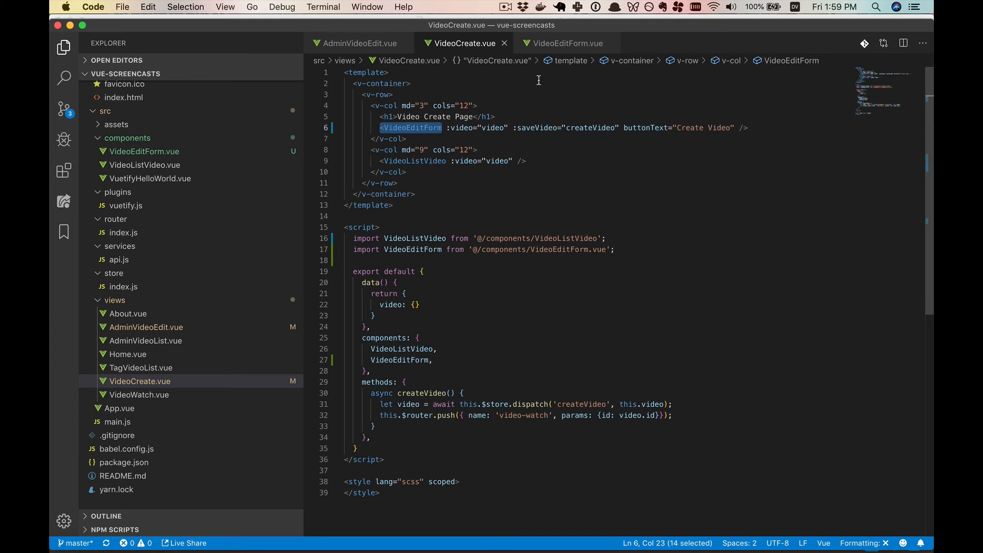
click(567, 43)
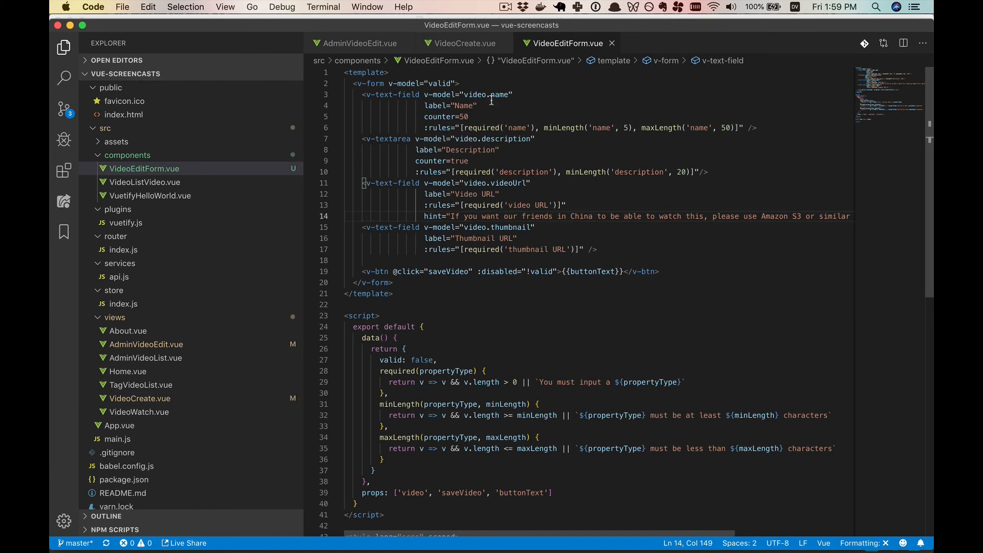
double_click(432, 216)
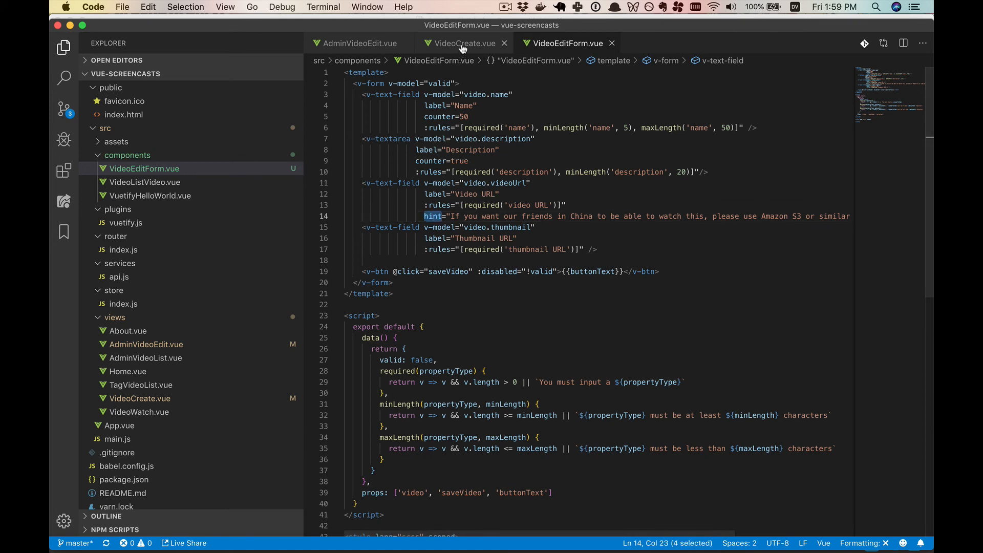
click(463, 43)
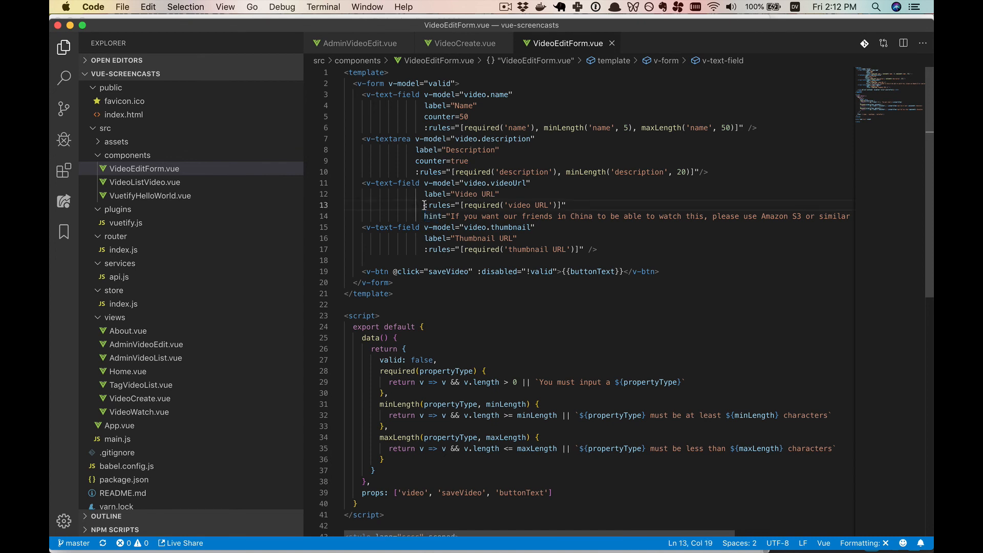
drag(424, 205, 566, 205)
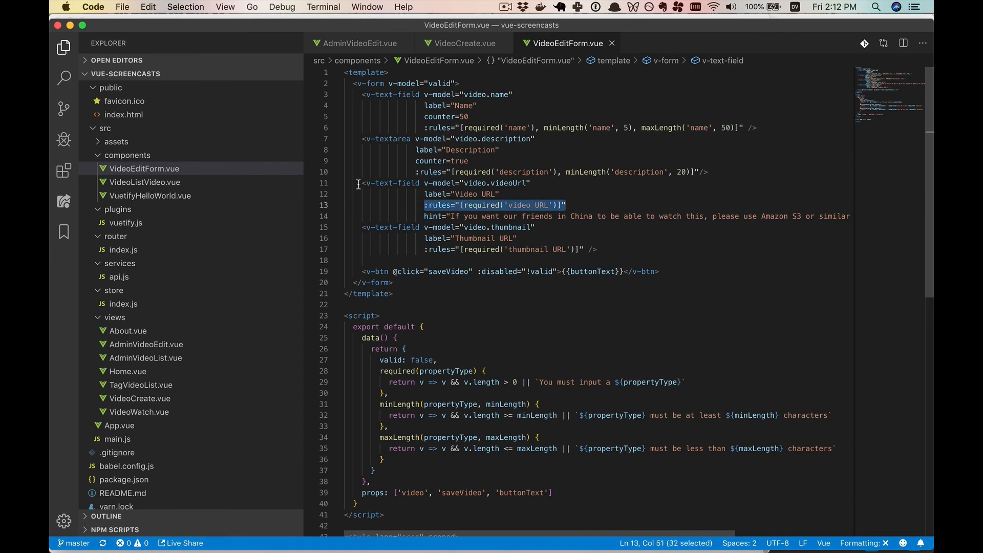
mouse_move(474, 212)
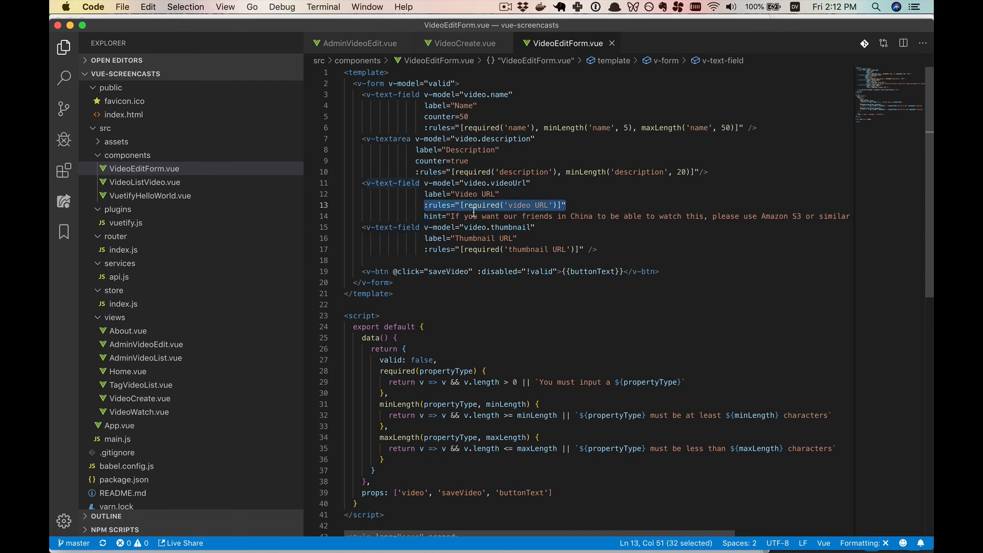
click(460, 205)
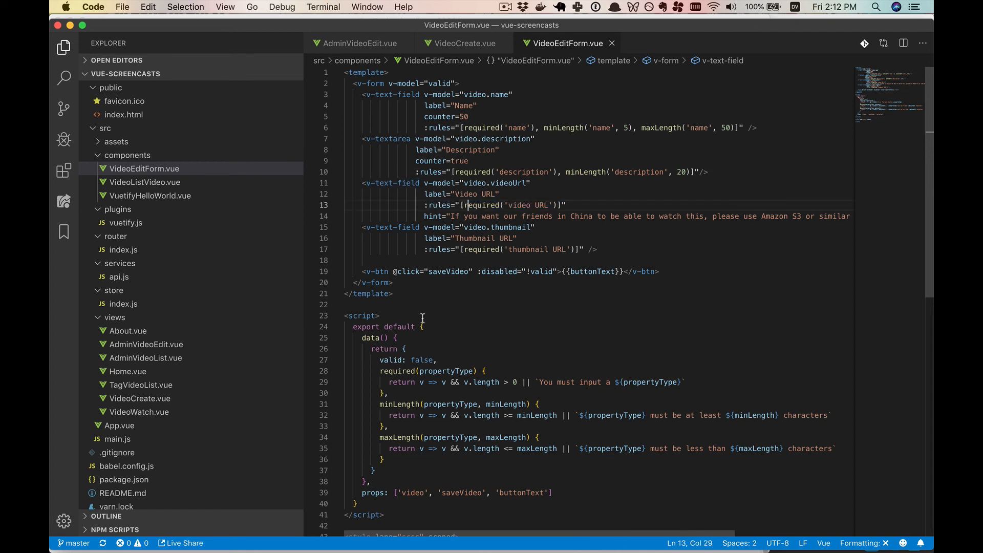
double_click(398, 370)
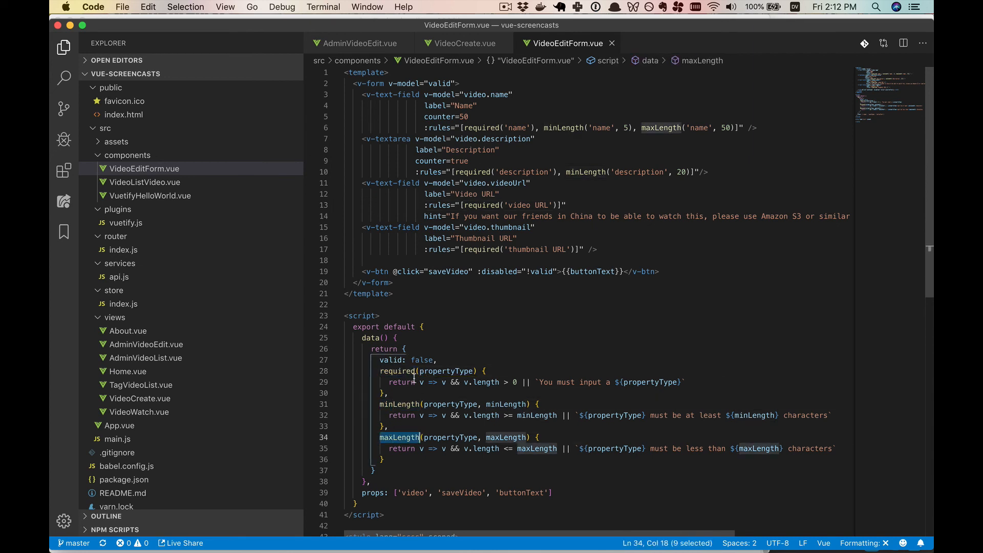
click(423, 381)
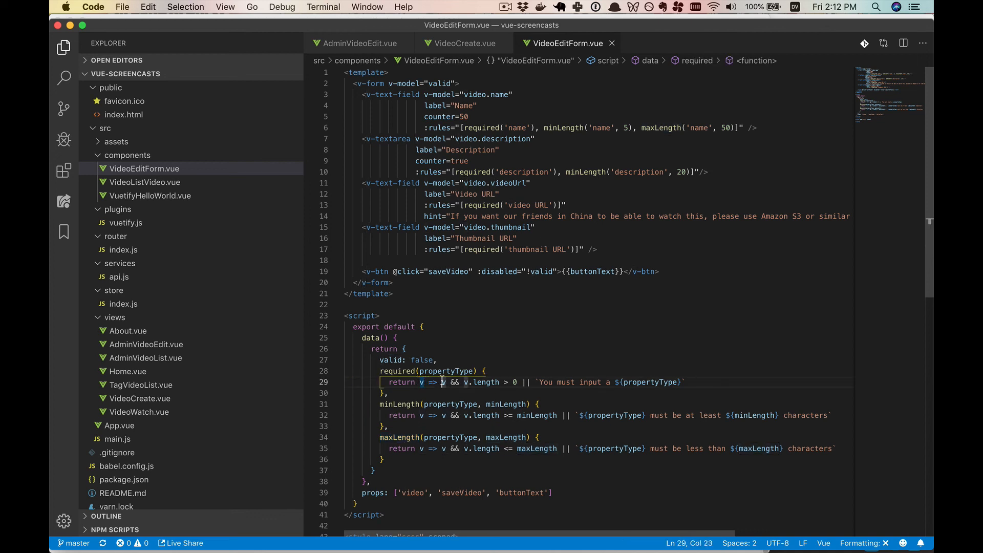
drag(442, 382, 514, 382)
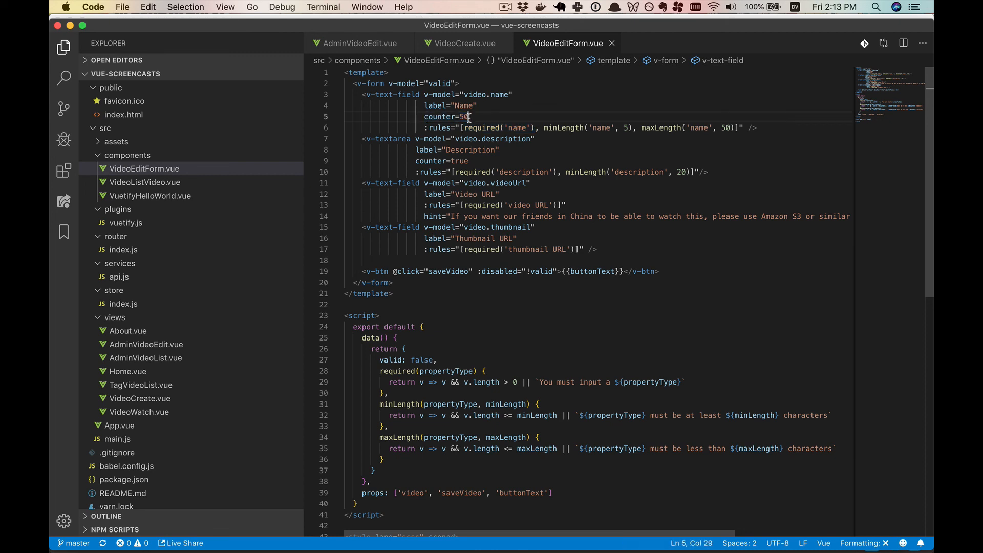
double_click(464, 116)
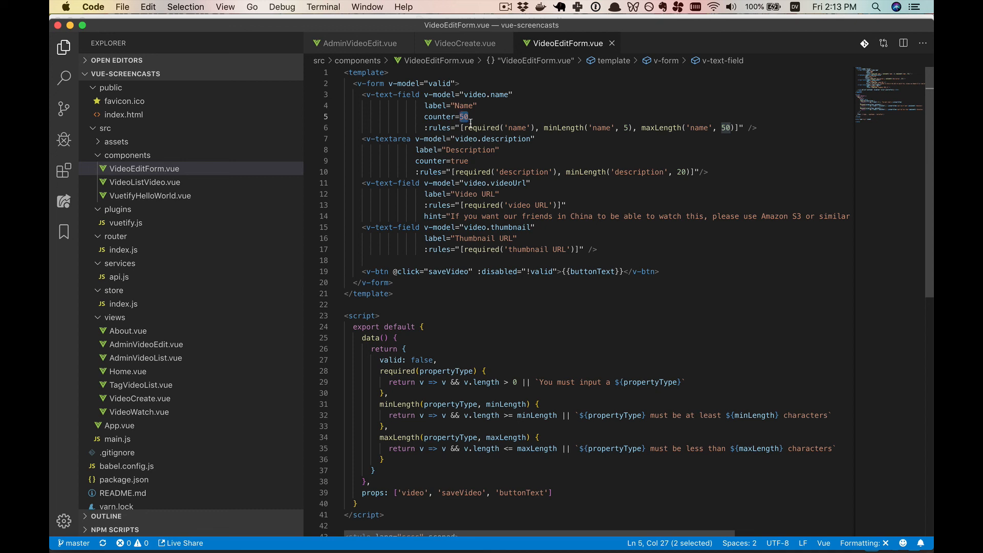
mouse_move(464, 120)
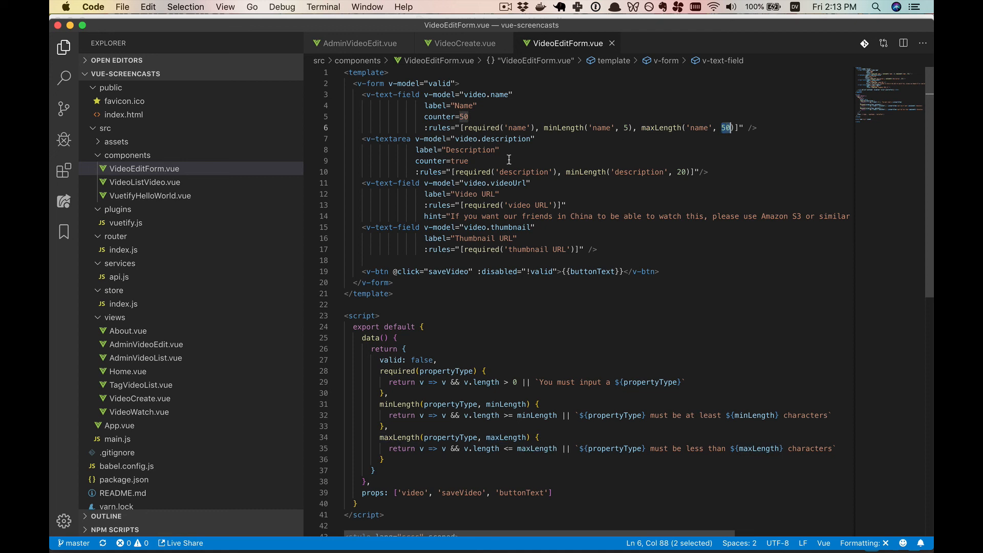
double_click(457, 161)
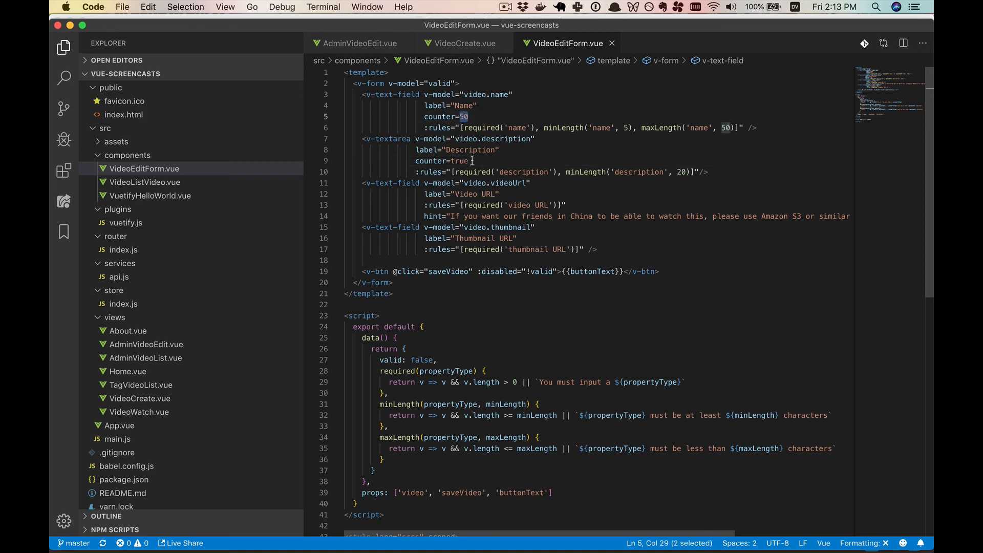
text(10)
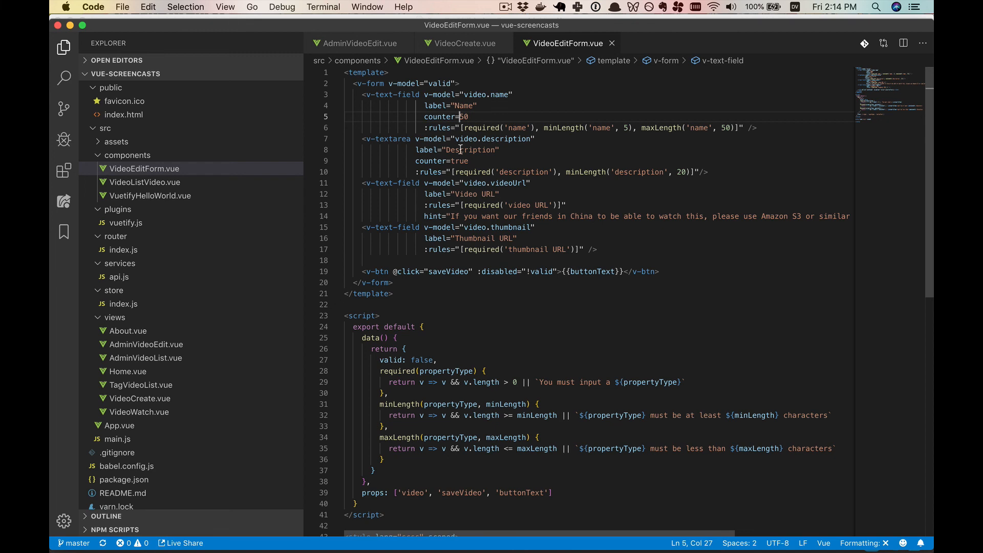
mouse_move(554, 245)
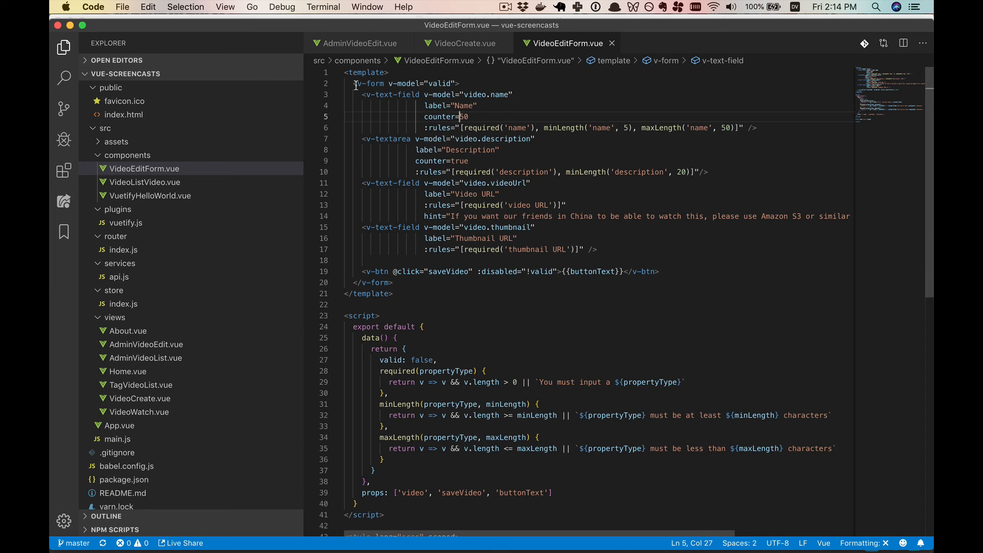
drag(355, 83, 459, 83)
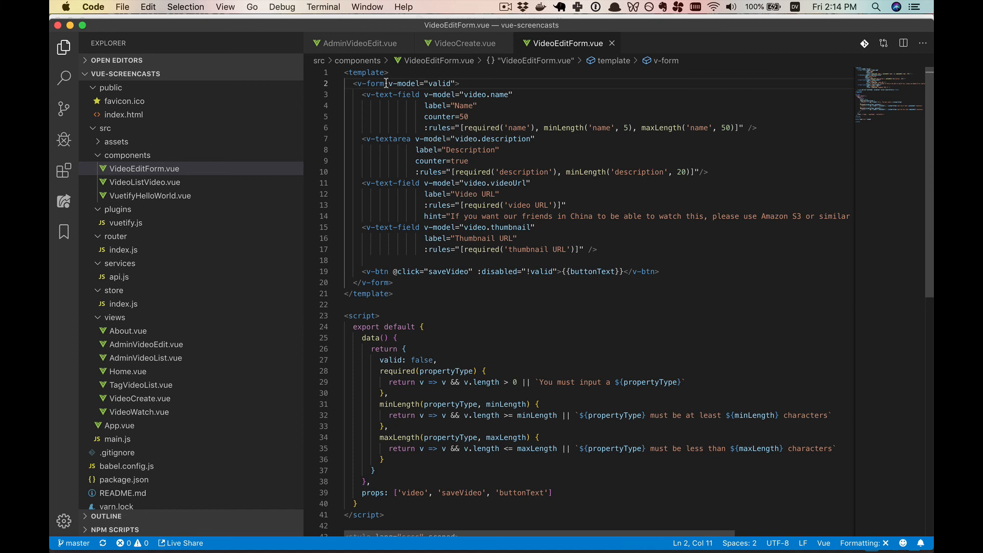
double_click(404, 83)
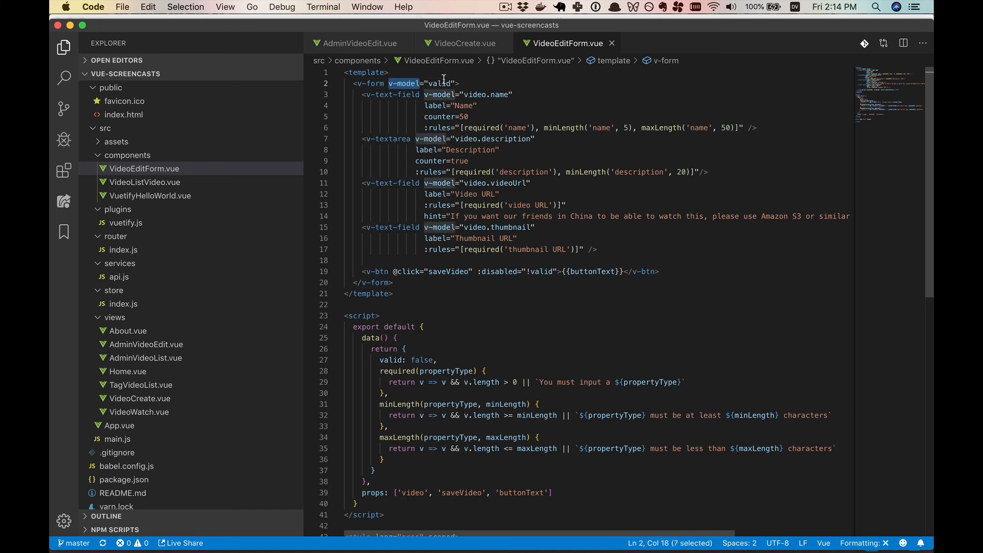
double_click(437, 82)
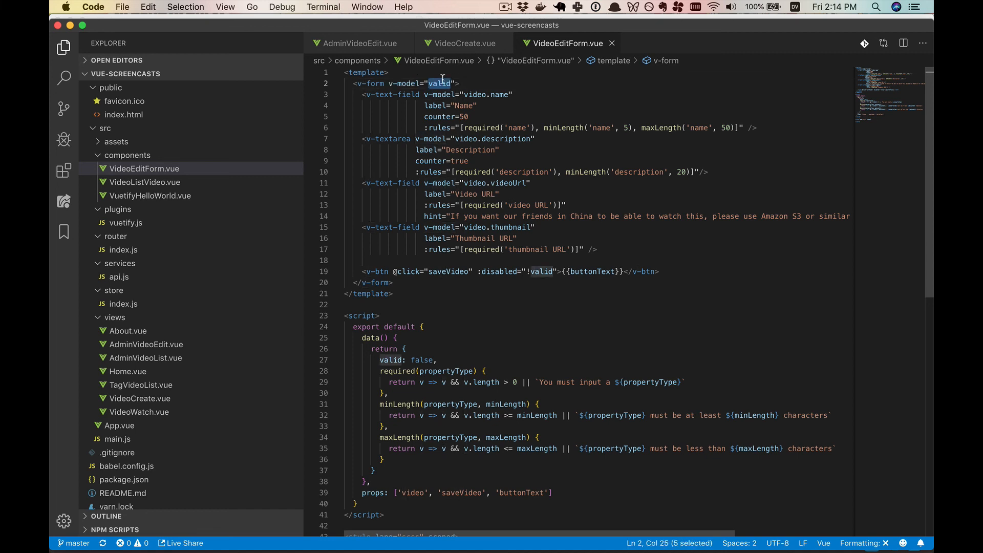